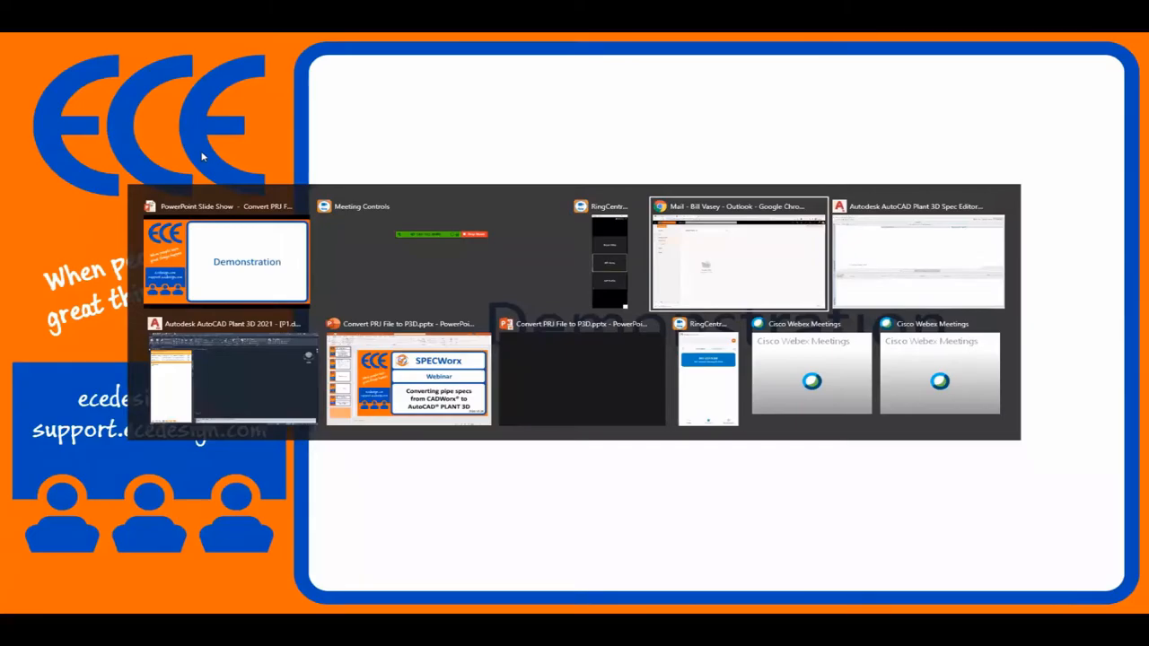
Switch to the Chrome Outlook window to show the empty SOCKETWorx folder.
click(737, 256)
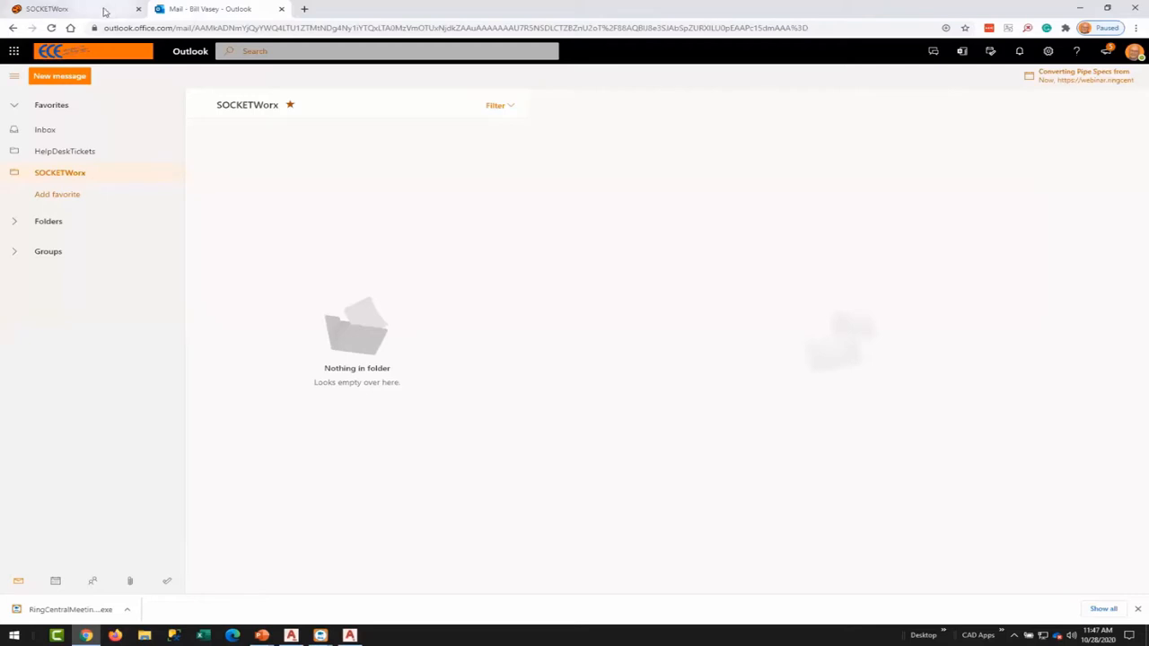
Switch to the SOCKETWorx tab listing the ELECTROWorx.prj project under ECE Energy.
click(47, 8)
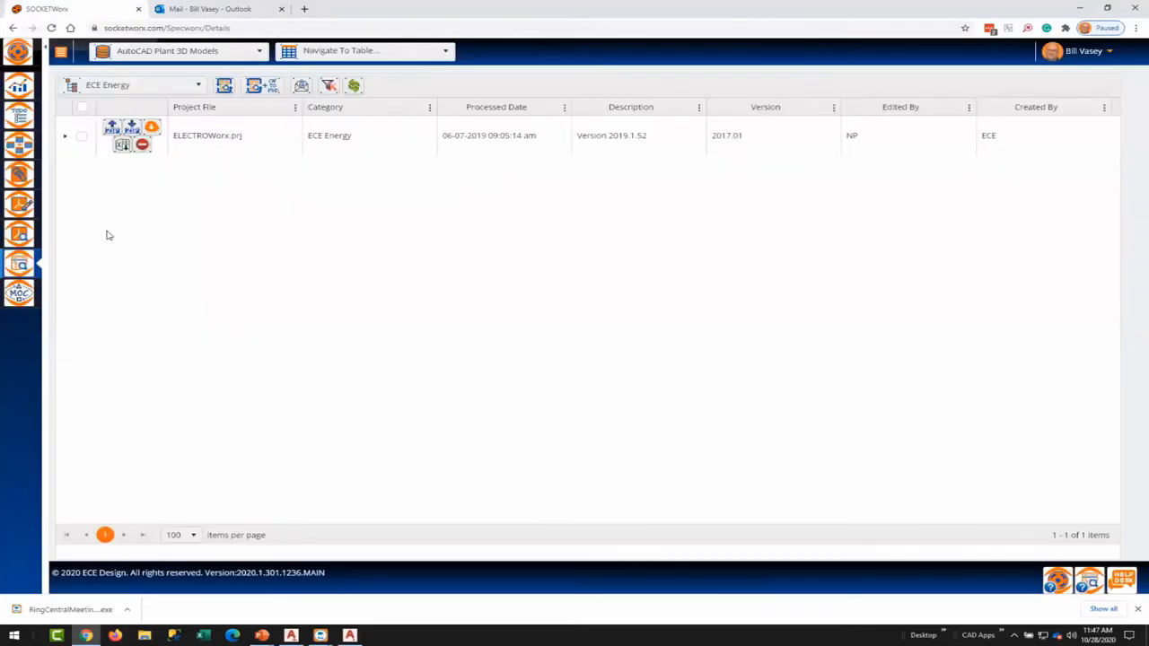
mouse_move(231, 210)
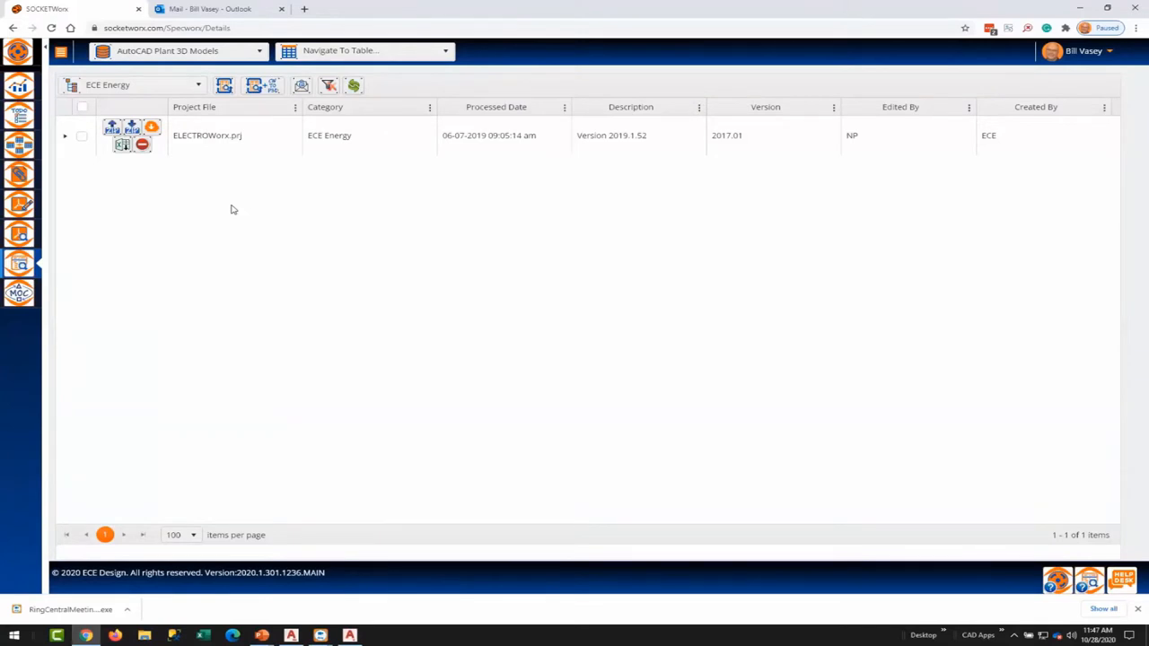
mouse_move(163, 228)
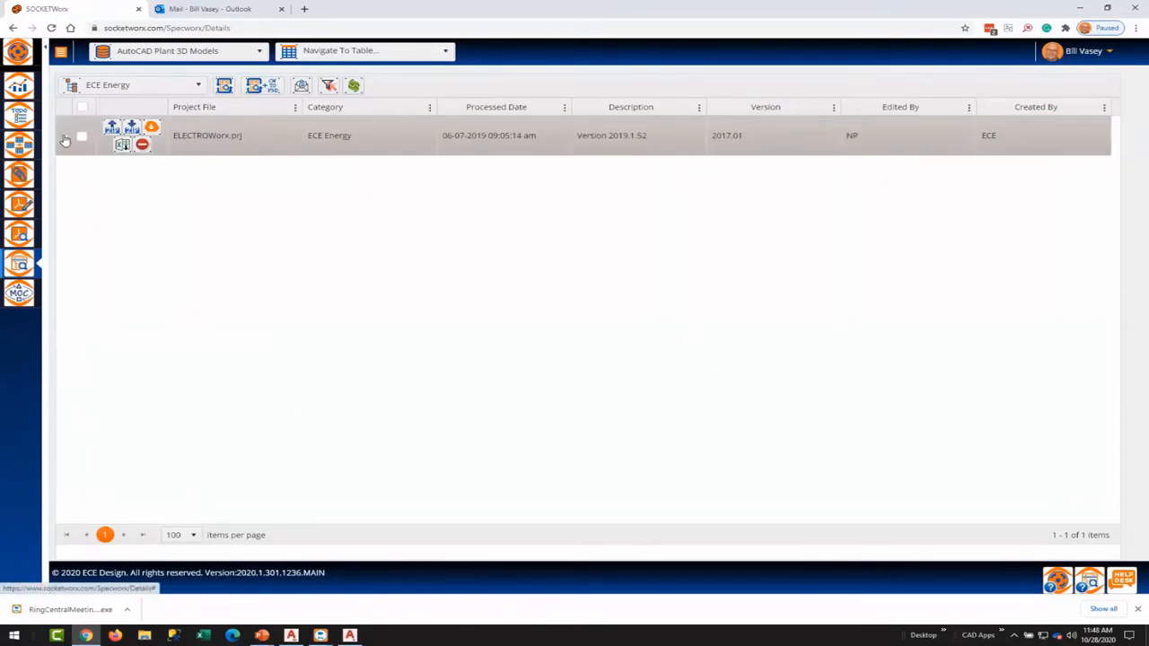
Expand ELECTROWorx.prj to list its 25 specifications.
click(65, 139)
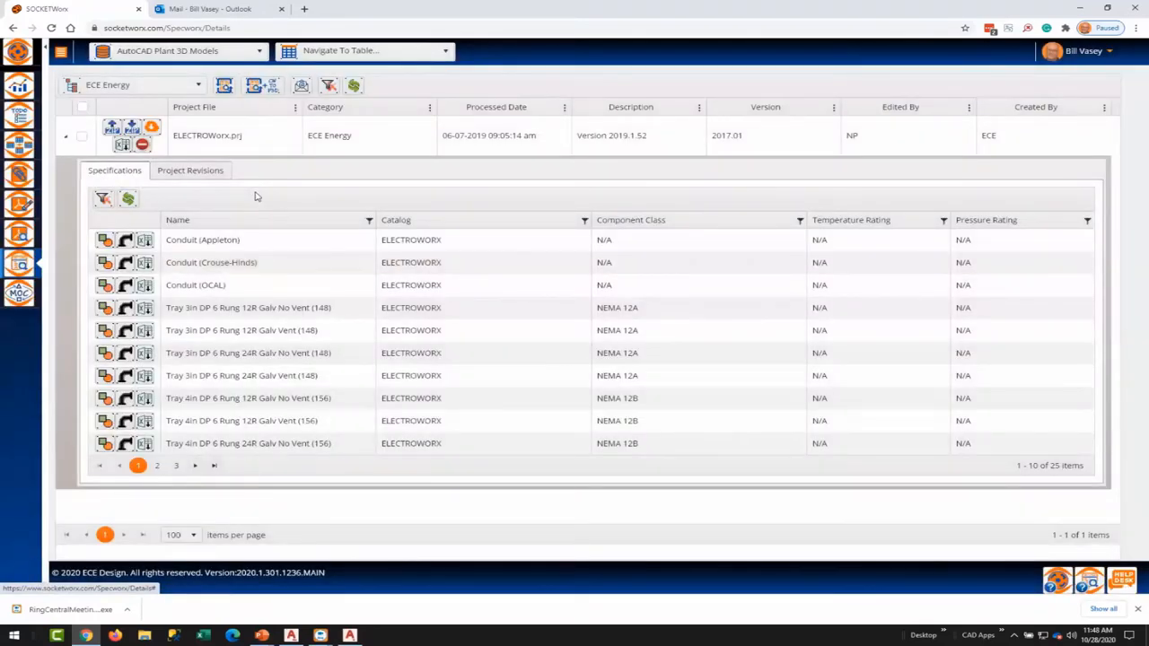
mouse_move(180, 227)
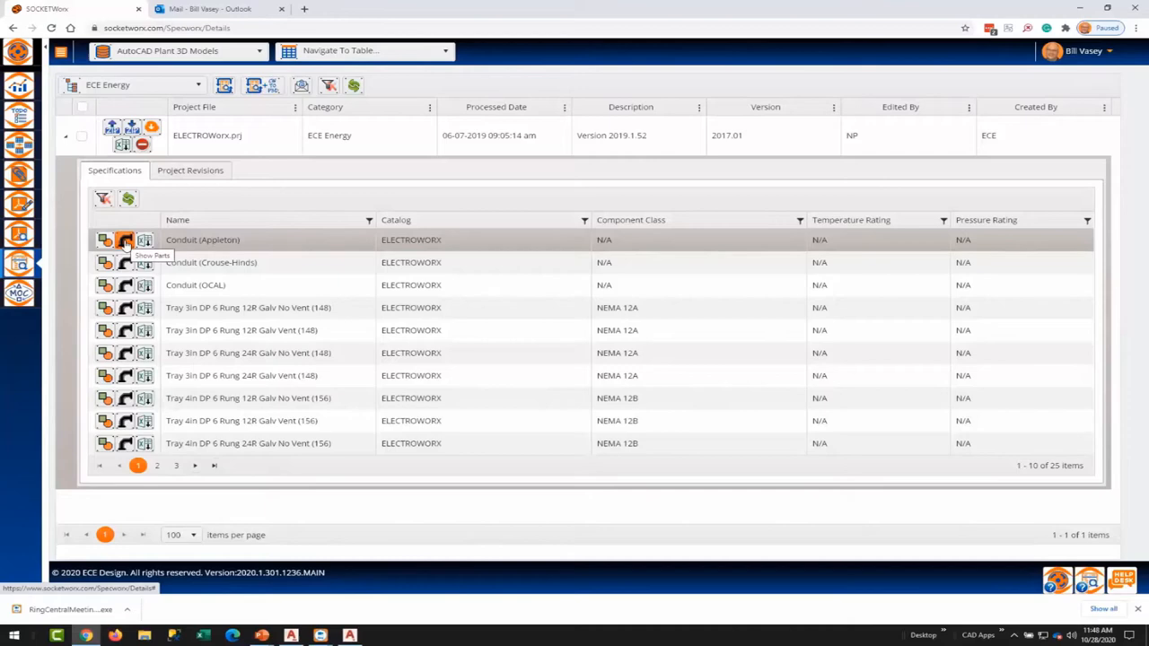
mouse_move(106, 239)
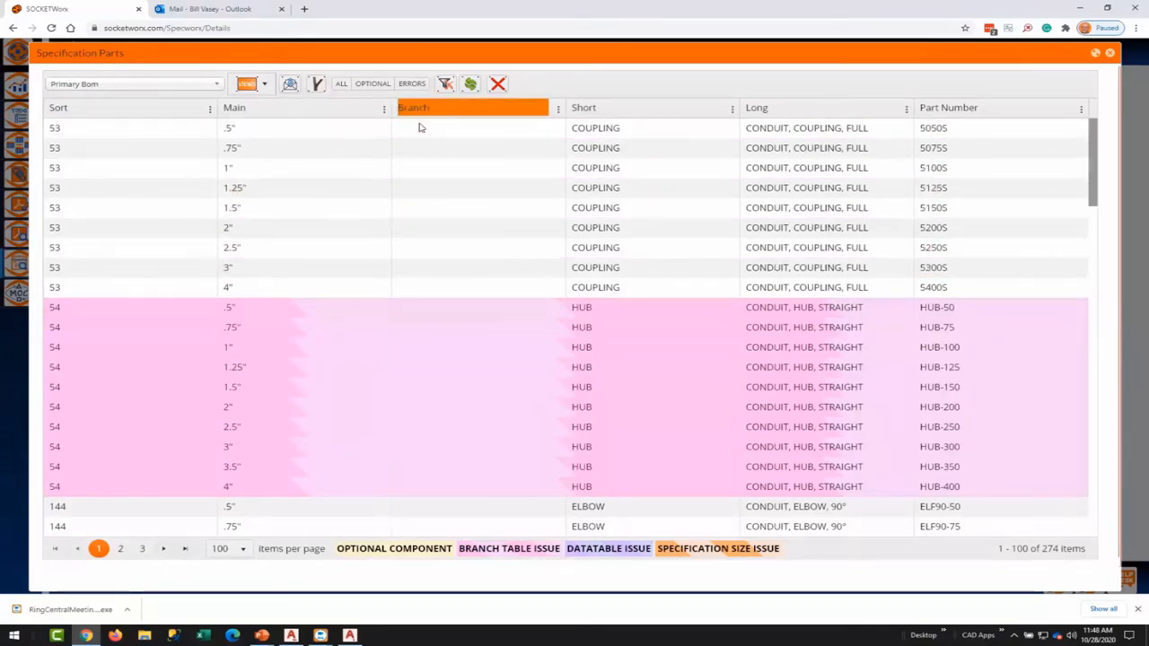
Filter the Conduit (Appleton) parts to the ten error-flagged hubs, then show all 274 parts.
click(411, 84)
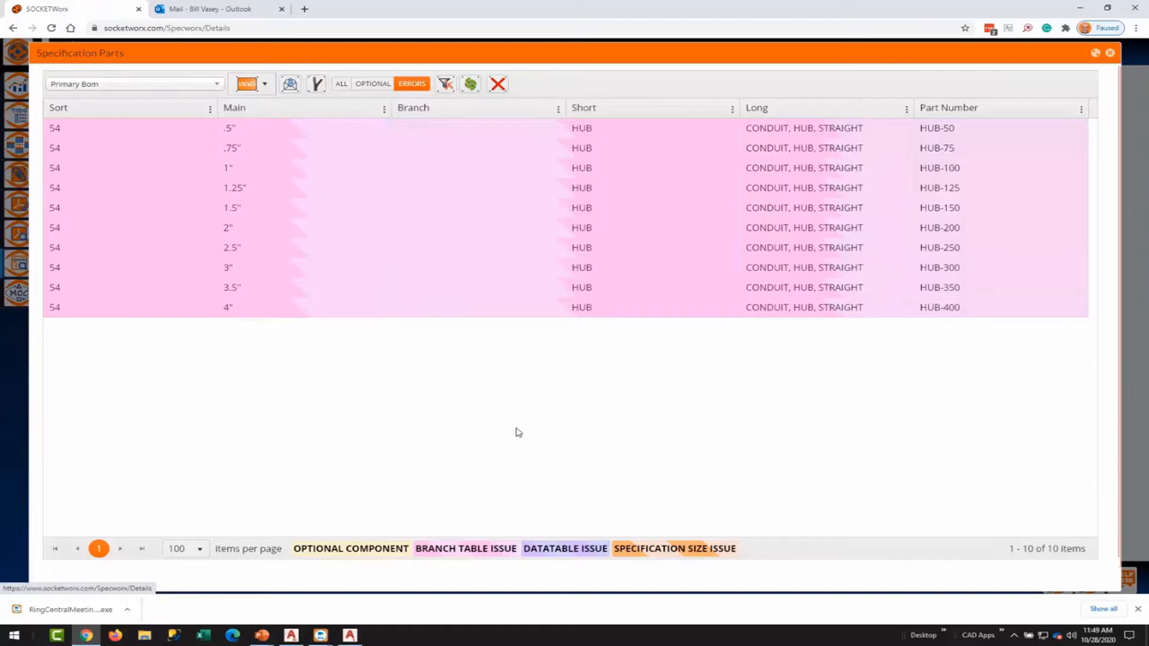
mouse_move(539, 352)
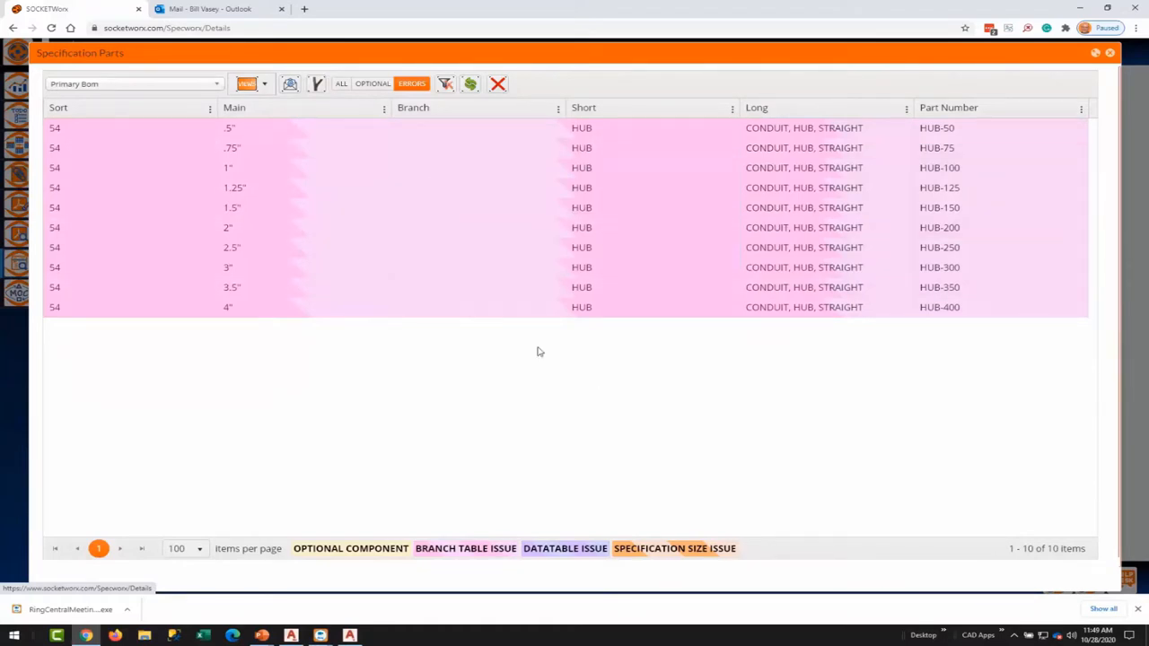
mouse_move(503, 335)
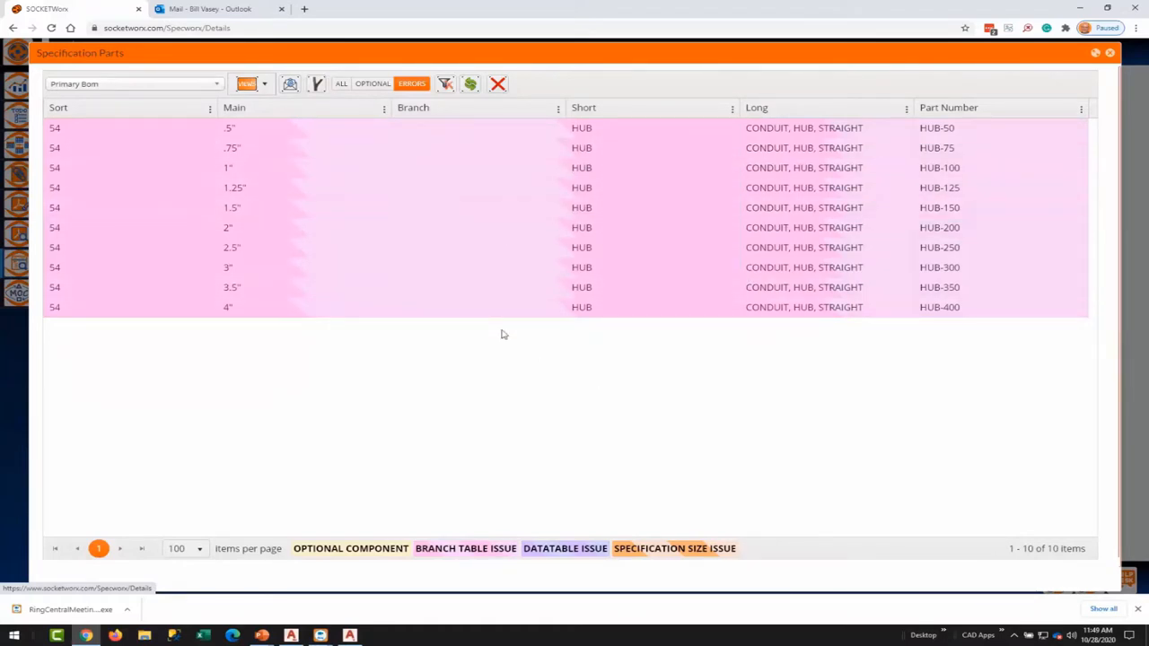
mouse_move(500, 330)
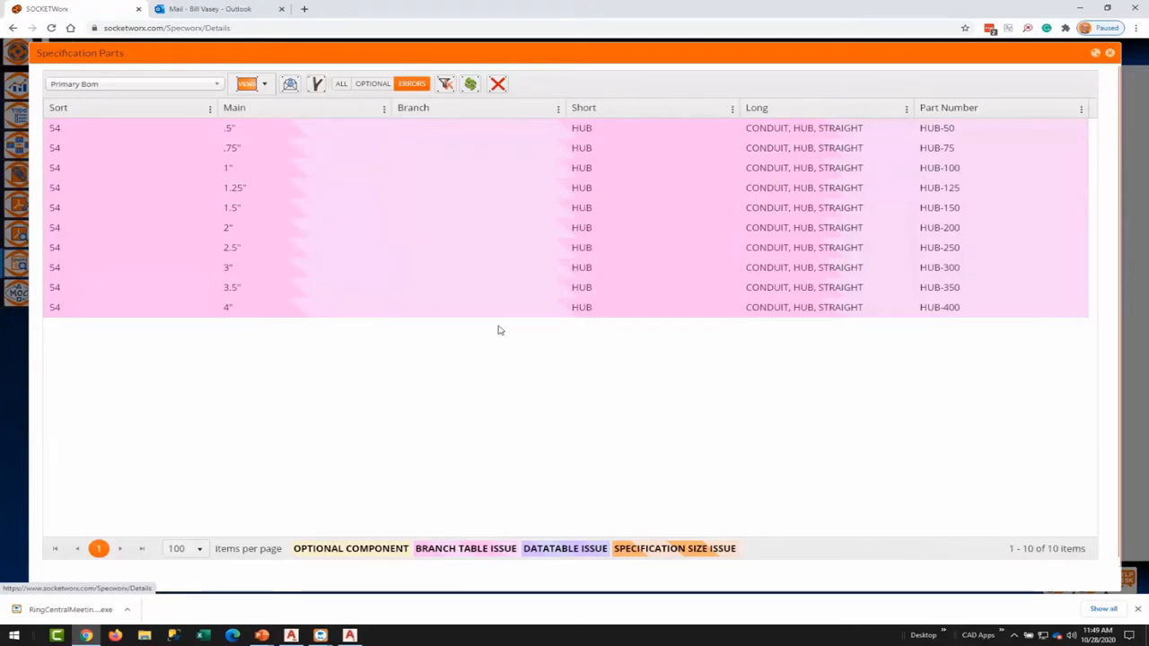
click(340, 82)
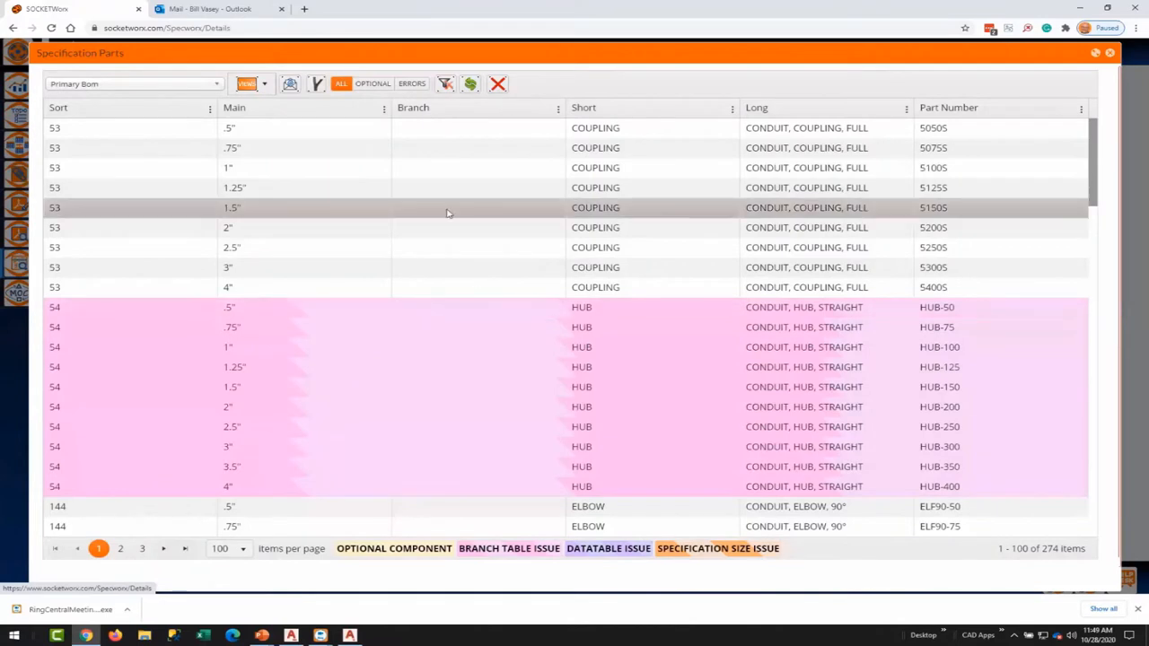
mouse_move(516, 227)
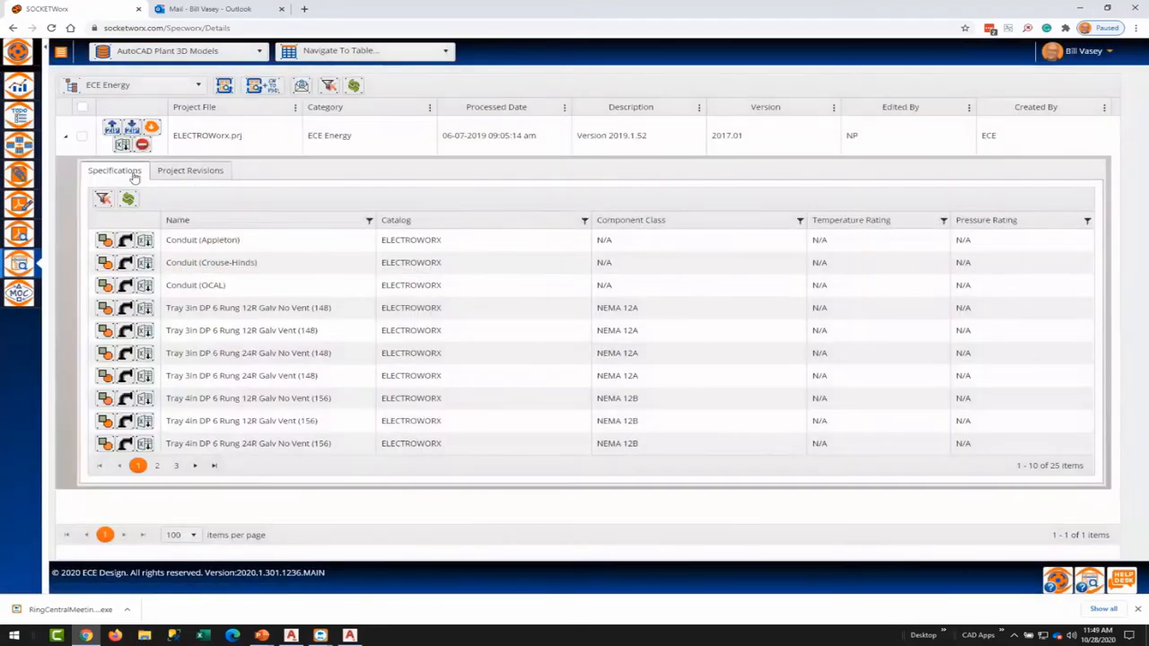
Collapse the ELECTROWorx specifications and bring up the Process PRJ File dialog.
click(64, 136)
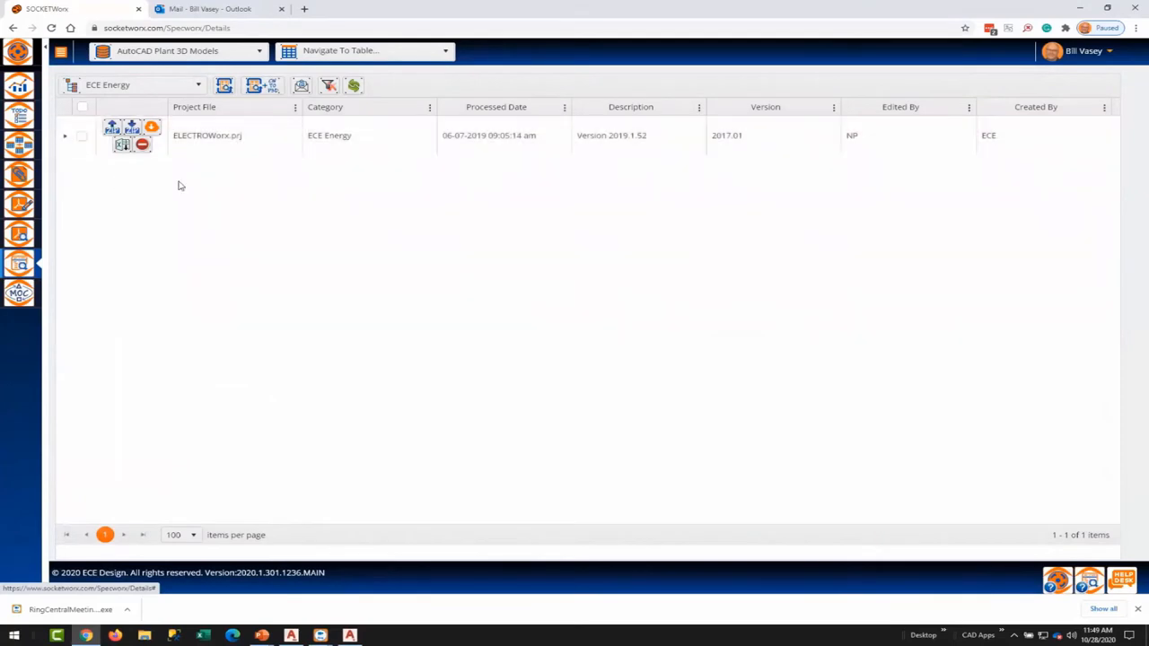
click(262, 85)
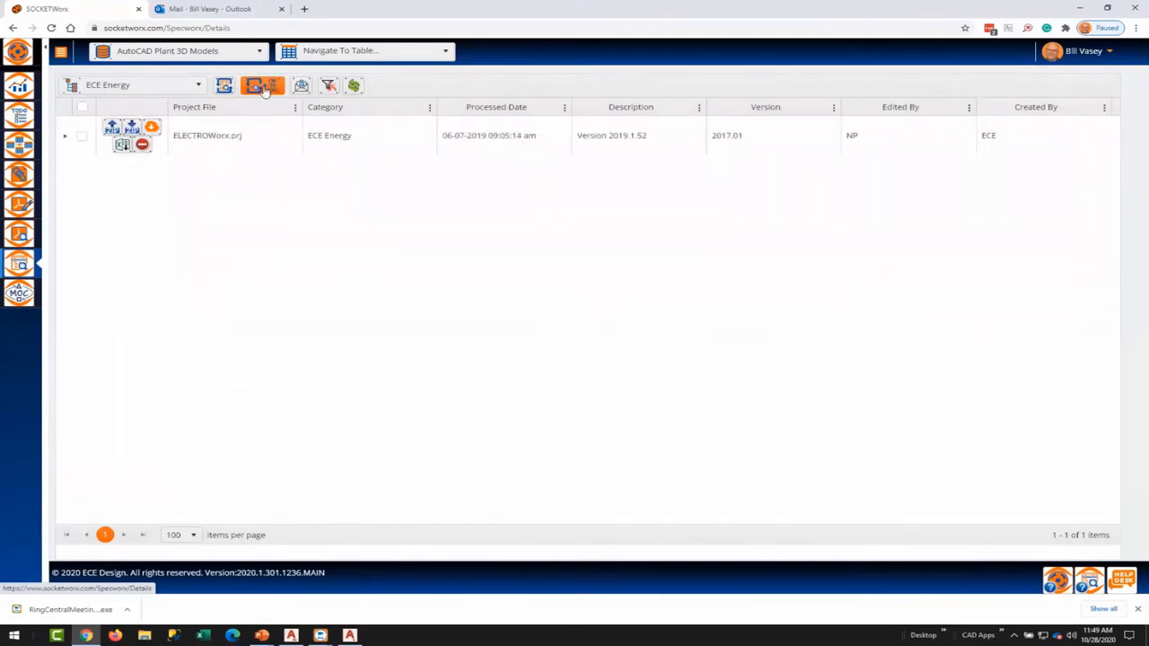
mouse_move(263, 85)
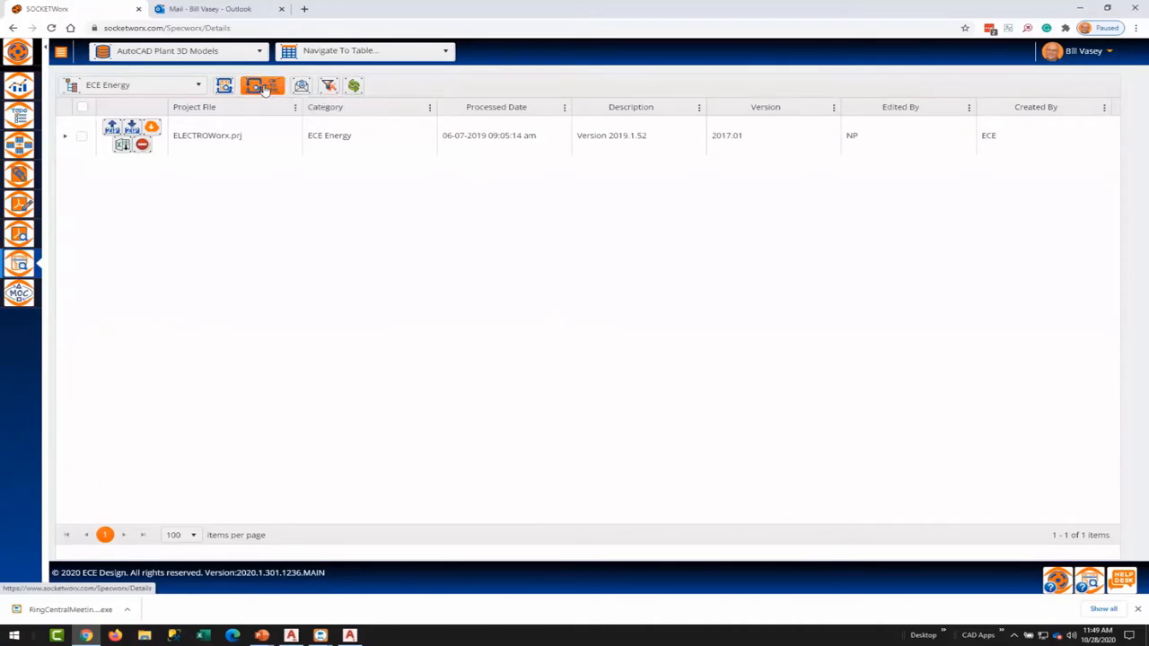
mouse_move(260, 85)
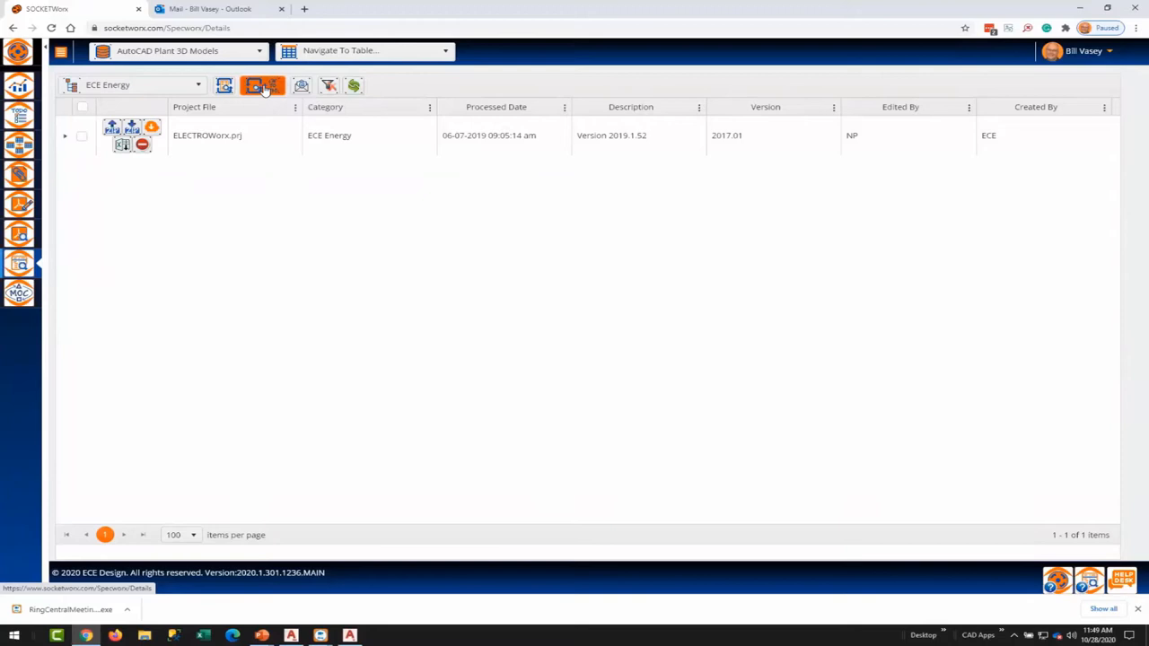
click(262, 85)
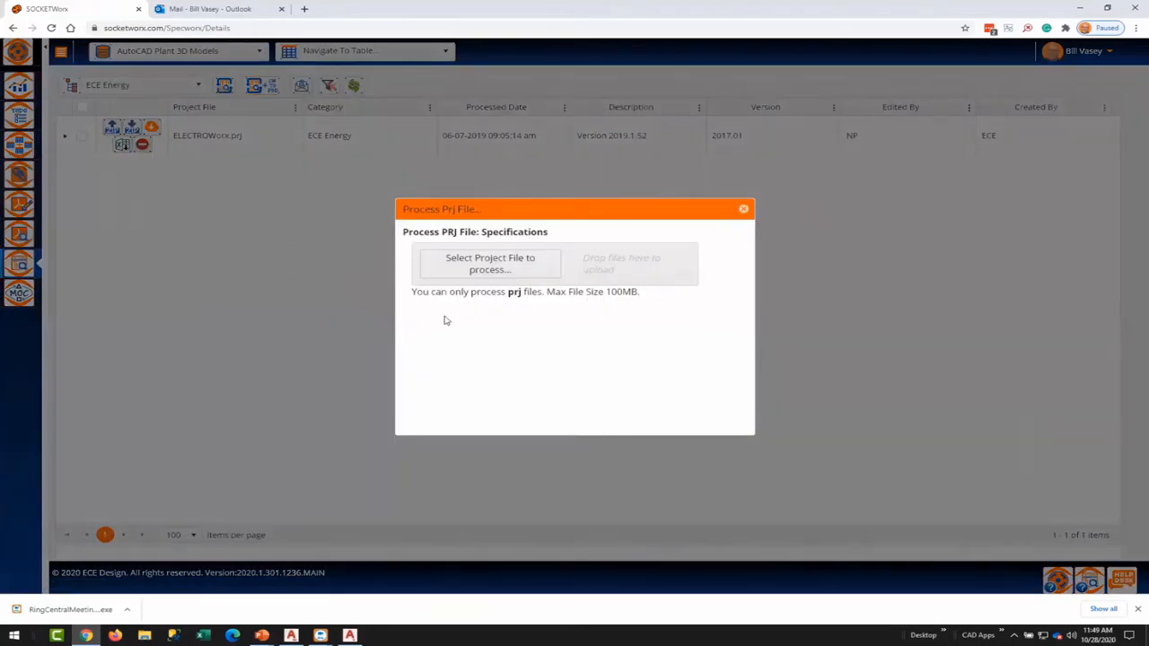
Select CWX to P3D DemoSpecs.prj from the Spec folder for processing.
click(489, 263)
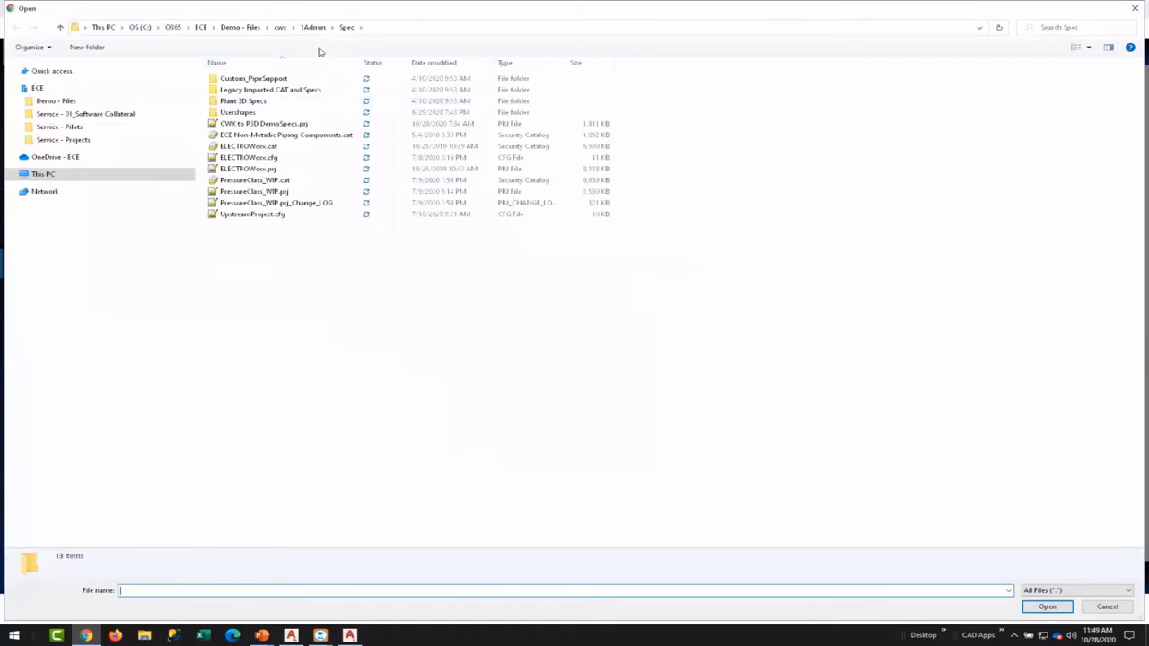
mouse_move(135, 33)
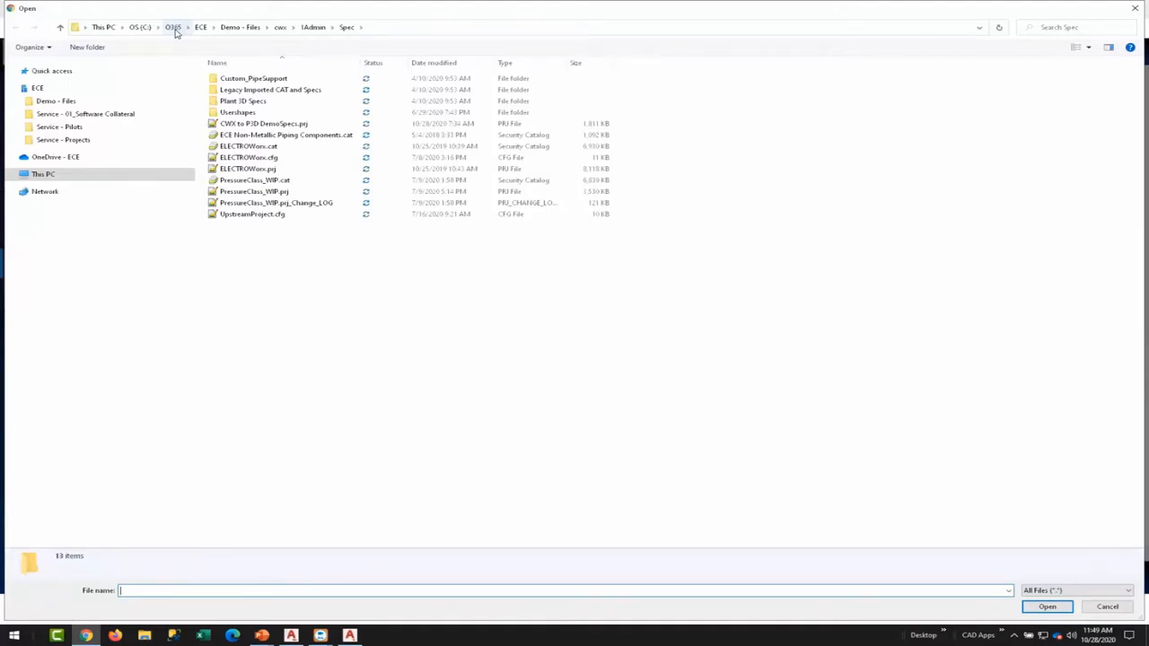
mouse_move(185, 31)
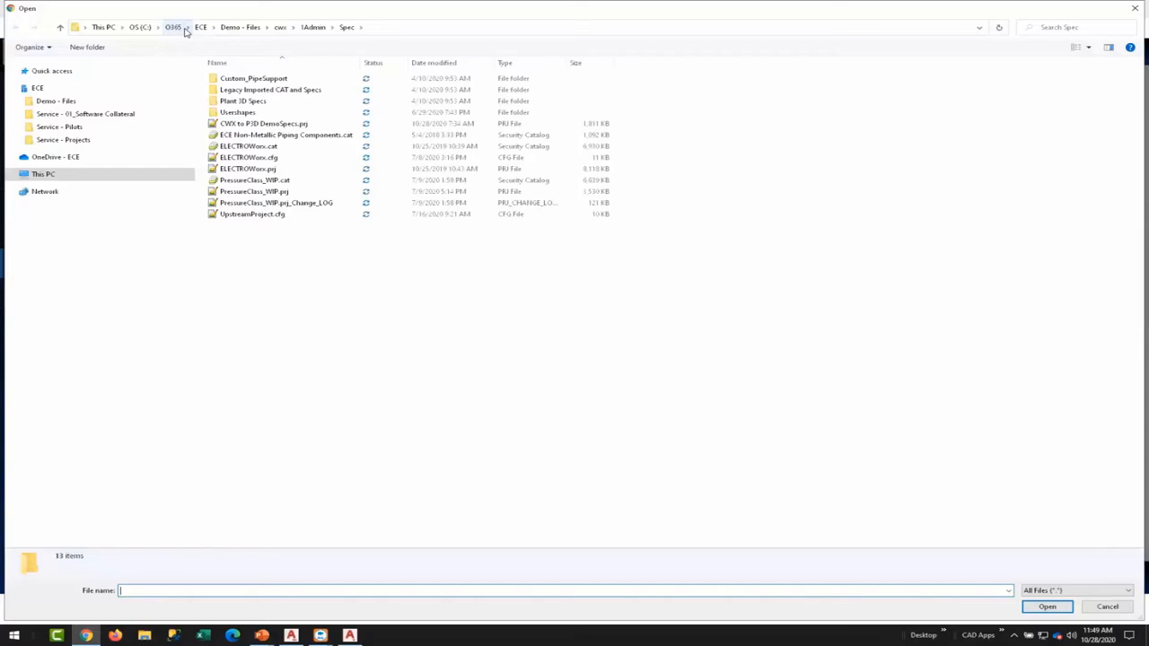
click(263, 123)
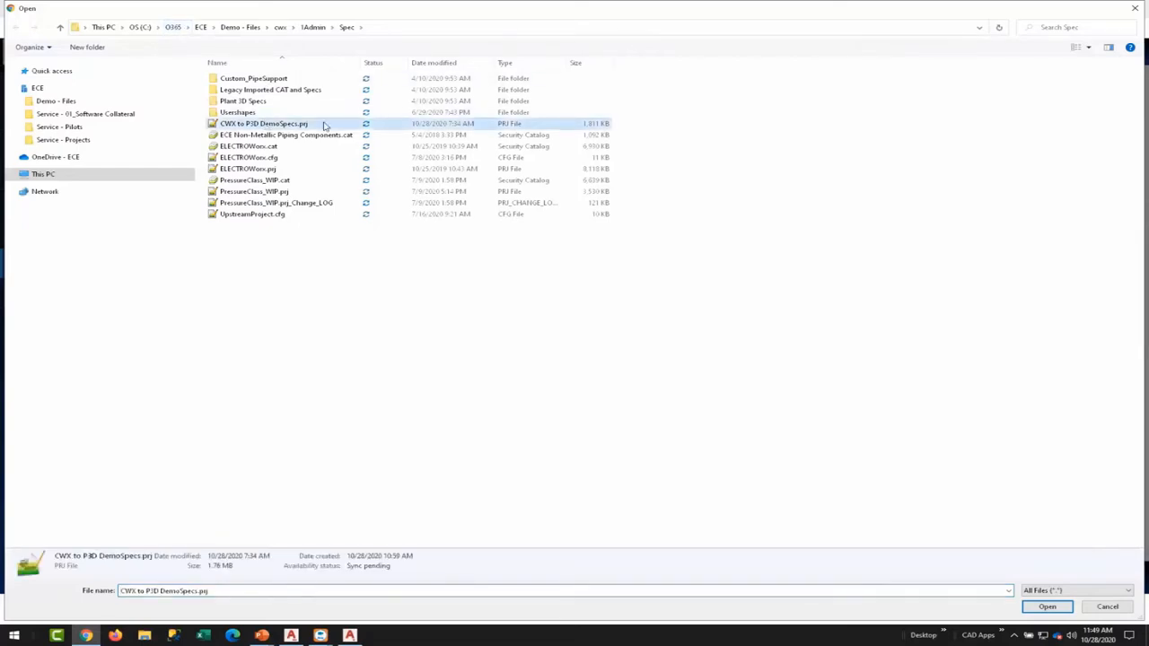
mouse_move(325, 126)
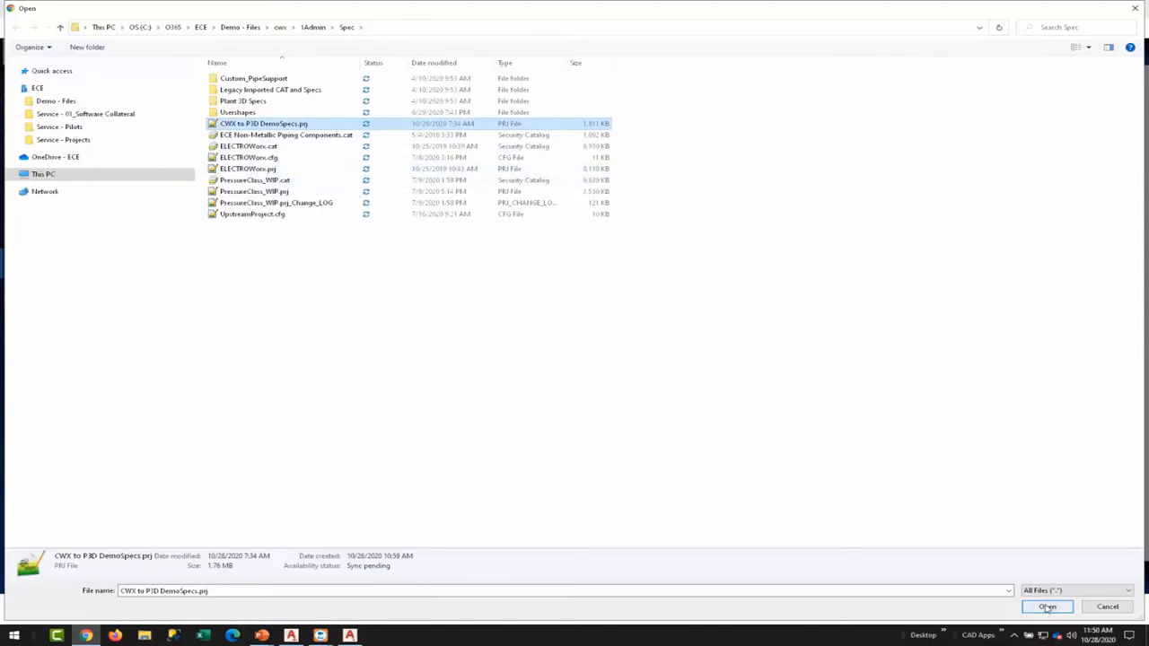
click(1048, 607)
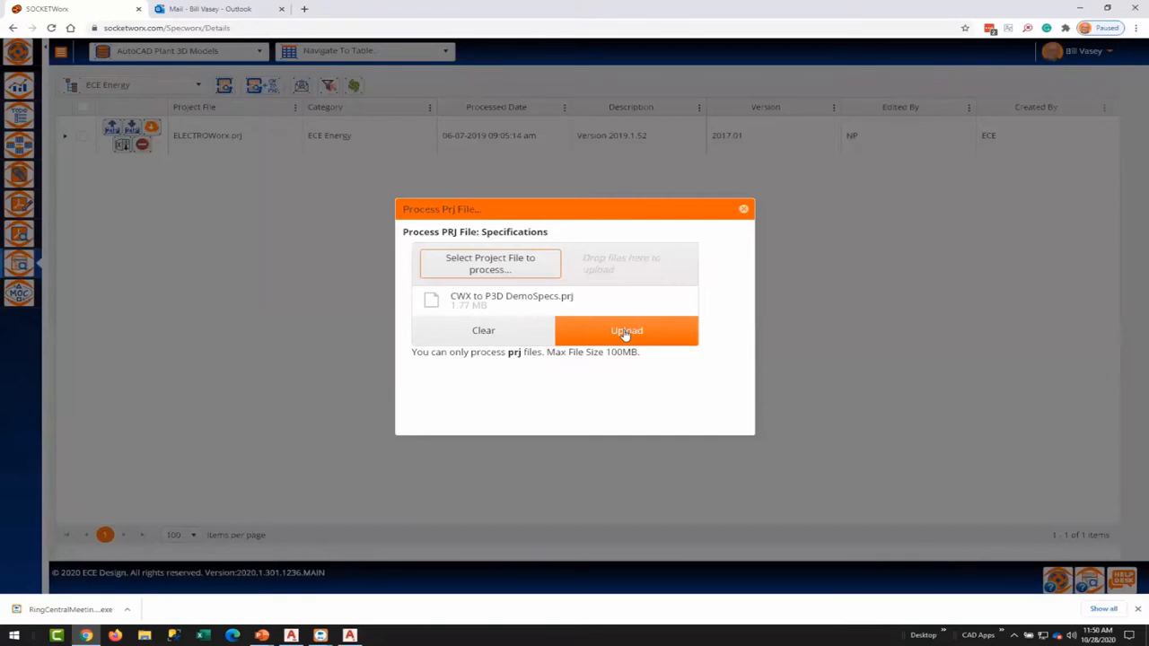
Upload CWX to P3D DemoSpecs.prj for processing and switch to Outlook.
click(626, 330)
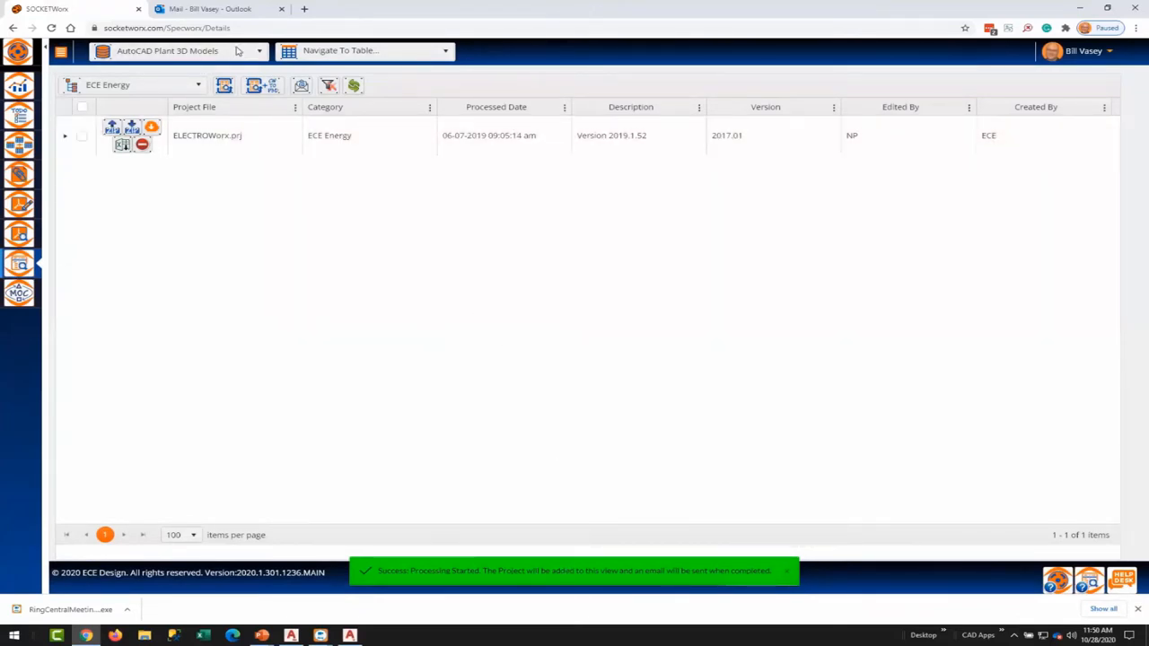
click(209, 8)
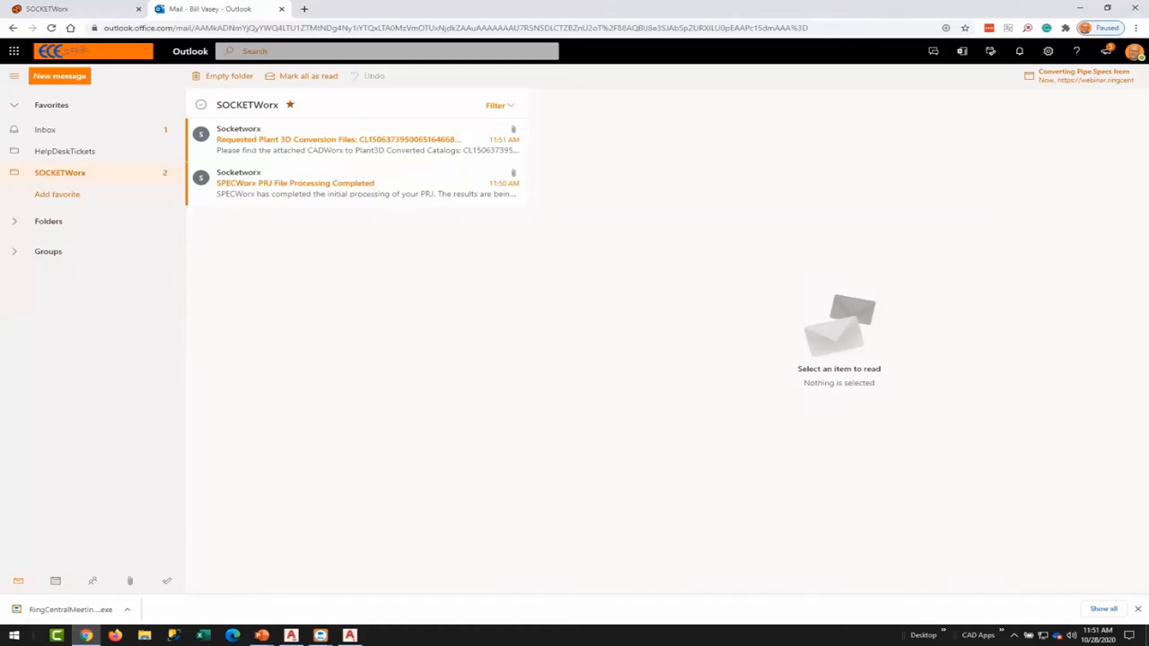
mouse_move(425, 415)
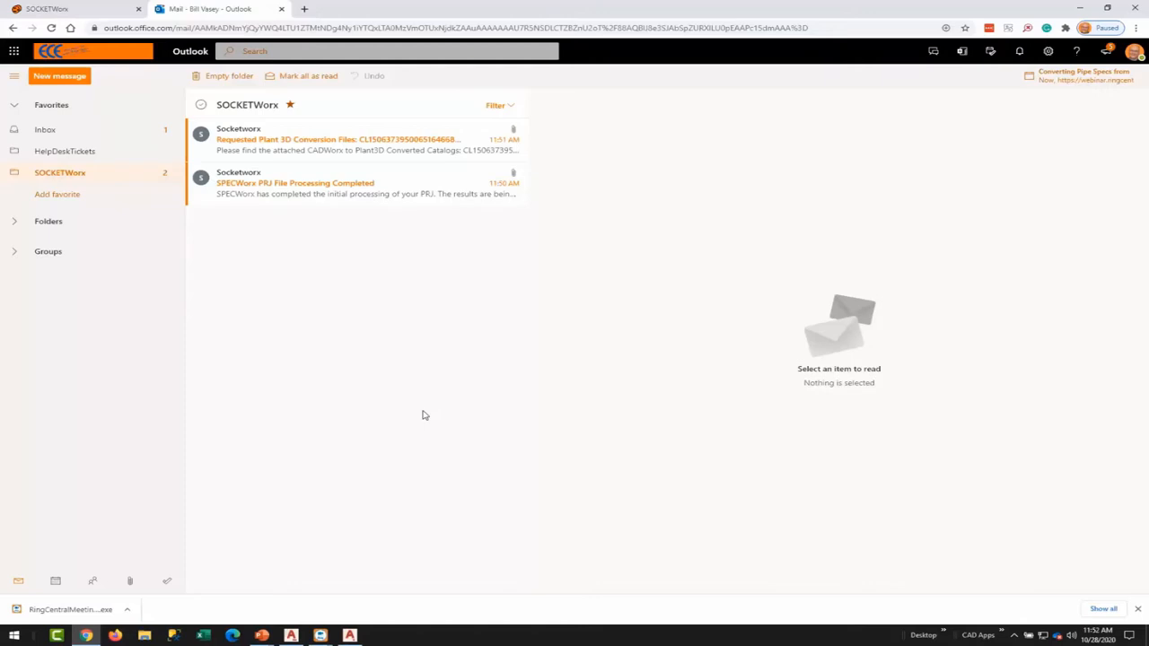
mouse_move(376, 263)
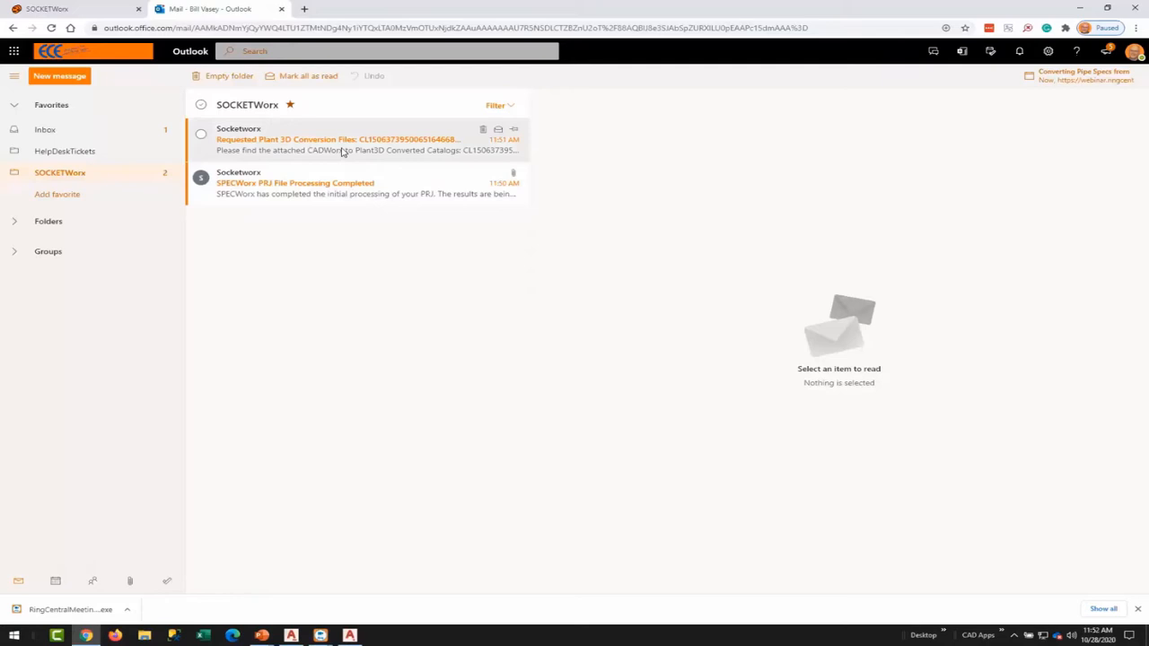
Open the SPECWorx PRJ File Processing Completed email with the CL150 and CL300 workbooks.
click(295, 182)
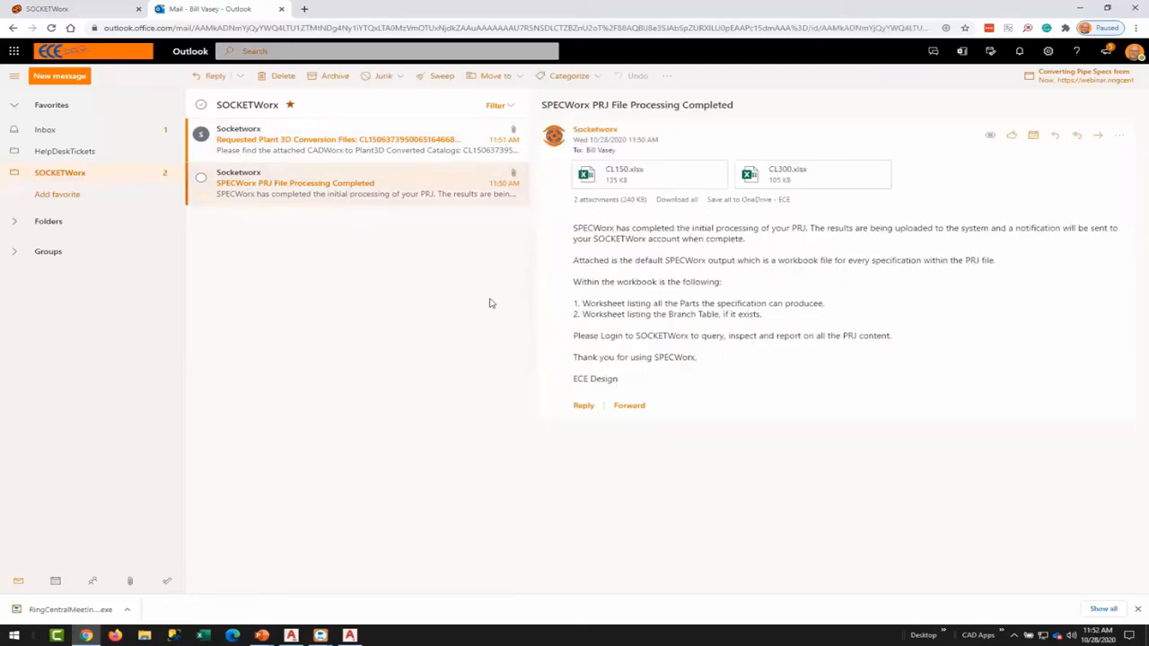
mouse_move(624, 175)
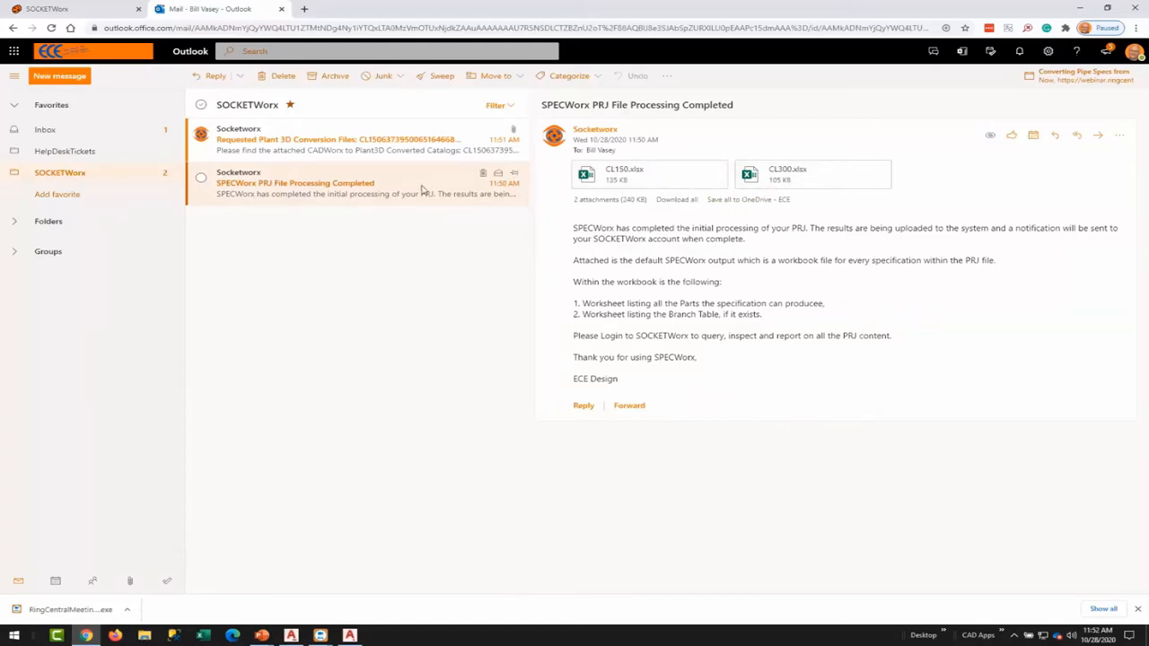
Open the Requested Plant 3D Conversion Files email and download the first CL150 .pcat file.
click(359, 144)
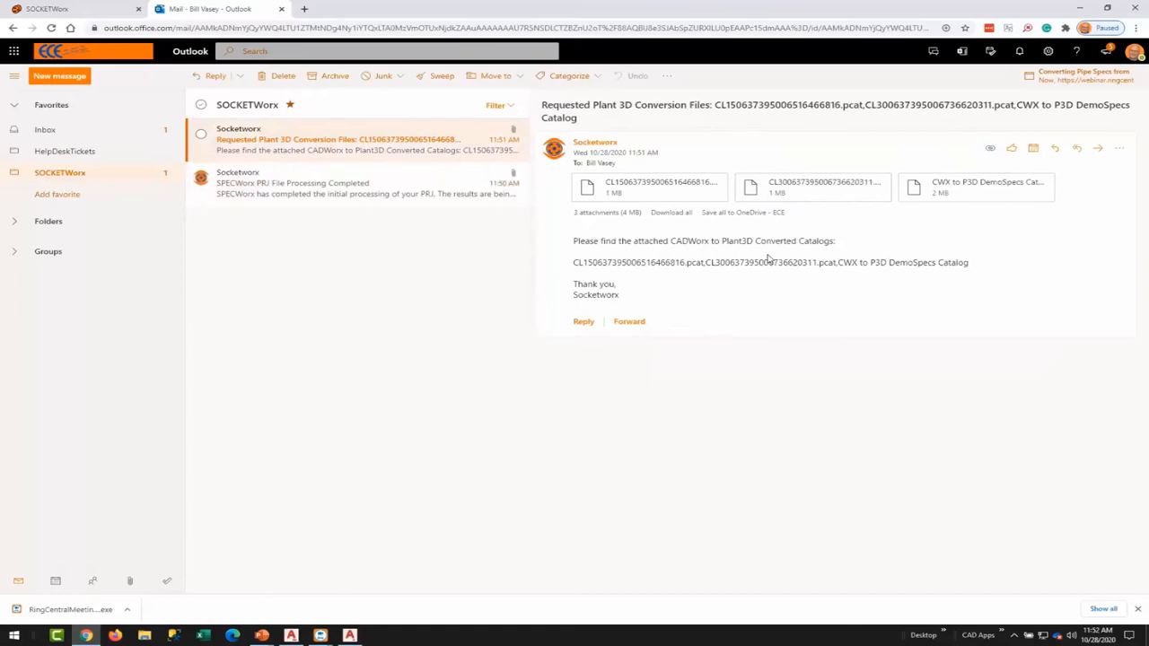
mouse_move(767, 258)
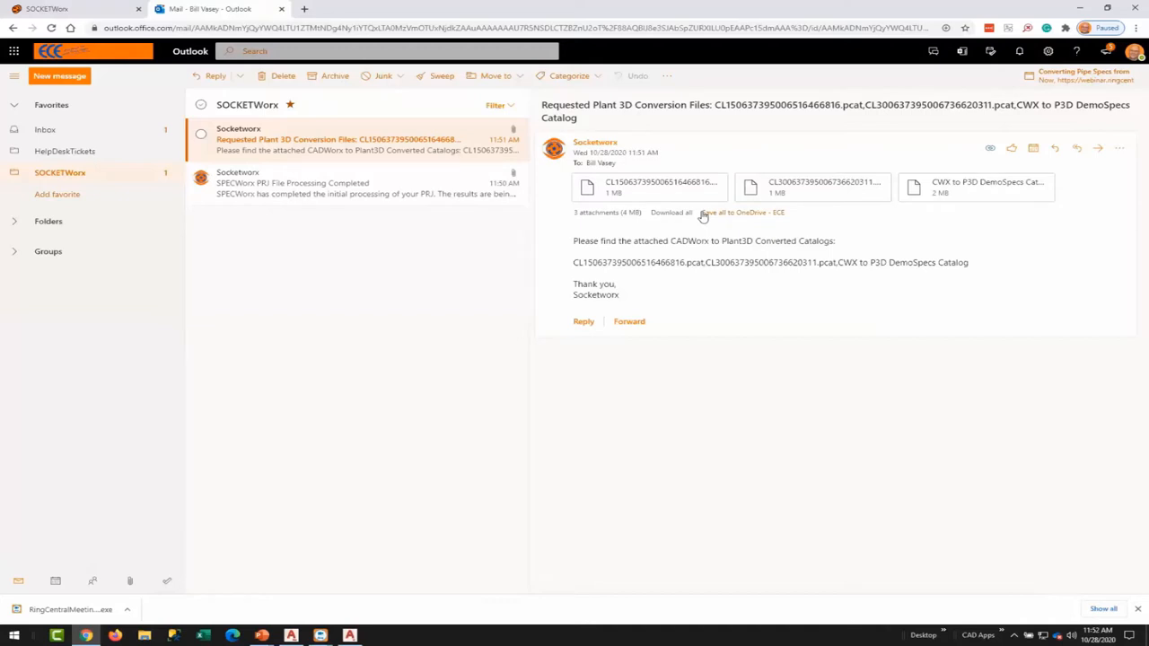
mouse_move(683, 193)
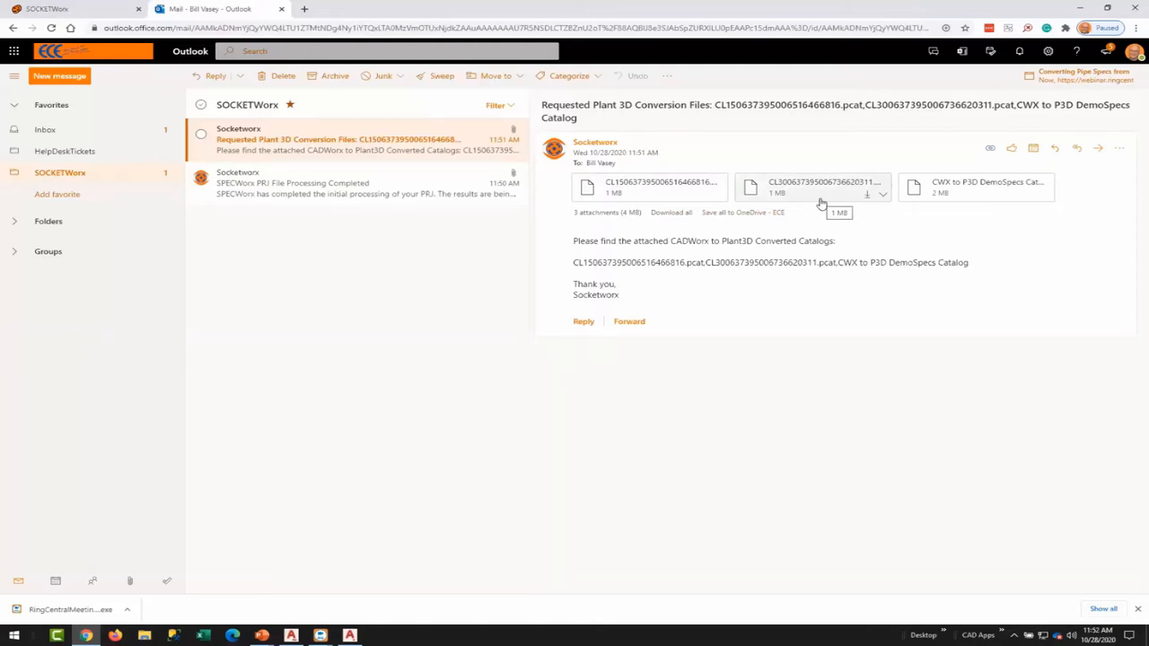
mouse_move(965, 208)
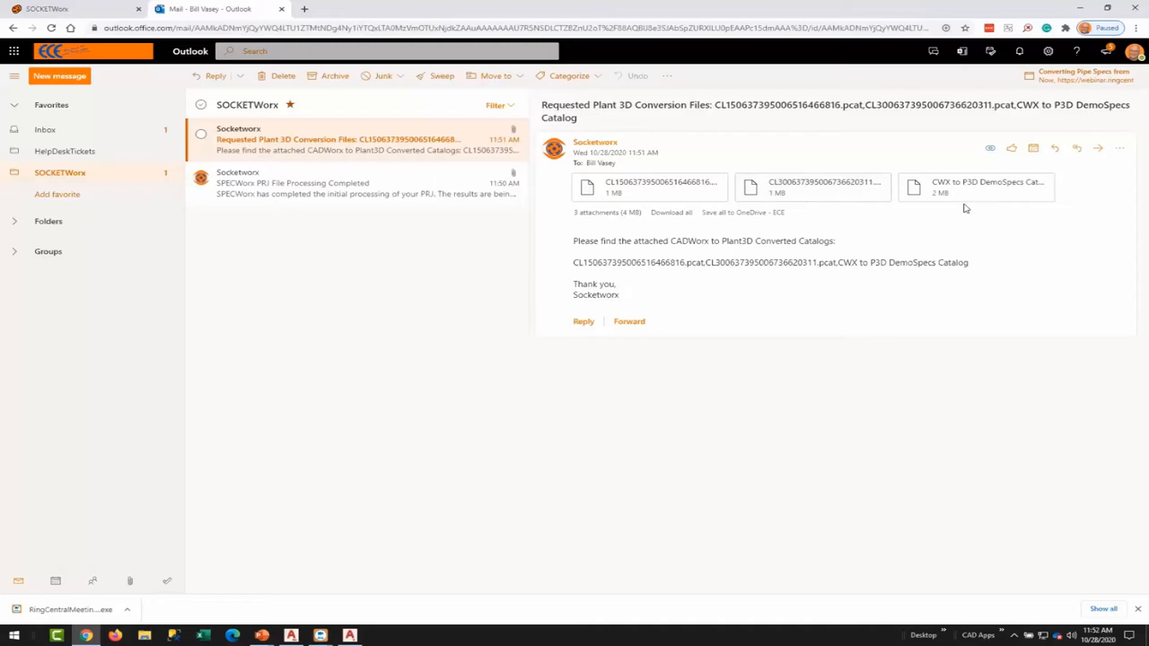
mouse_move(965, 195)
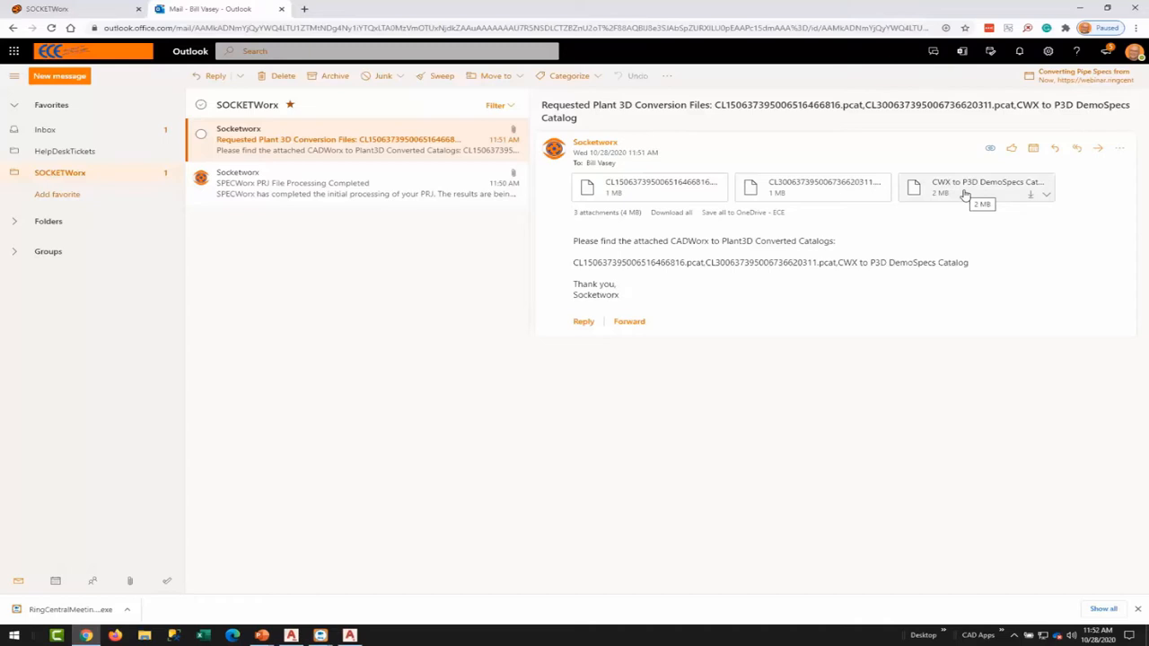
mouse_move(849, 210)
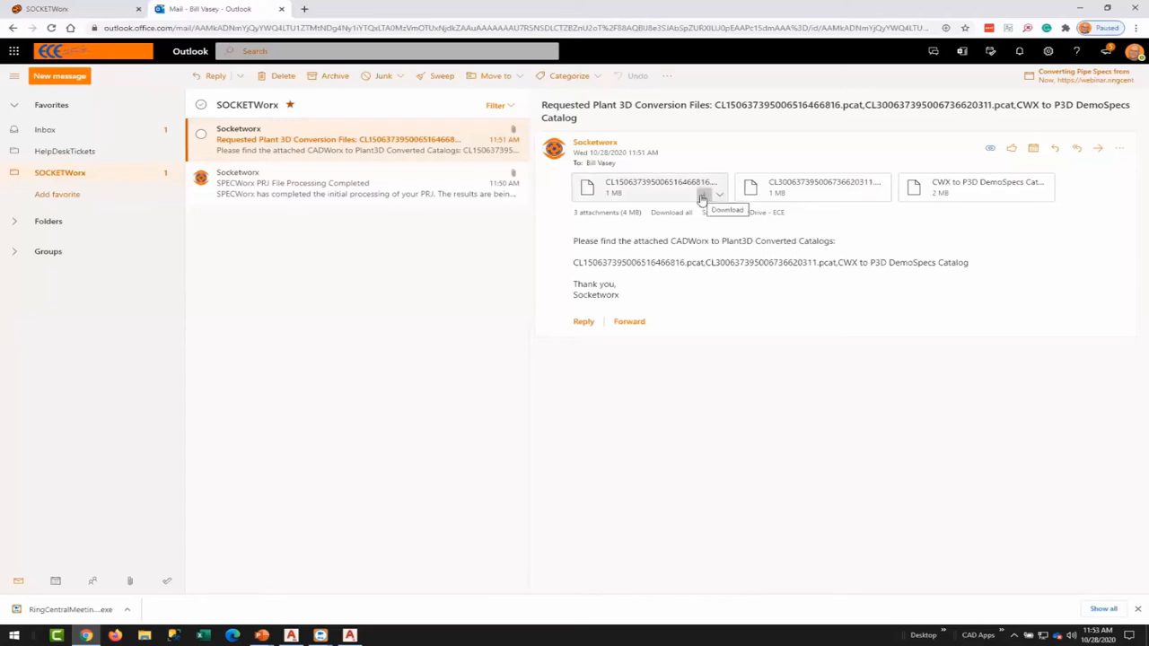
click(702, 195)
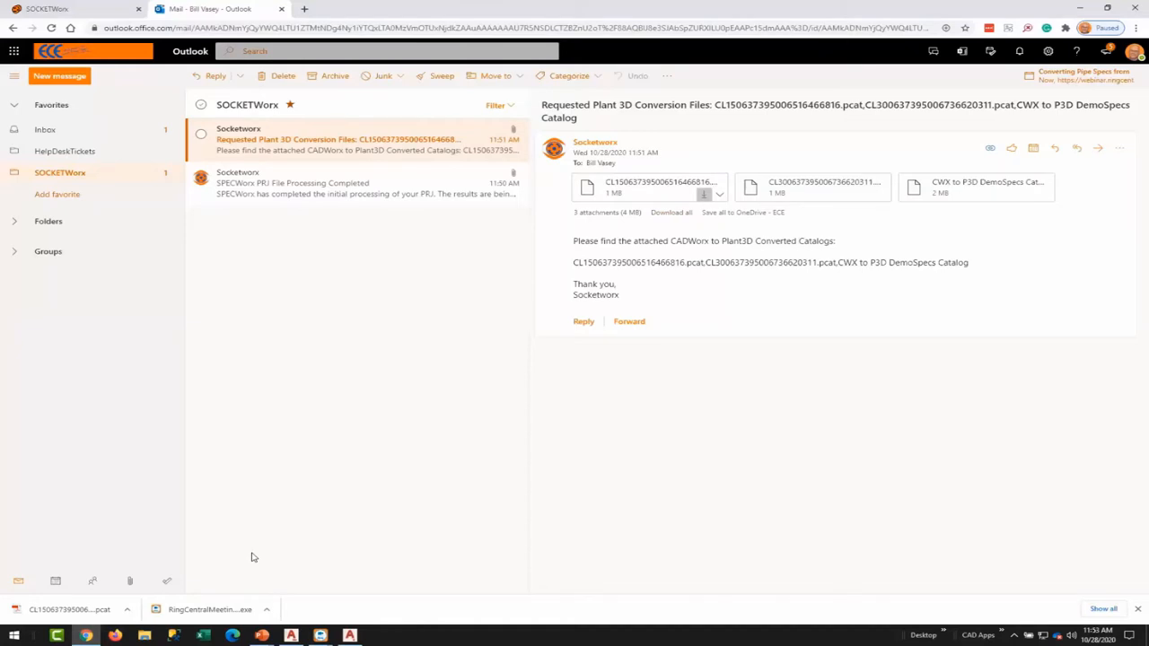
Bring the AutoCAD Plant 3D Spec Editor to the front, showing the empty Catalog Editor.
key(alt+tab)
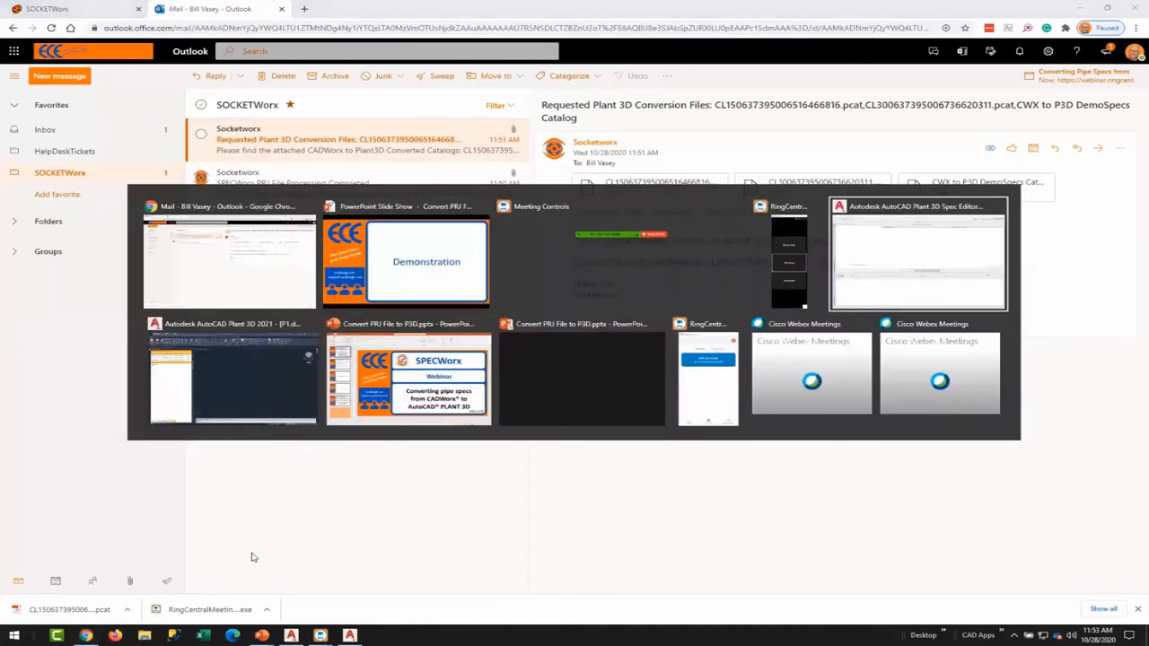
click(918, 256)
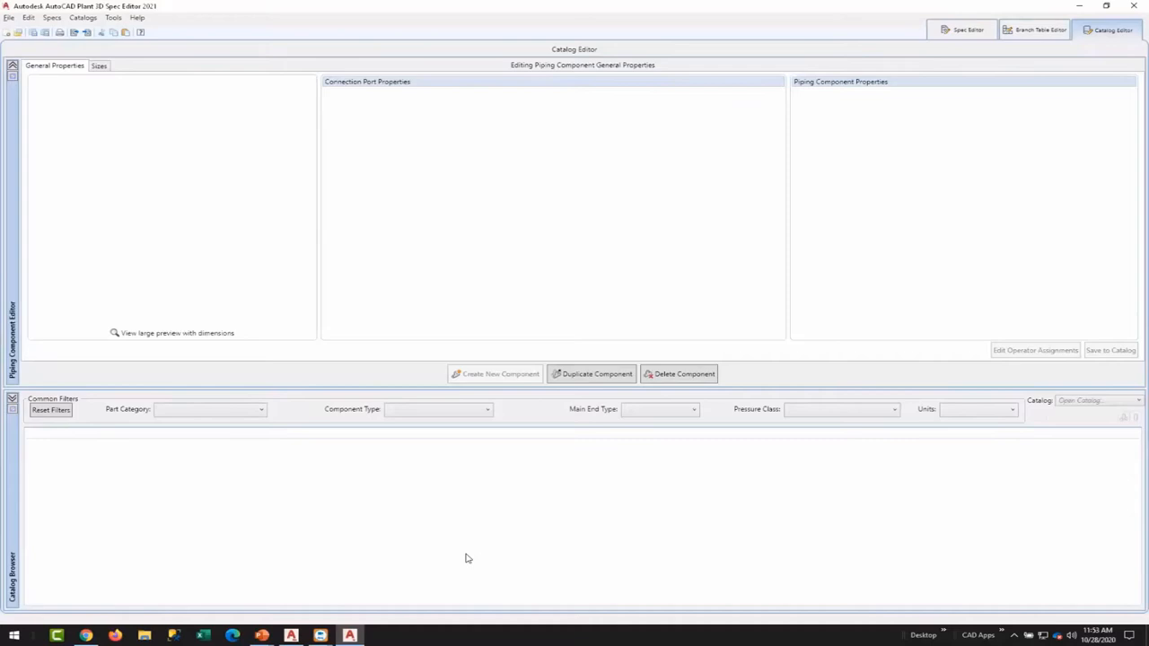
mouse_move(457, 170)
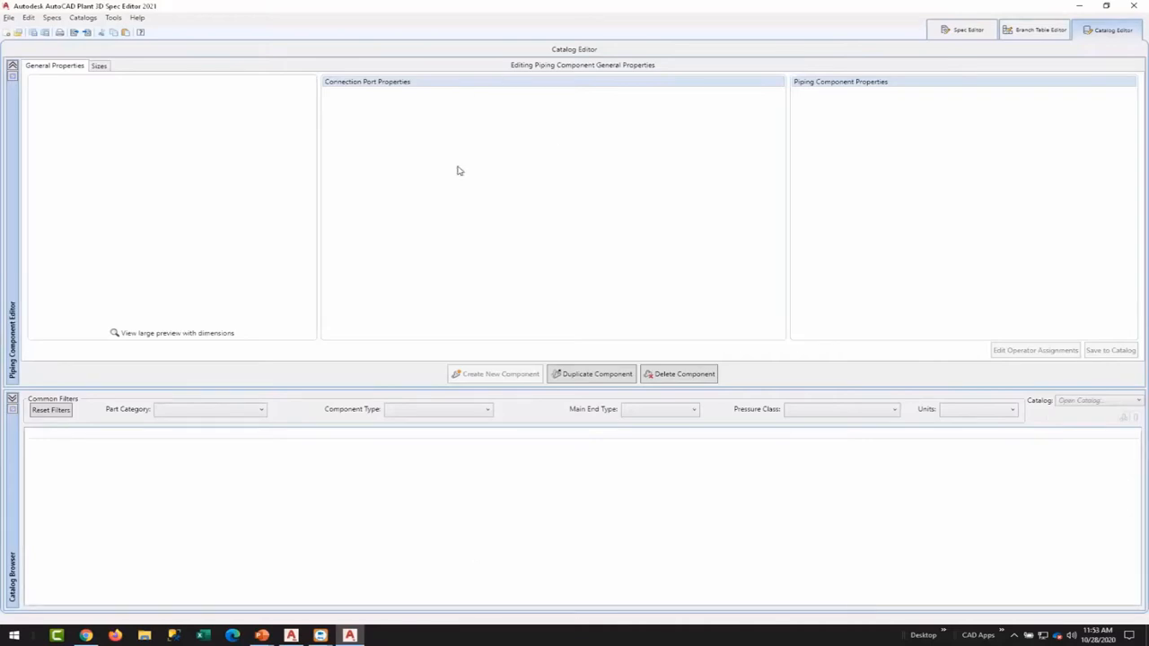
mouse_move(463, 194)
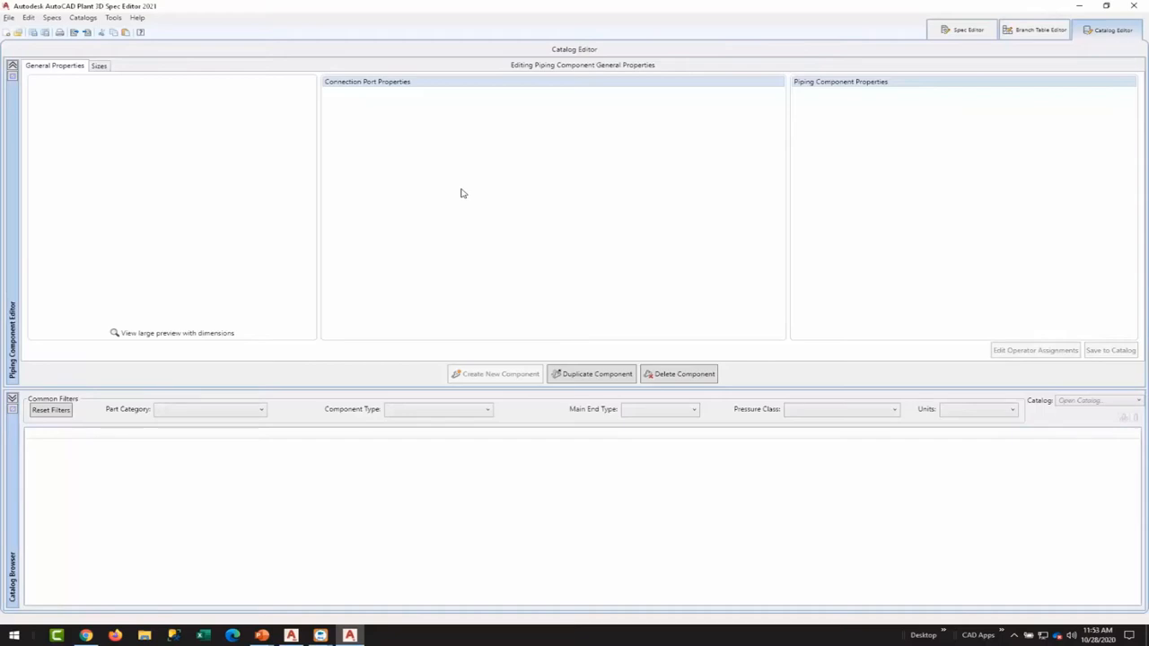
mouse_move(84, 92)
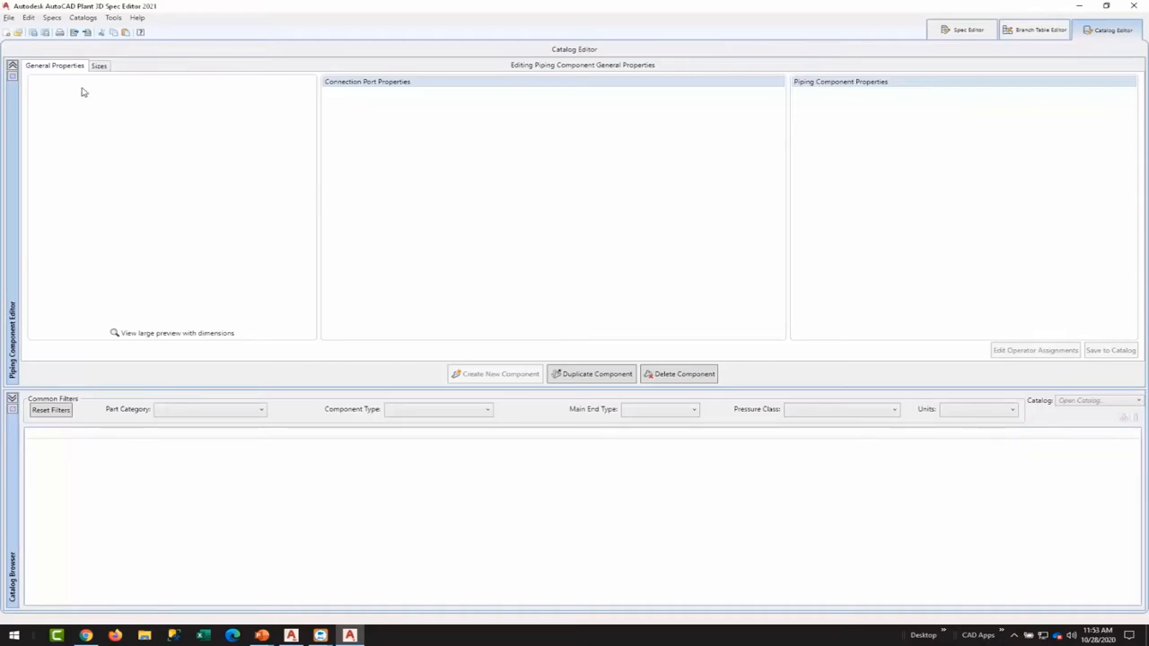
Load the newly downloaded CL150 .pcat catalog from Downloads into the Spec Editor.
click(9, 17)
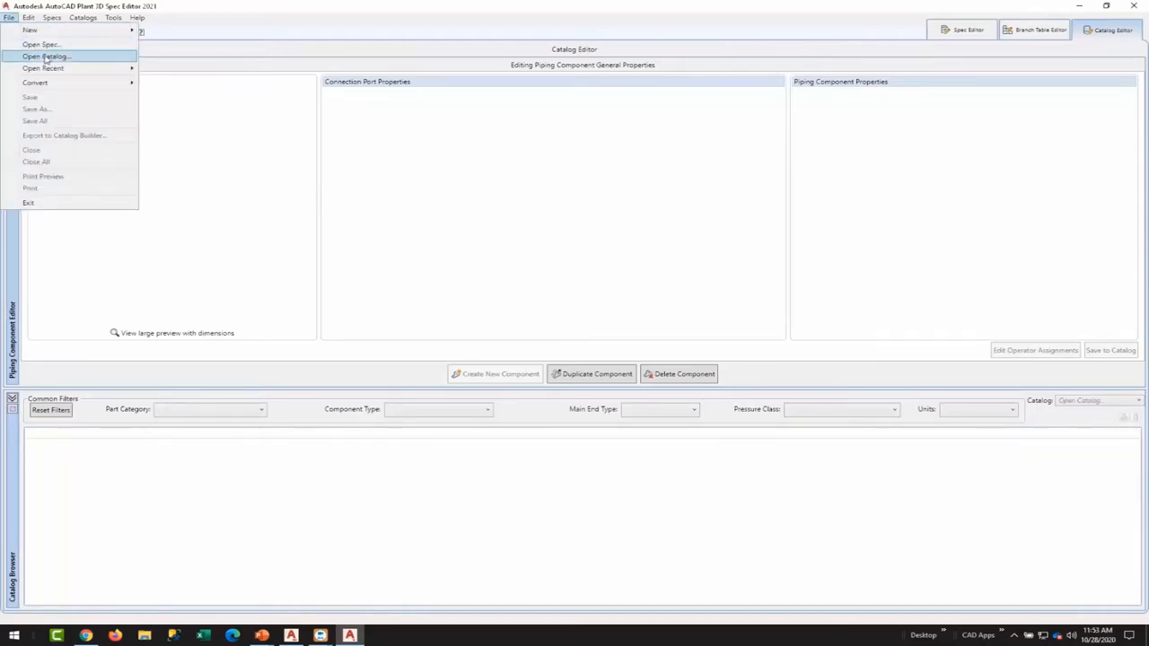
click(45, 56)
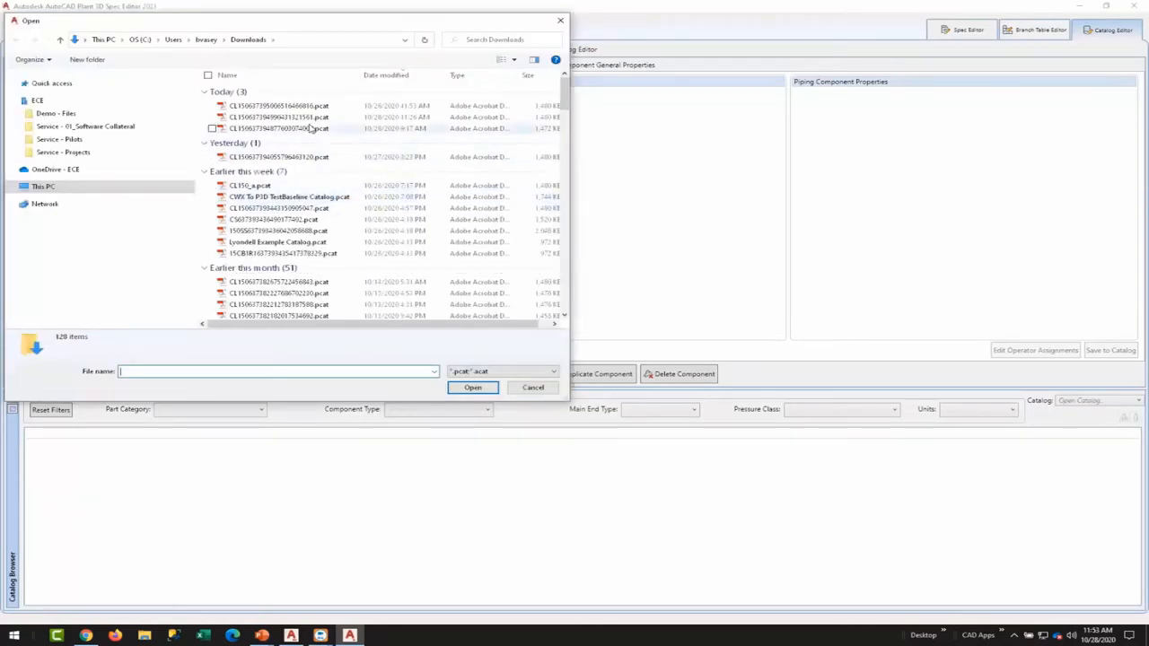
click(278, 106)
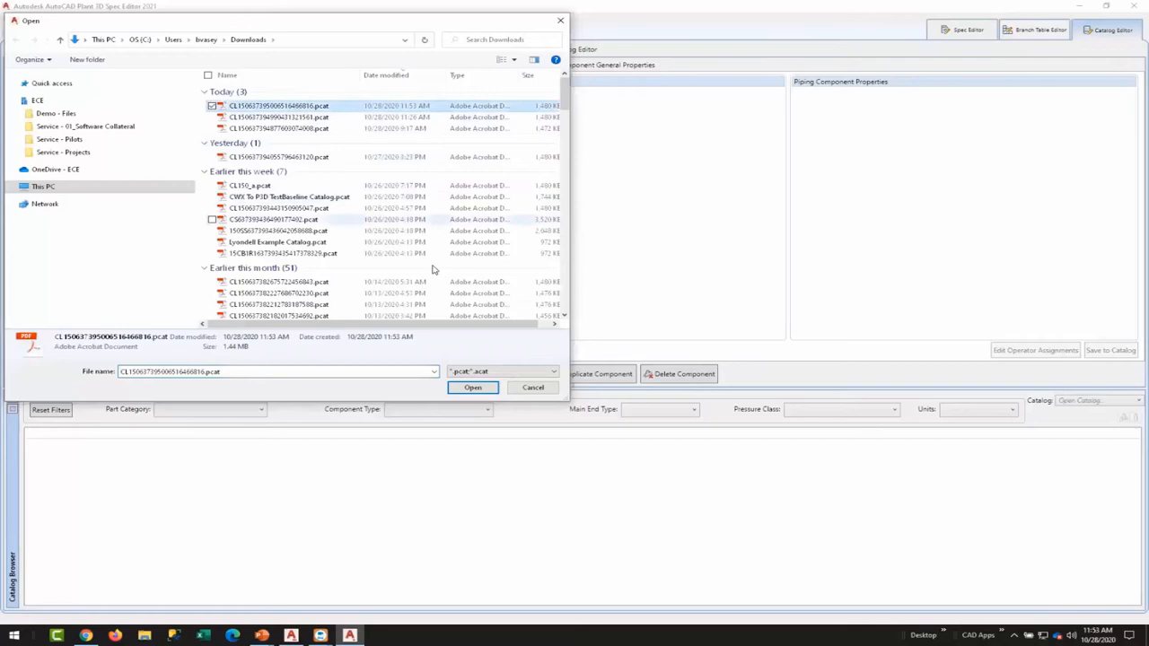
click(473, 387)
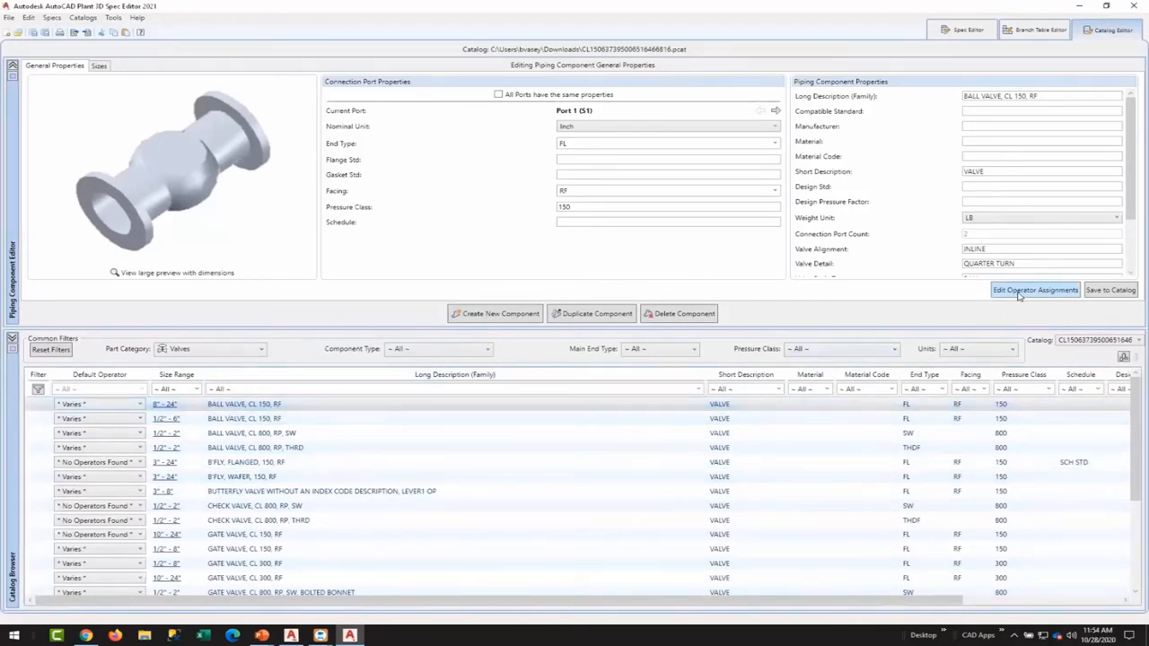
click(1035, 289)
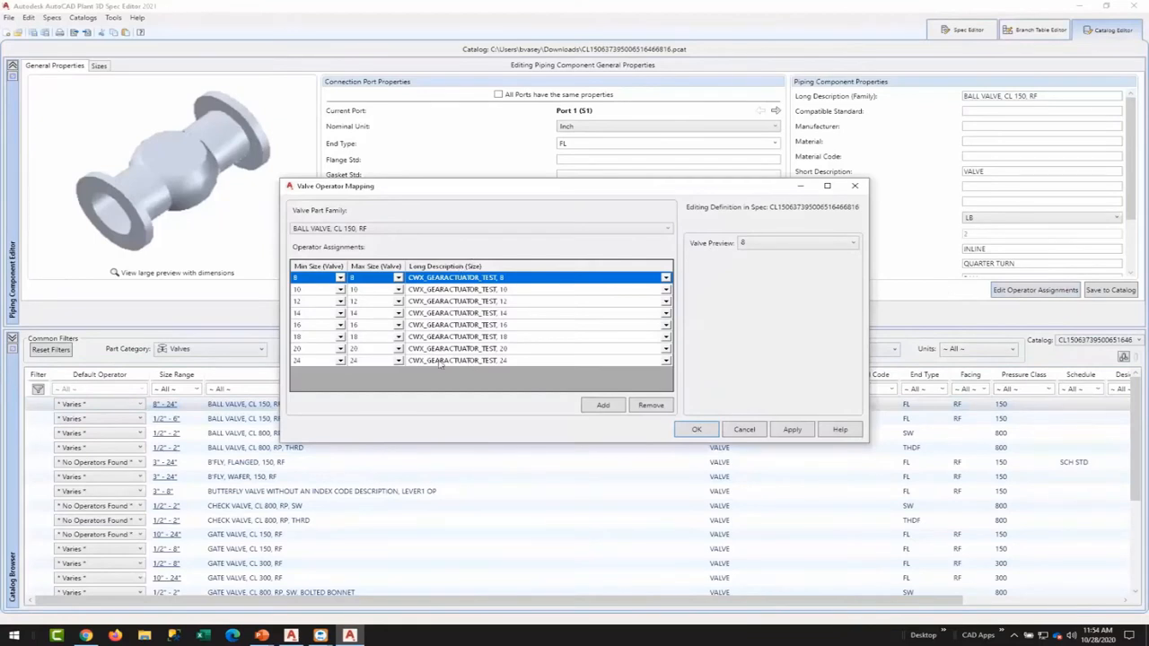
mouse_move(440, 375)
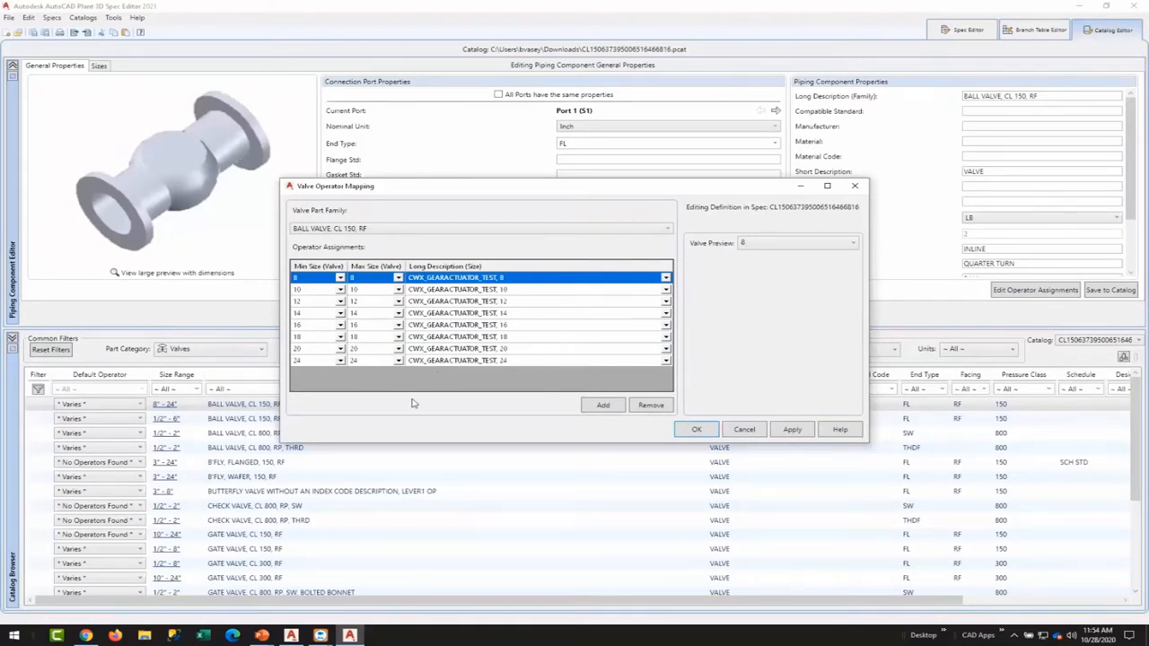
click(792, 429)
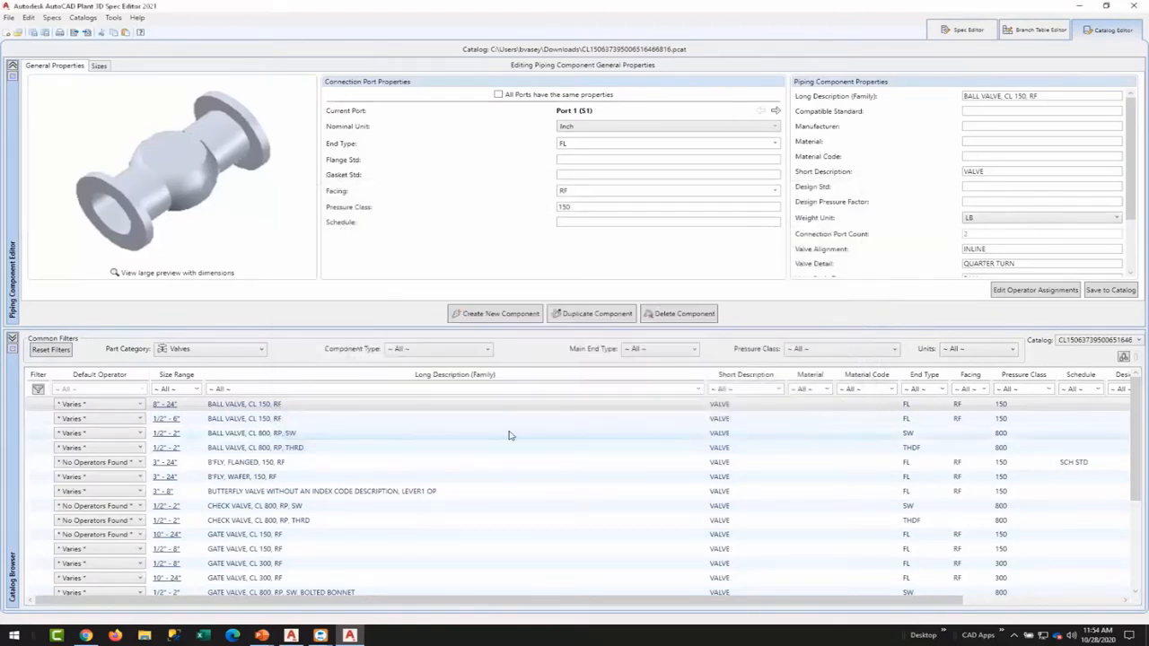
Filter the catalog to Instruments and review the Sensus AAT turbine meter's 8" size.
click(211, 348)
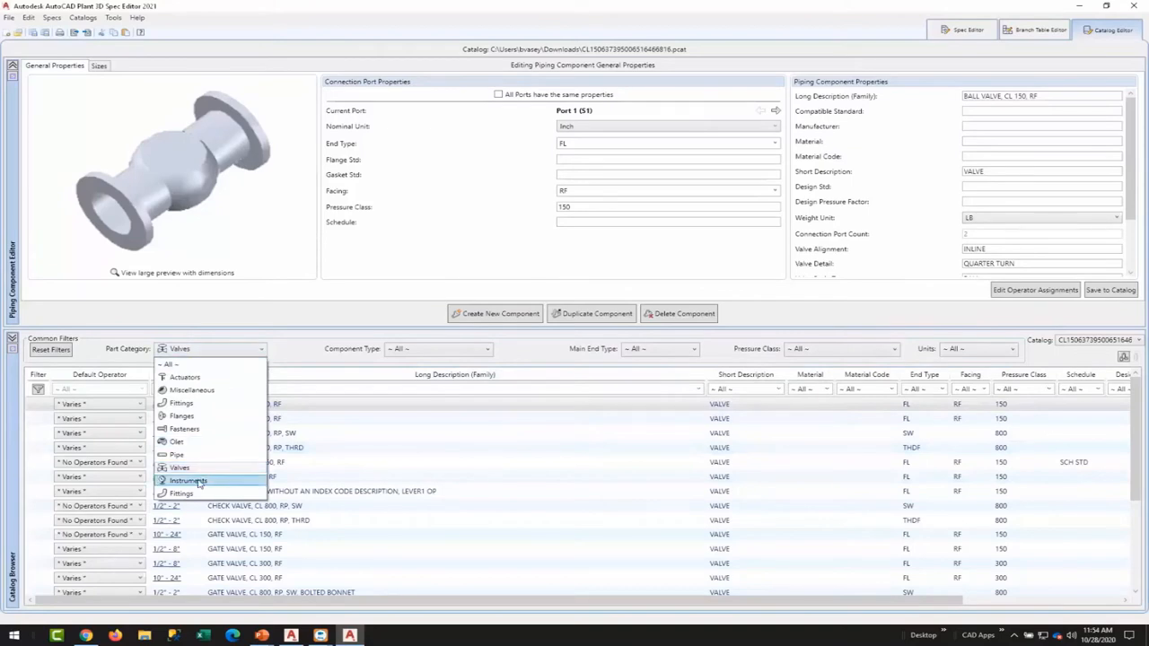
click(187, 481)
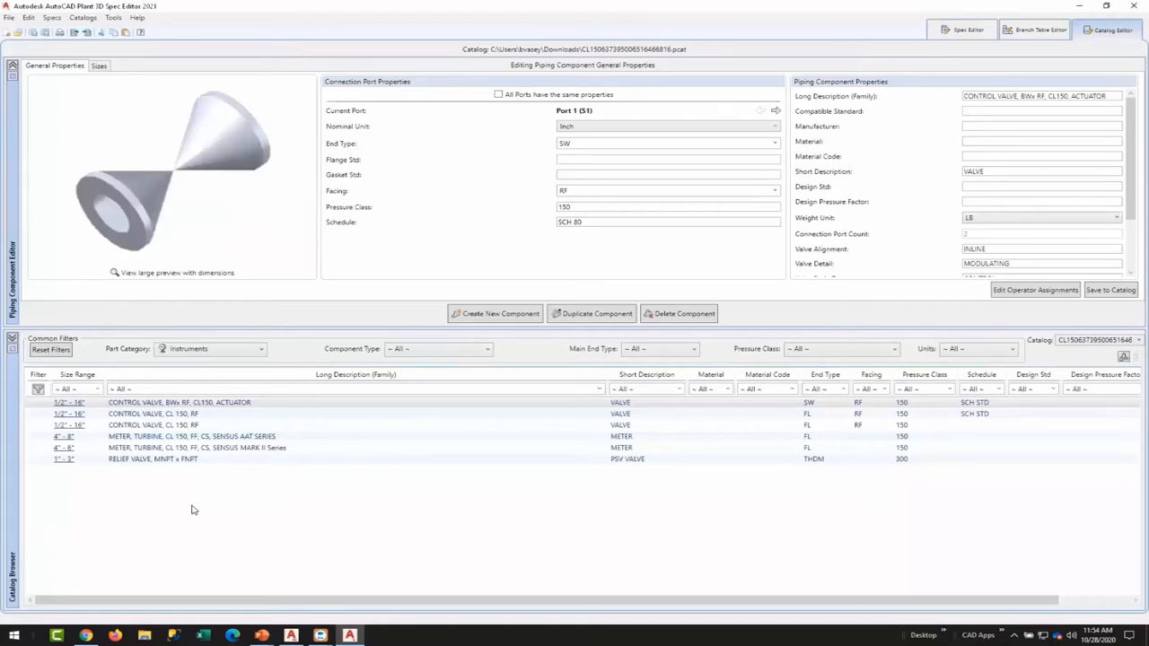
click(191, 436)
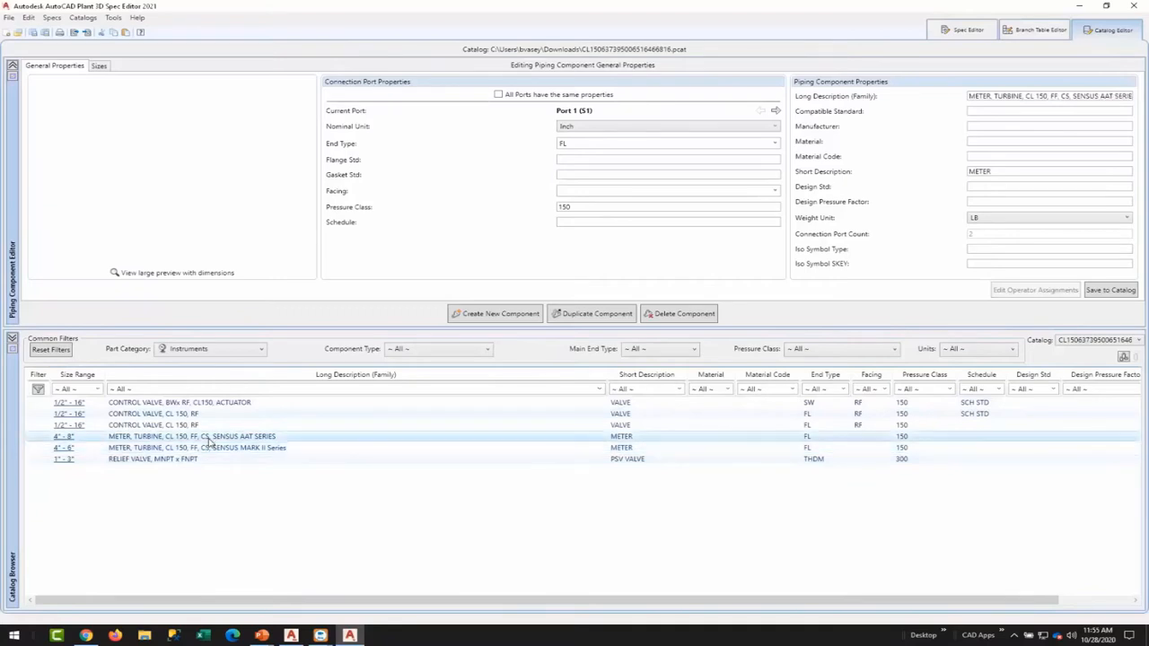
click(180, 424)
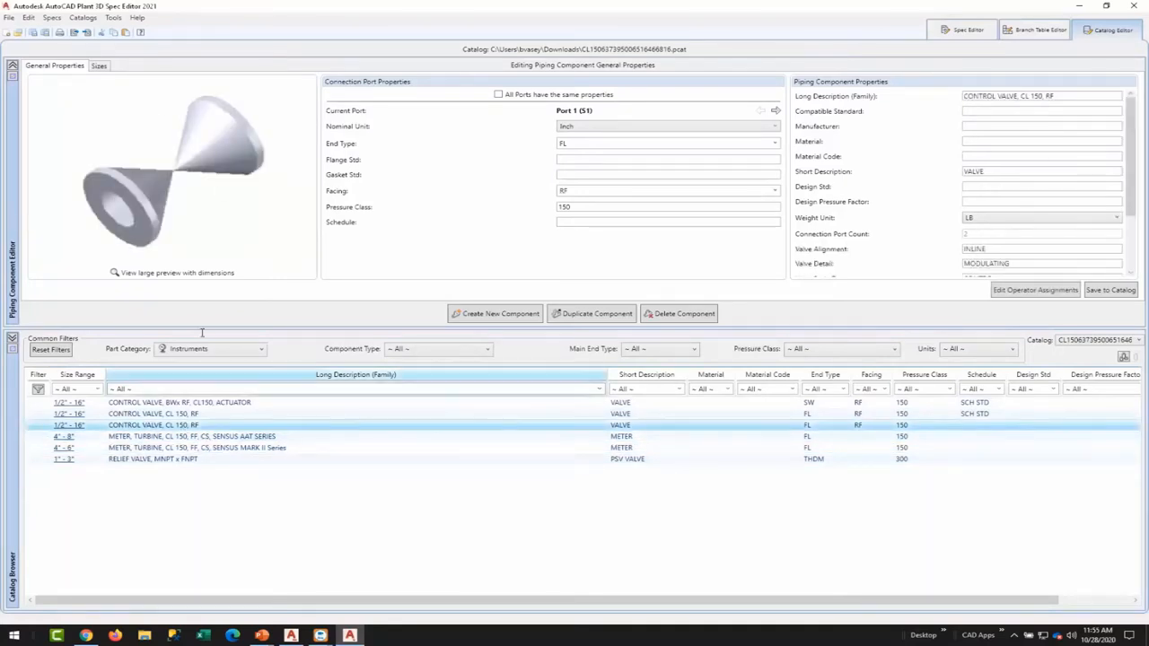
click(192, 437)
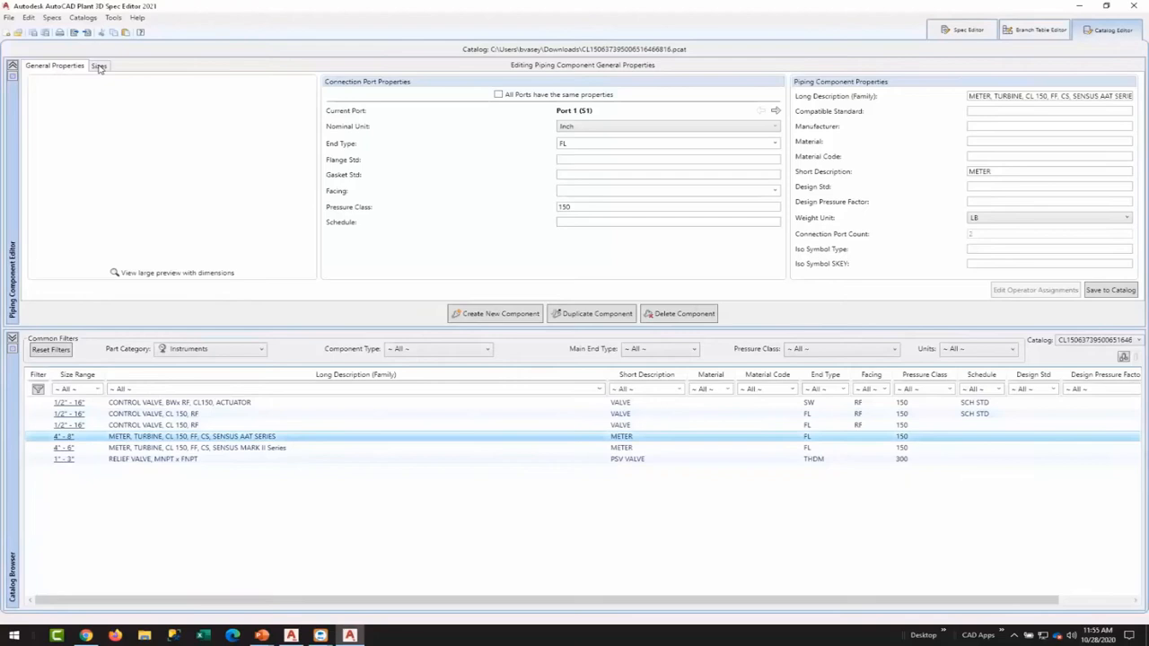
click(99, 65)
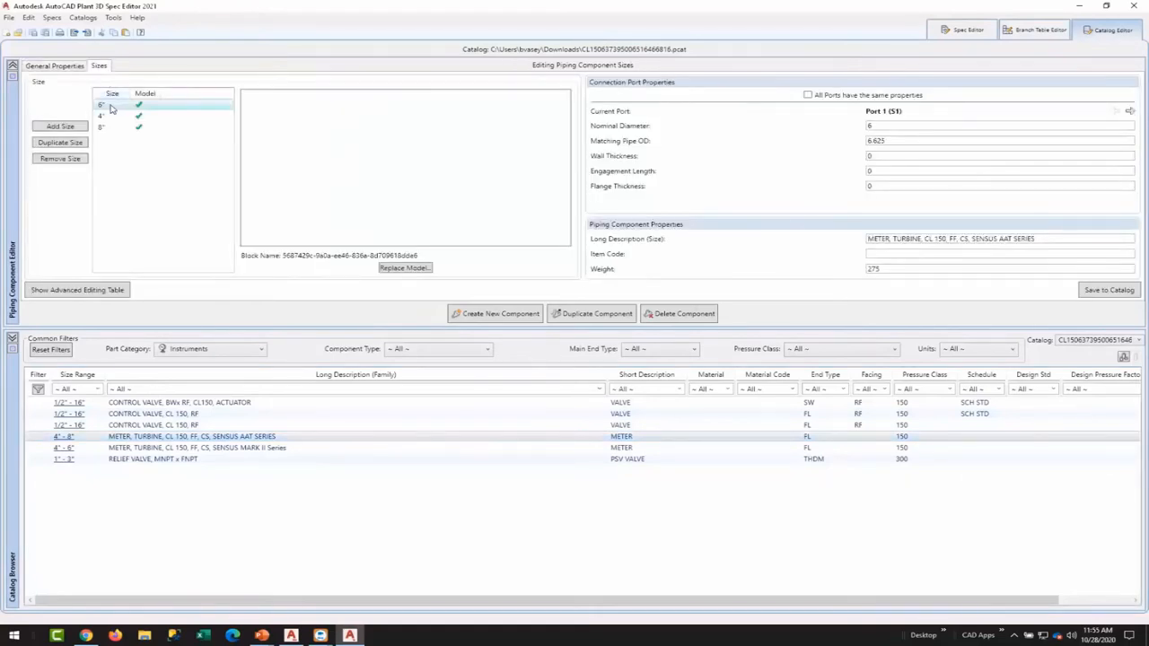
click(100, 127)
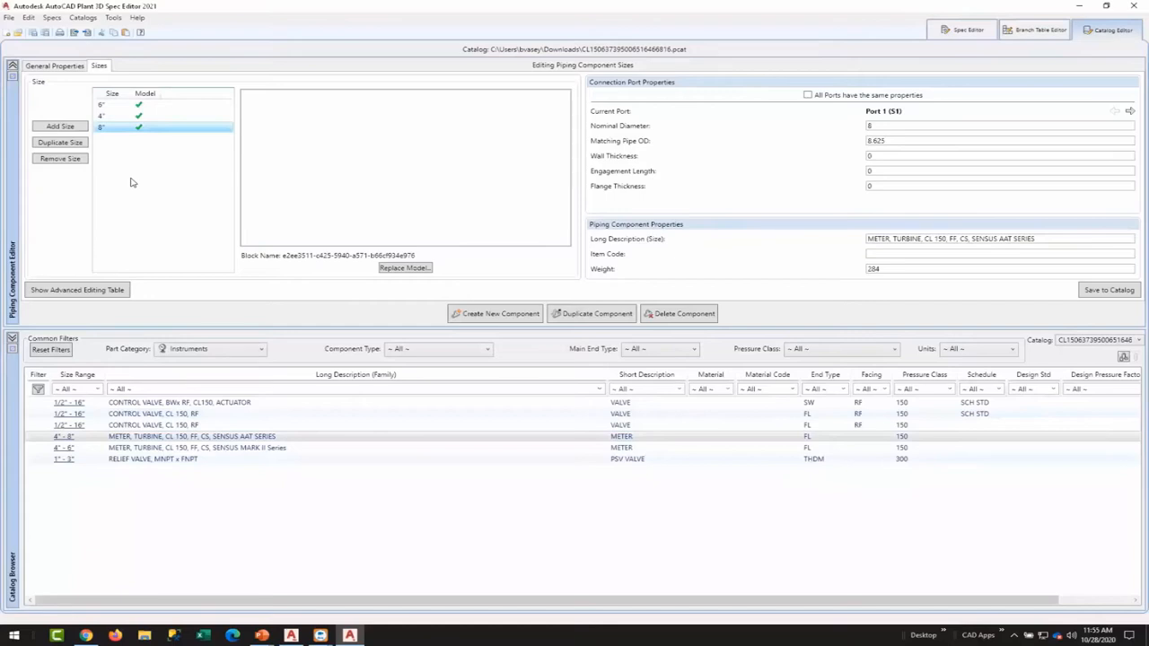
mouse_move(117, 216)
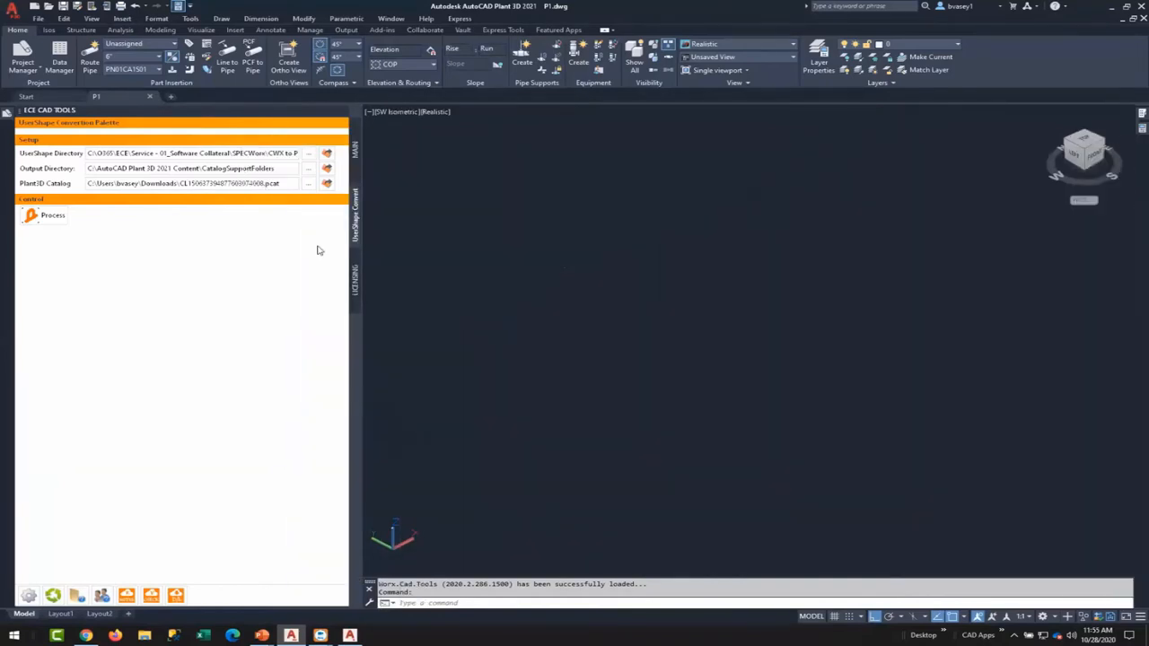
mouse_move(295, 267)
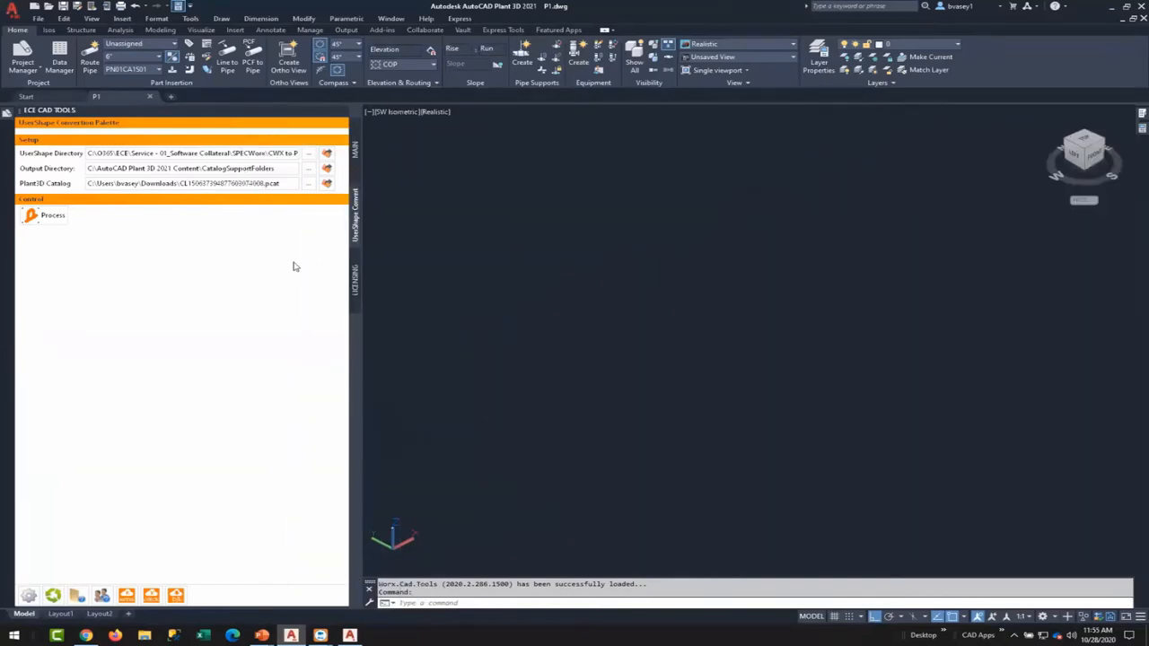
mouse_move(306, 232)
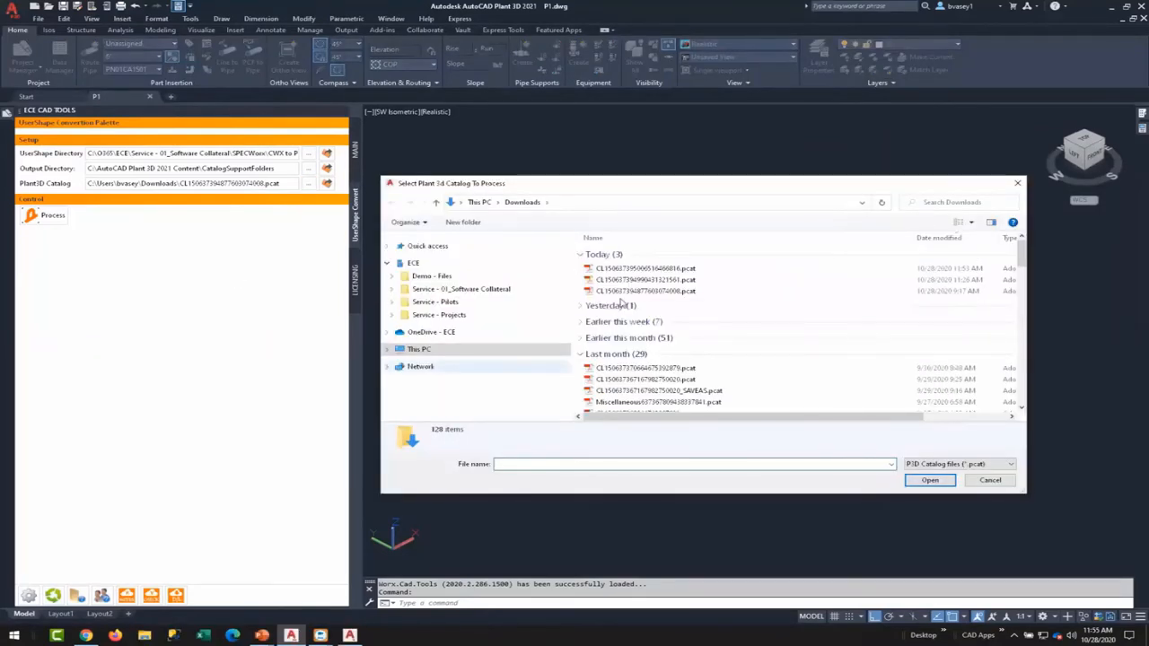
Set the converter's Plant3D Catalog to the newest CL150 .pcat and select the output directory path.
click(646, 268)
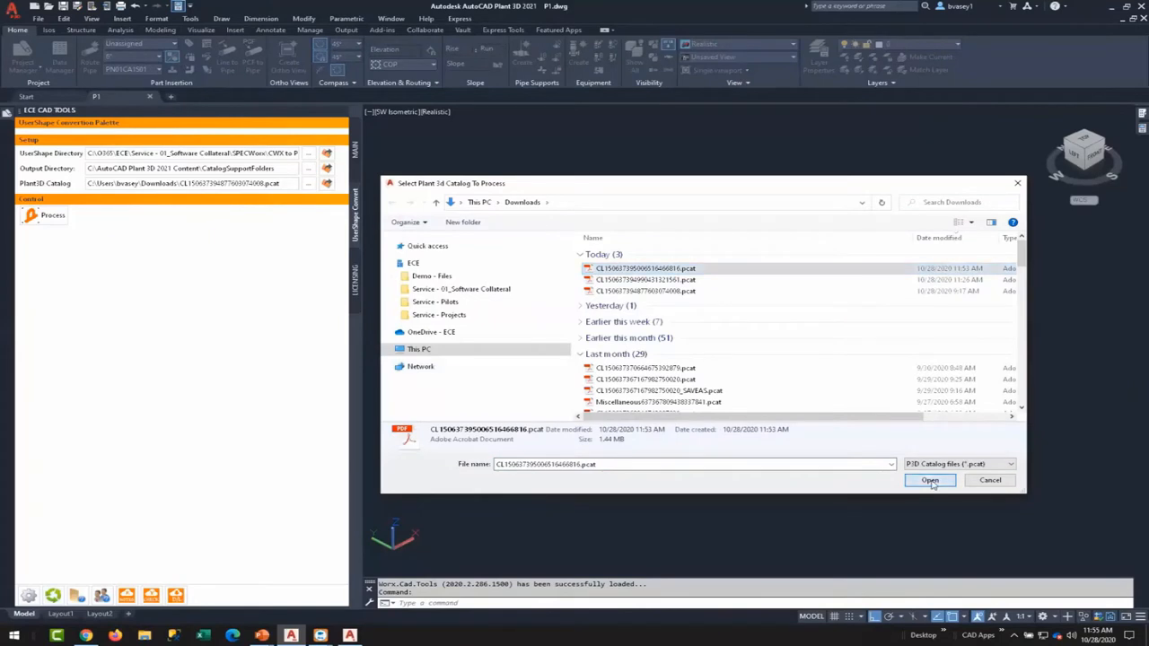
click(929, 480)
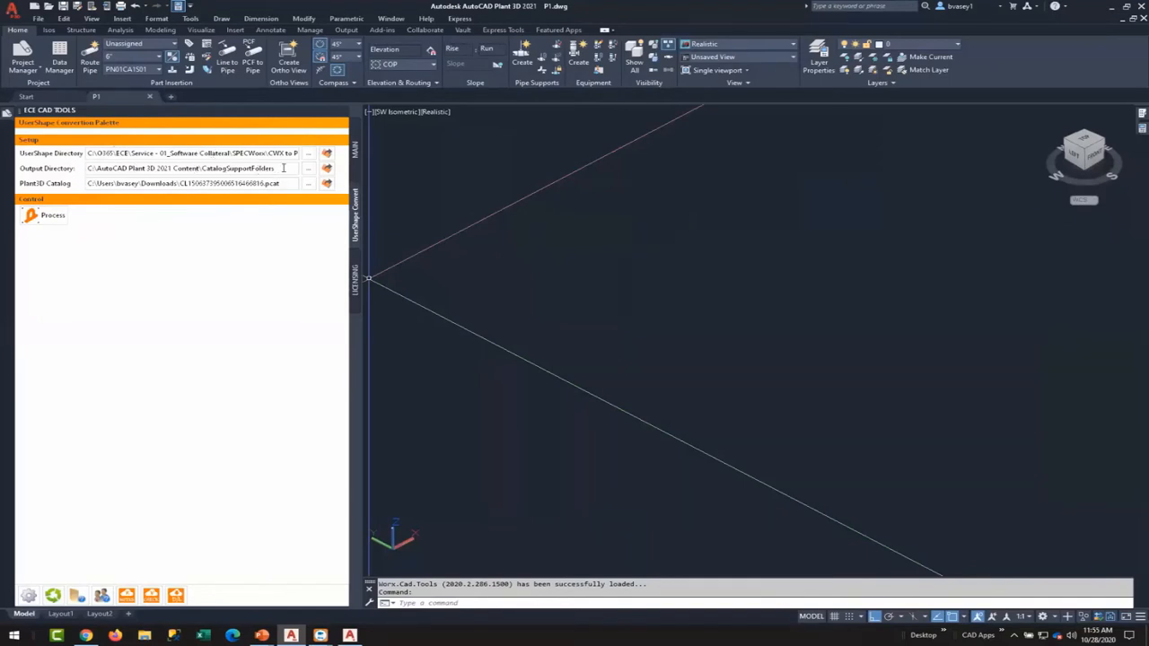
triple_click(184, 168)
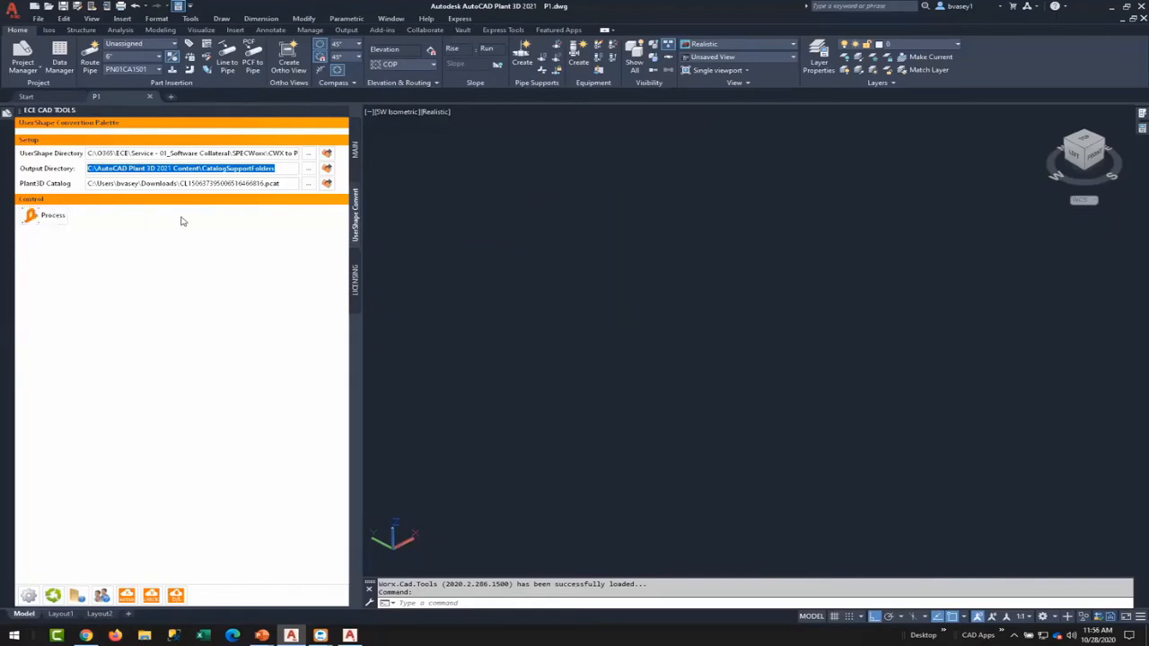
Run the UserShape conversion, dismissing three plotter file errors and the display performance tip.
click(179, 184)
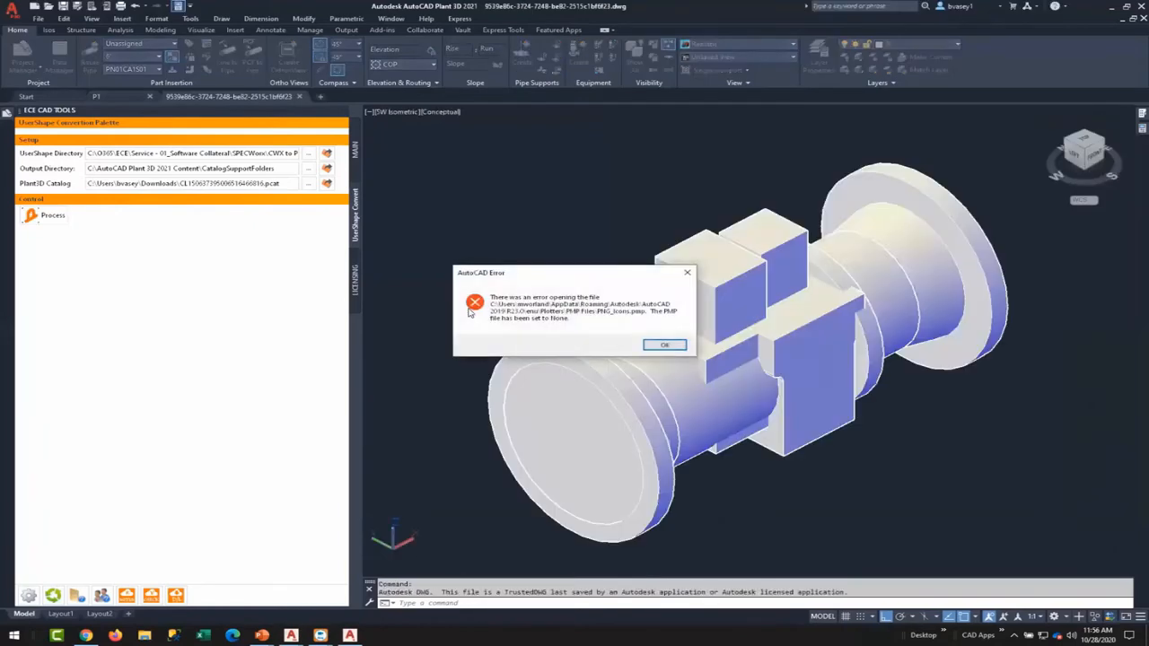
click(664, 345)
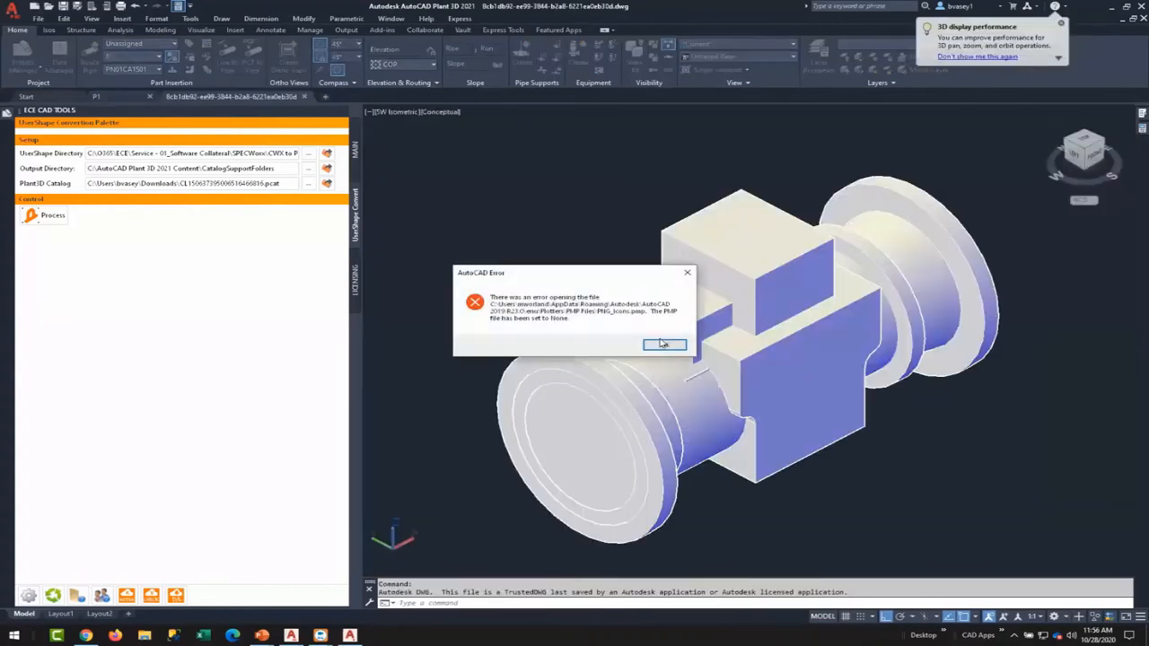
click(665, 345)
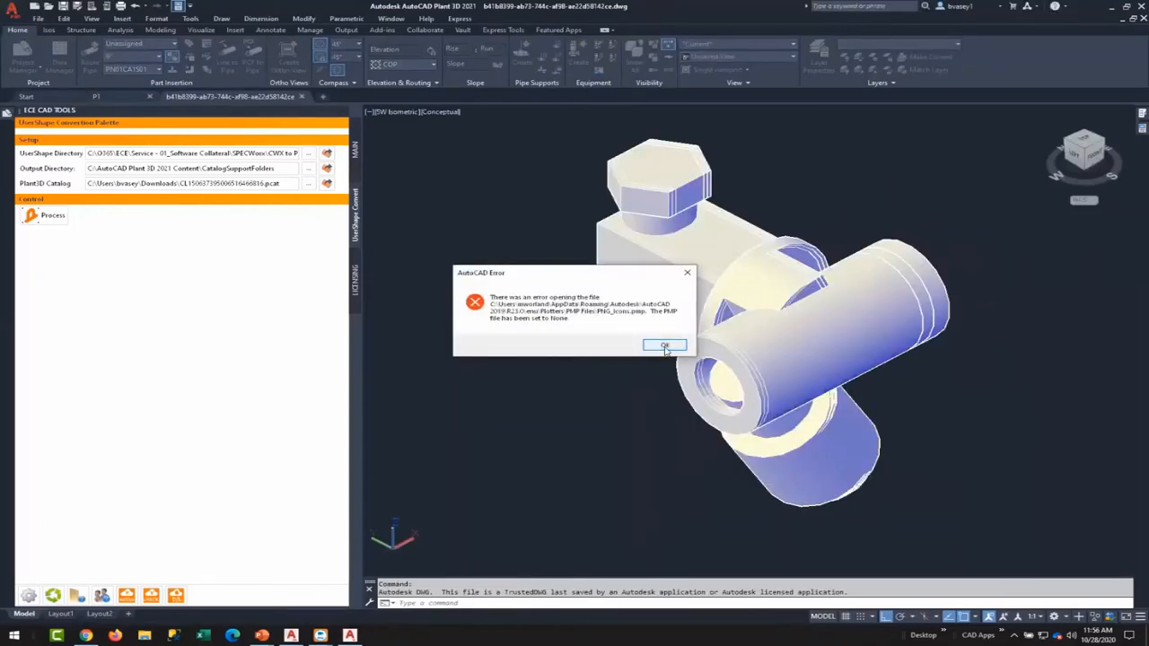
click(665, 346)
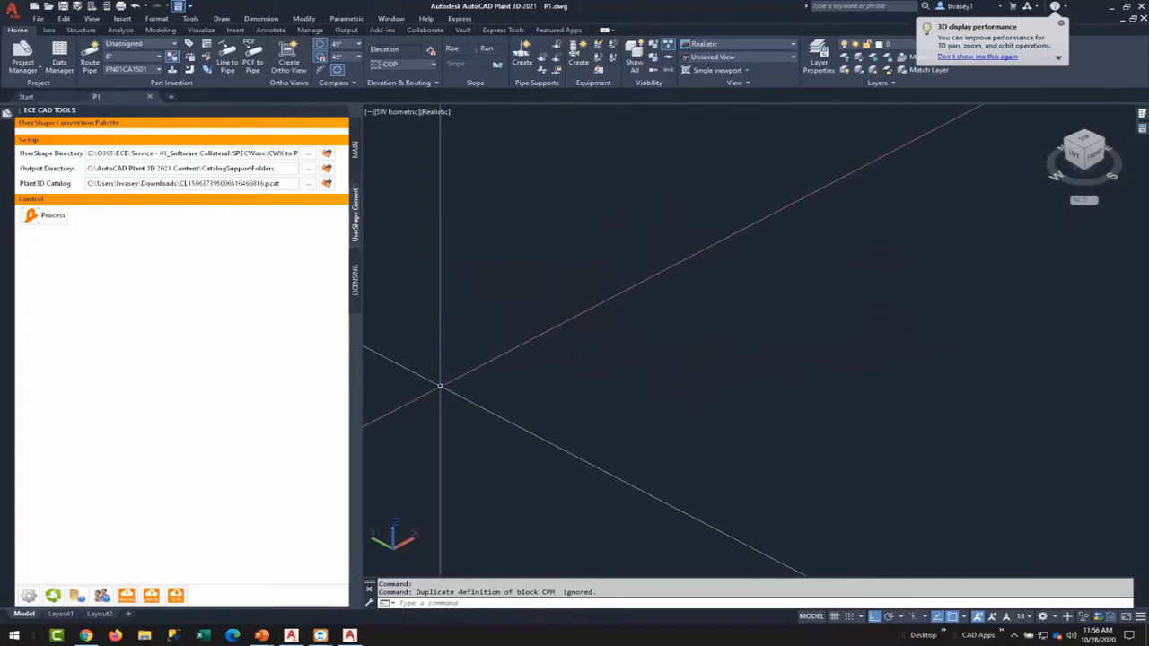
click(1061, 23)
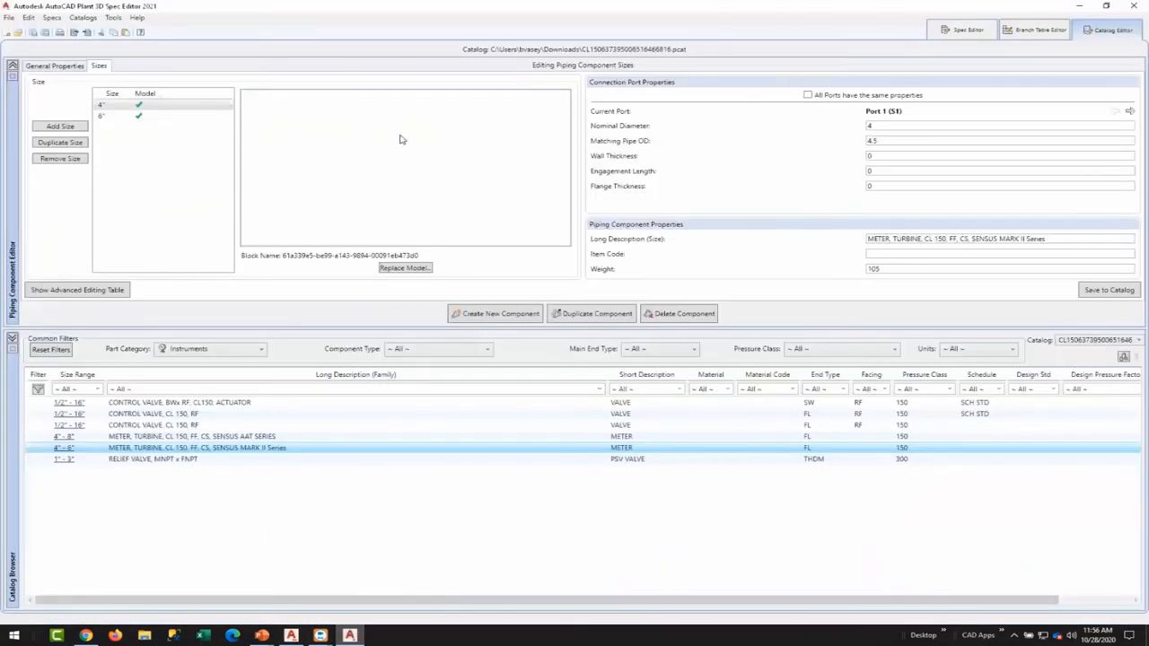
mouse_move(289, 294)
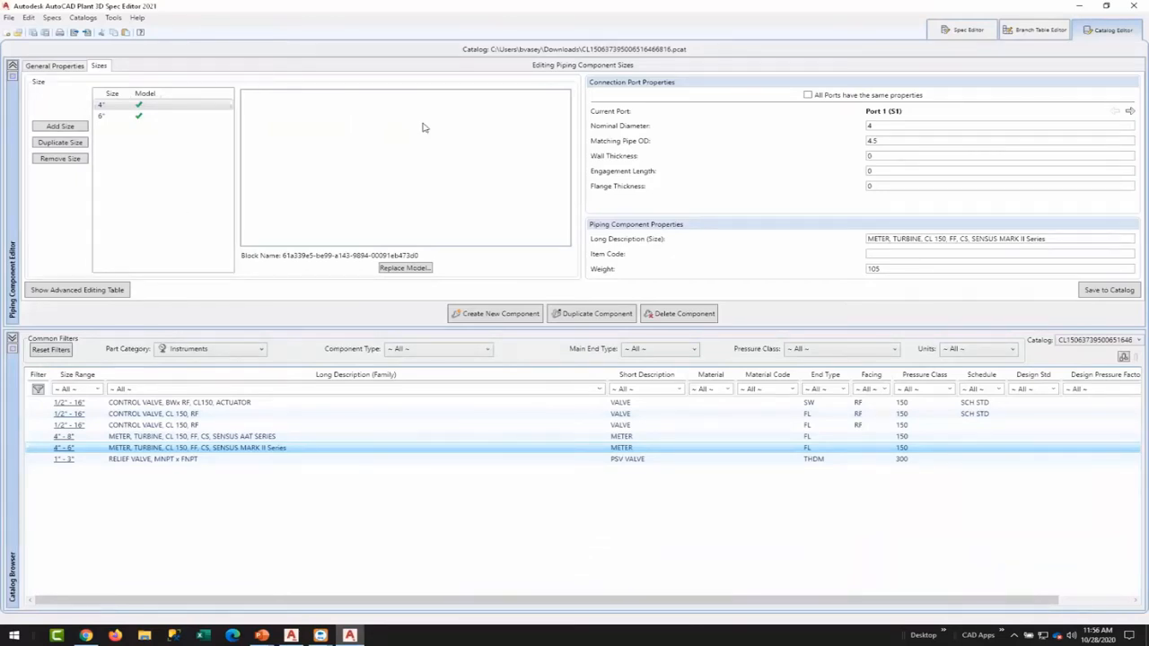
mouse_move(292, 201)
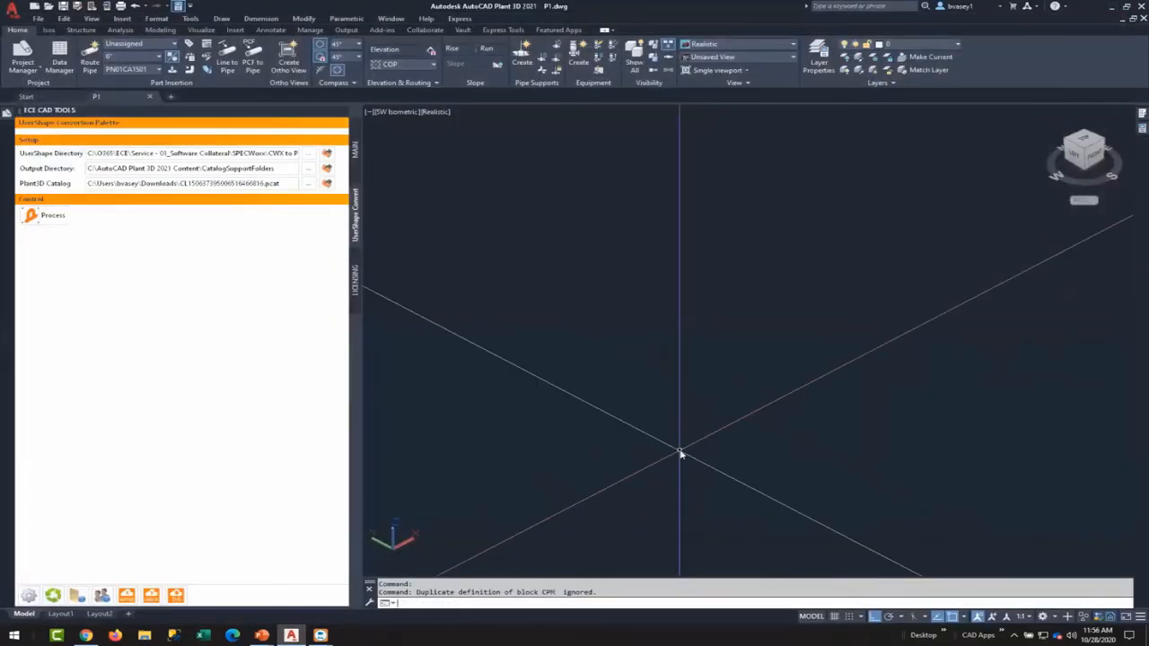
Relaunch Plant 3D Spec Editor 2021 and open the newest CL150 .pcat catalog.
text(spe)
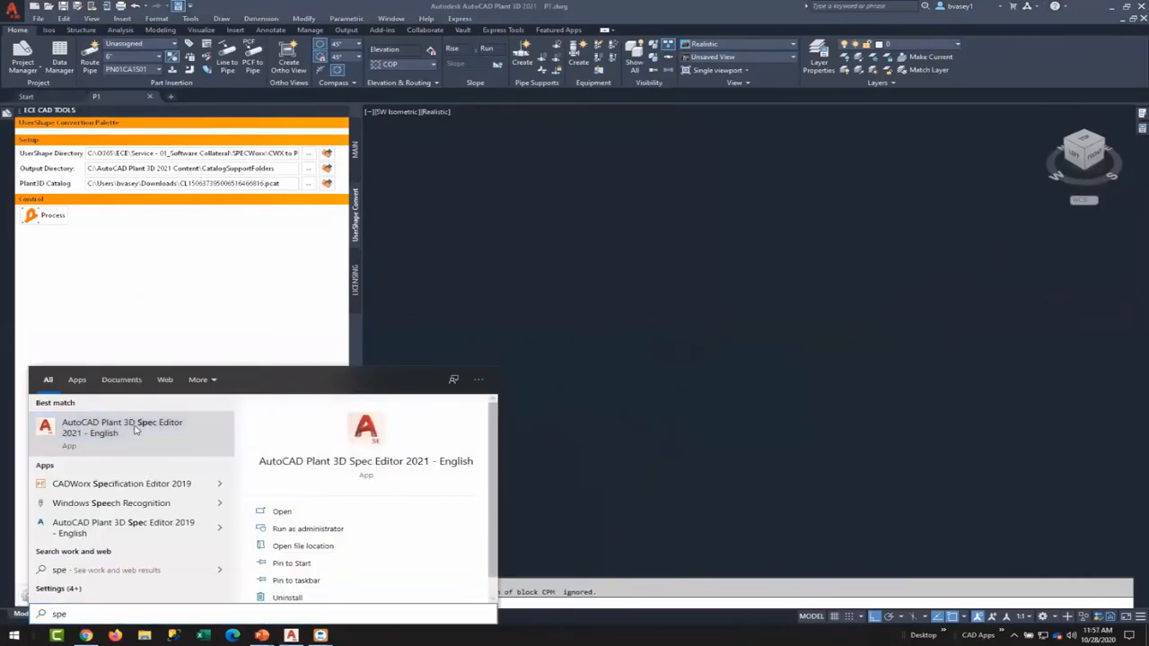
click(122, 427)
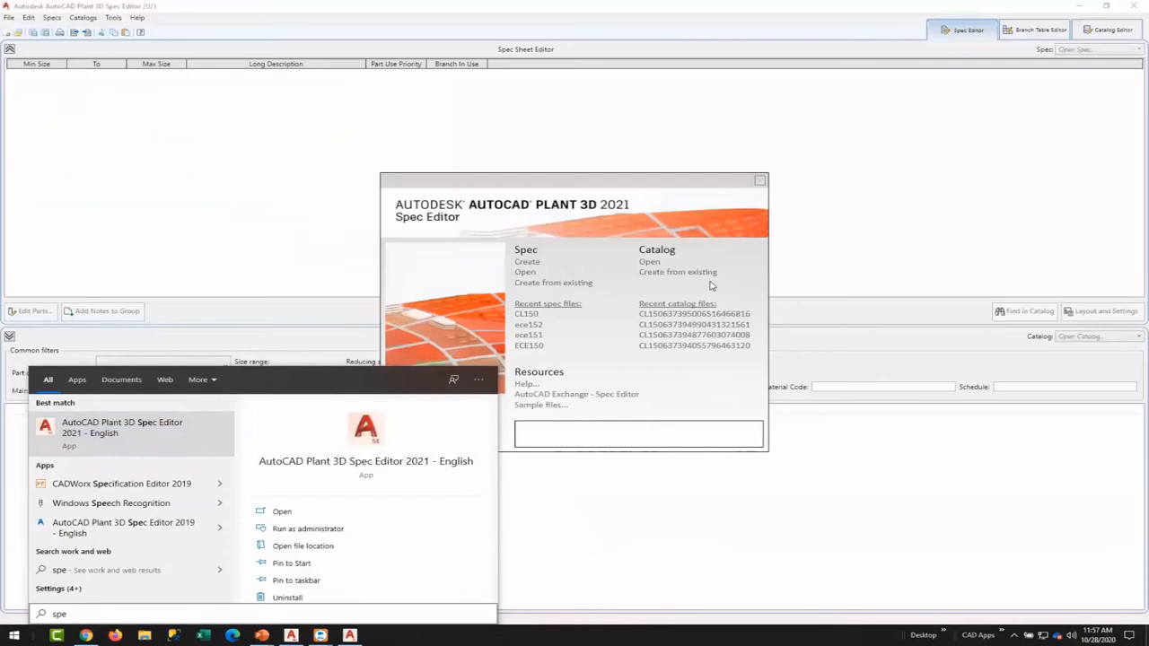
click(525, 271)
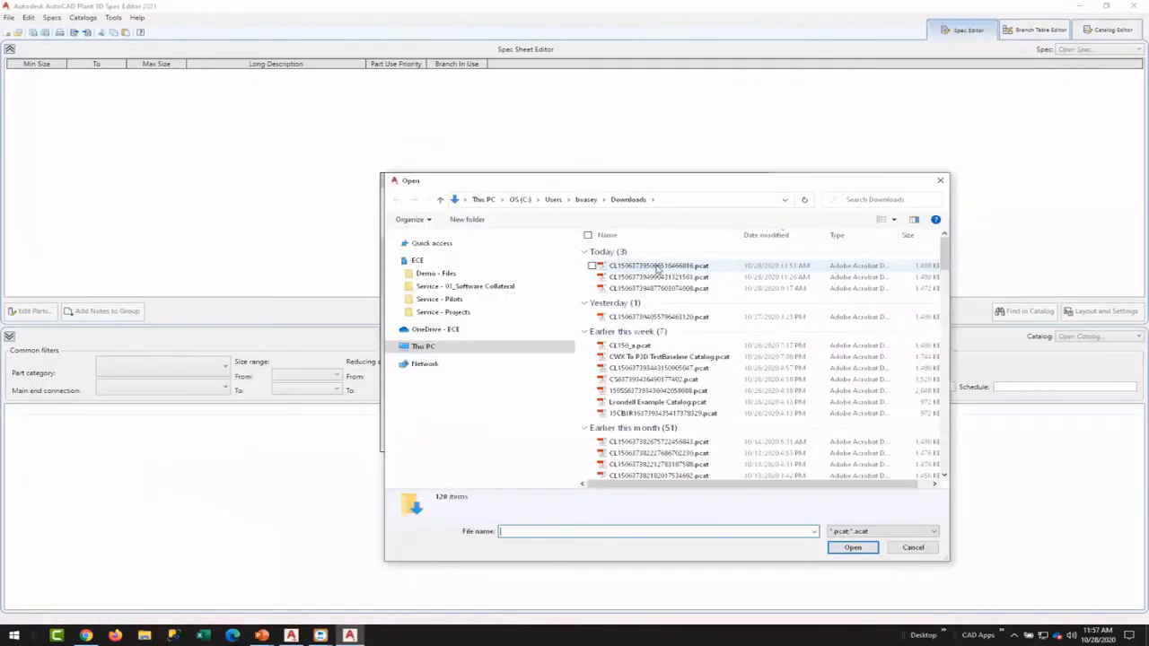
click(913, 548)
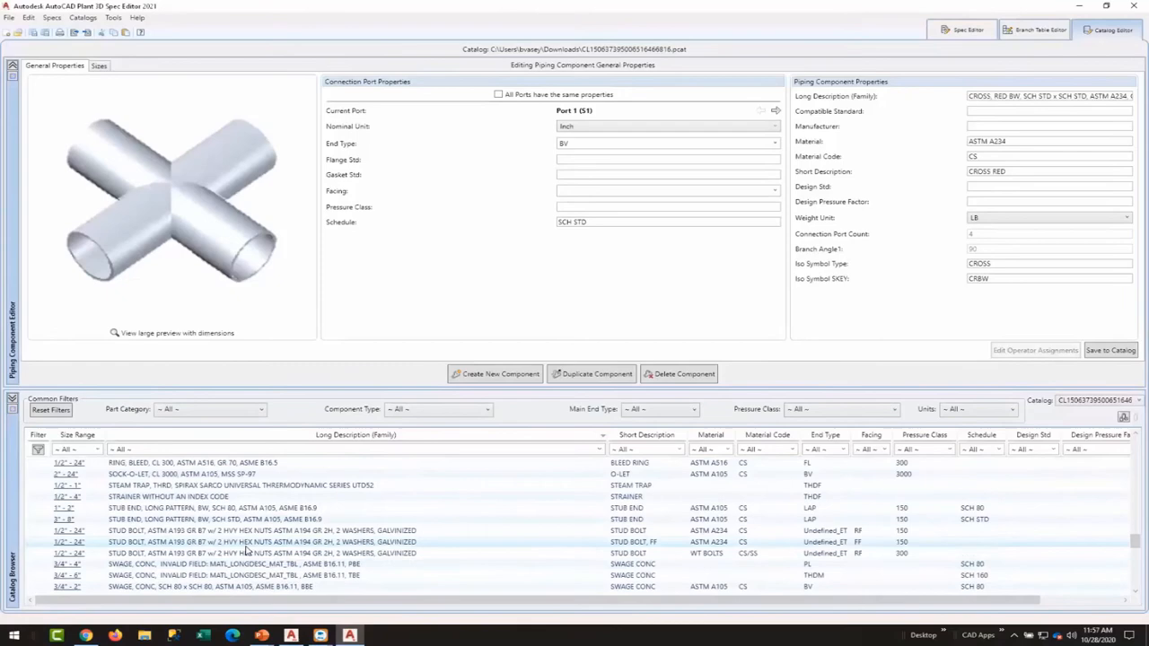
Select the Sensus AAT turbine meter and check the models of its 4-inch and other sizes.
scroll(down, 3)
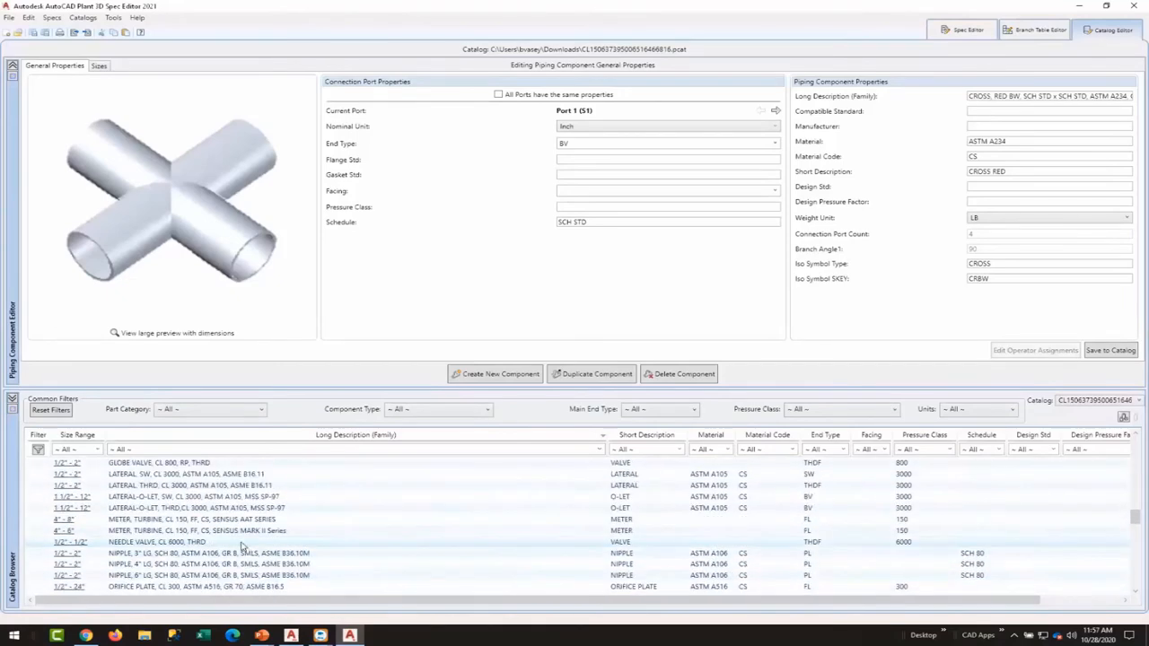
click(192, 519)
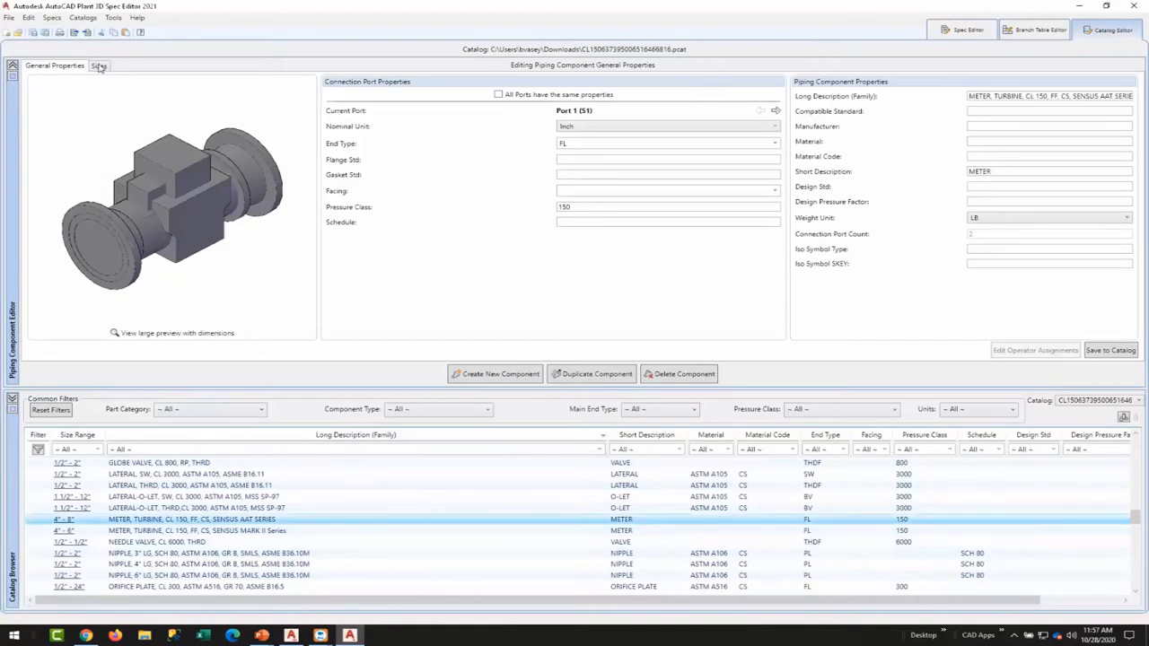
click(99, 66)
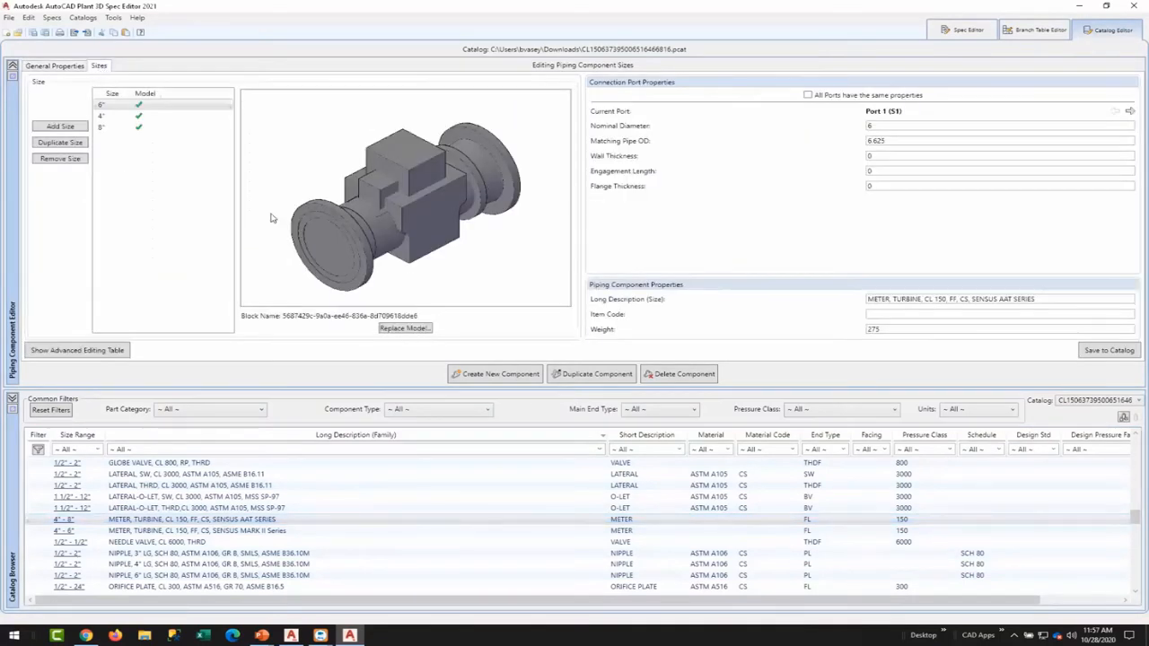
click(113, 115)
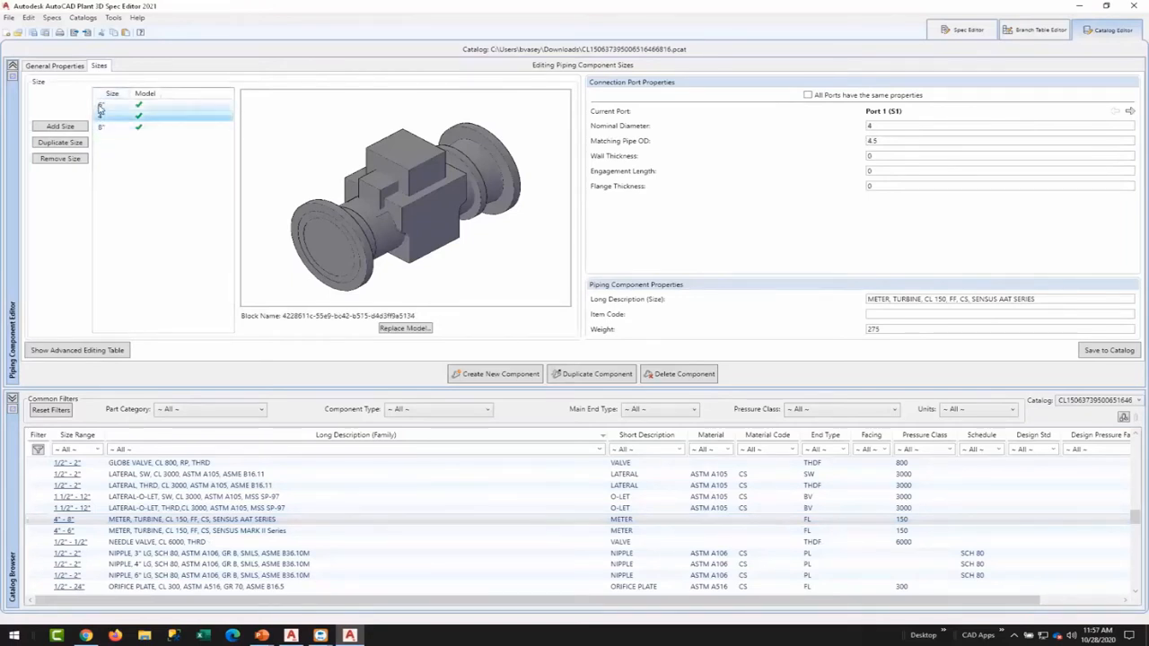
click(112, 105)
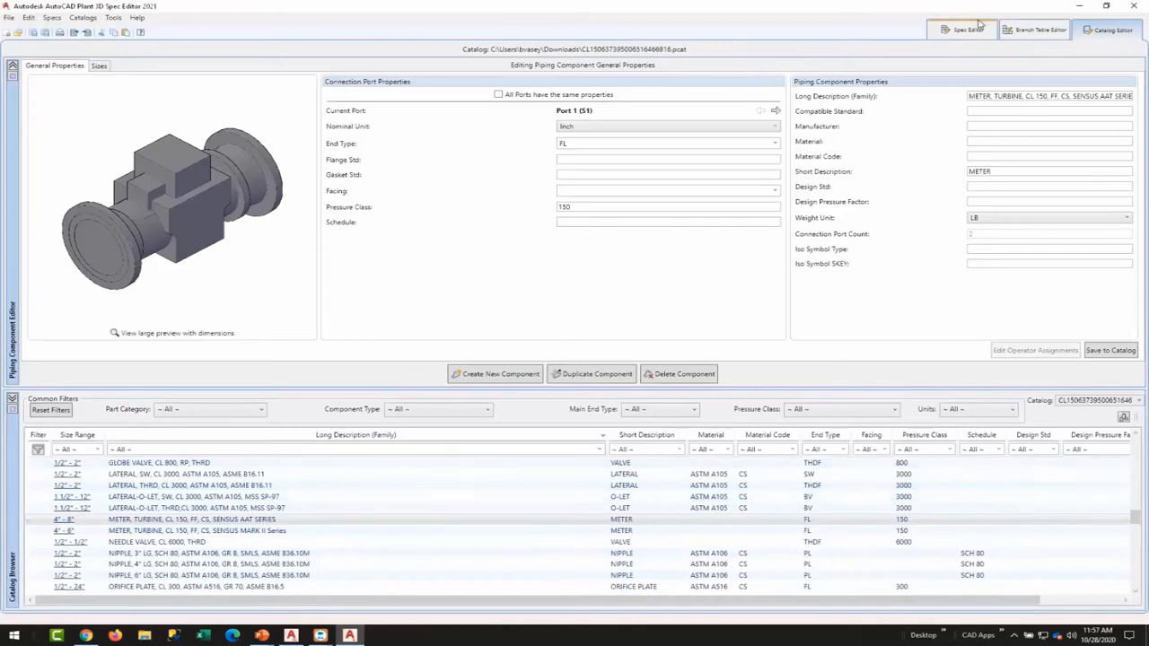
Create a spec named CL150 and add all selected catalog parts to it.
click(968, 30)
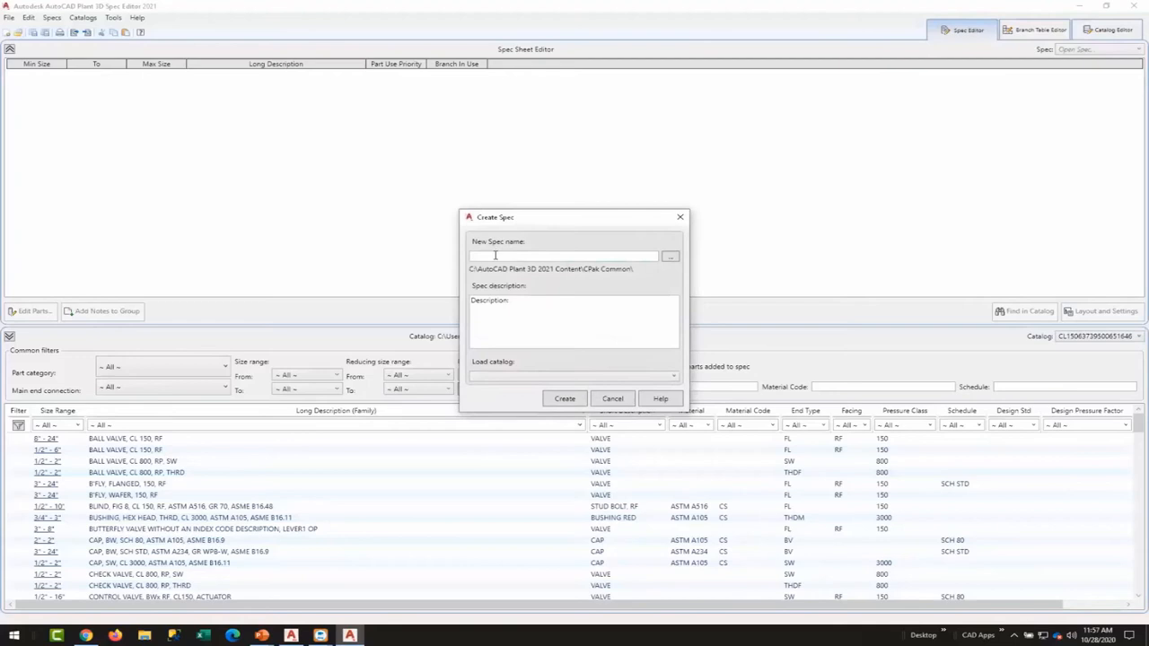
text(CL150)
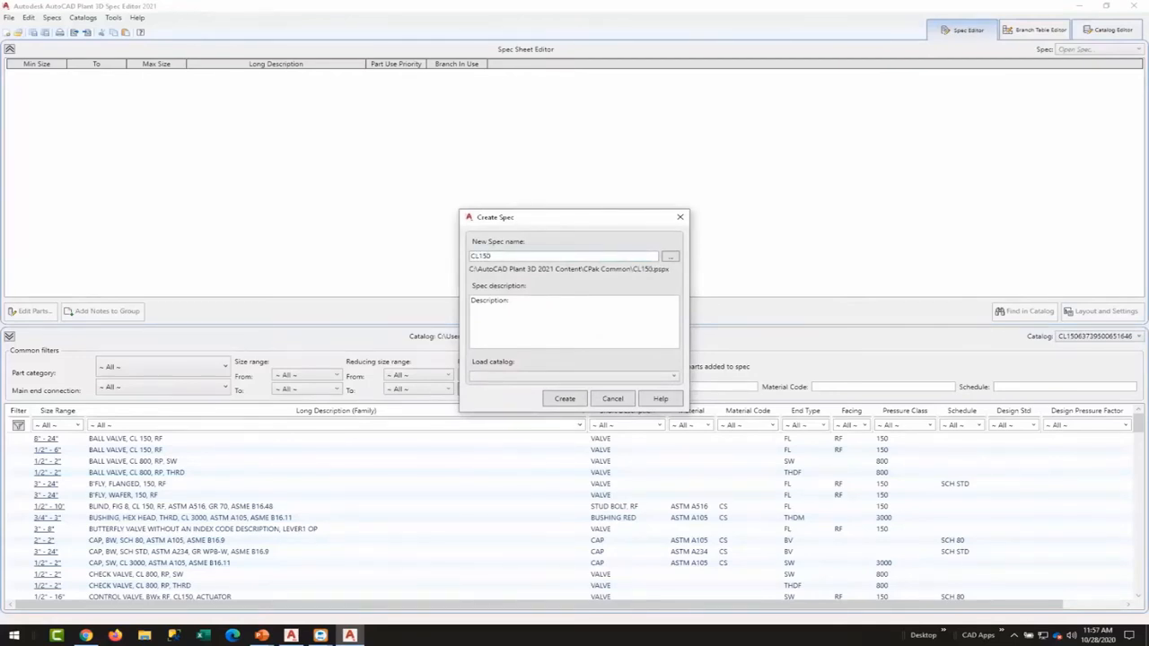
click(564, 398)
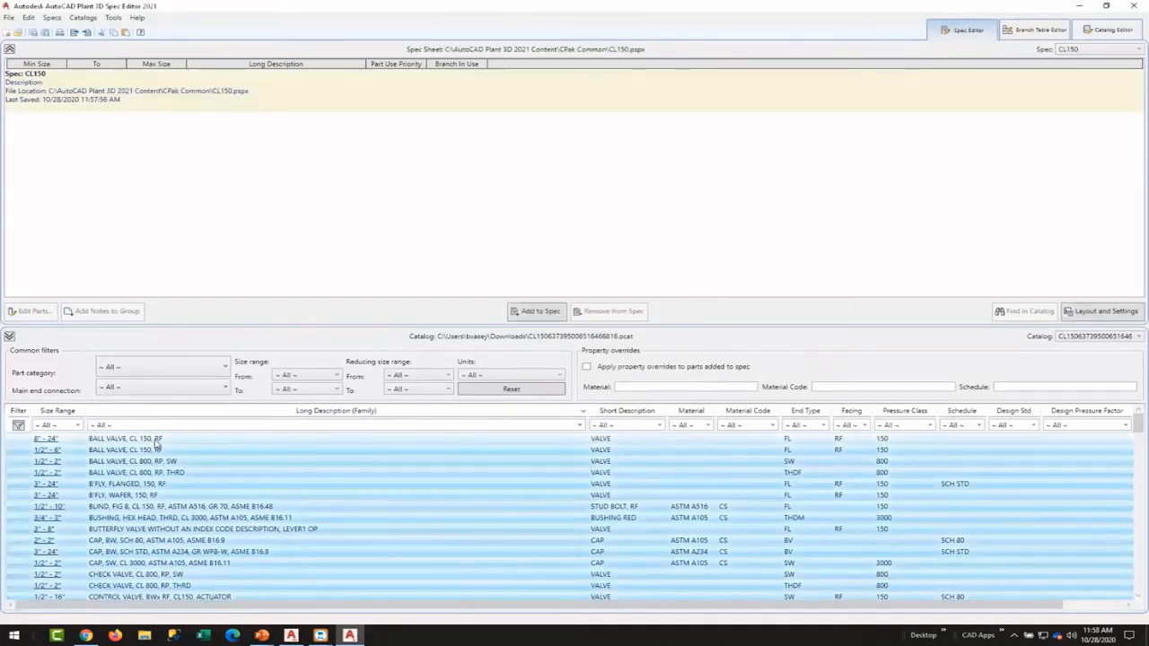
mouse_move(474, 466)
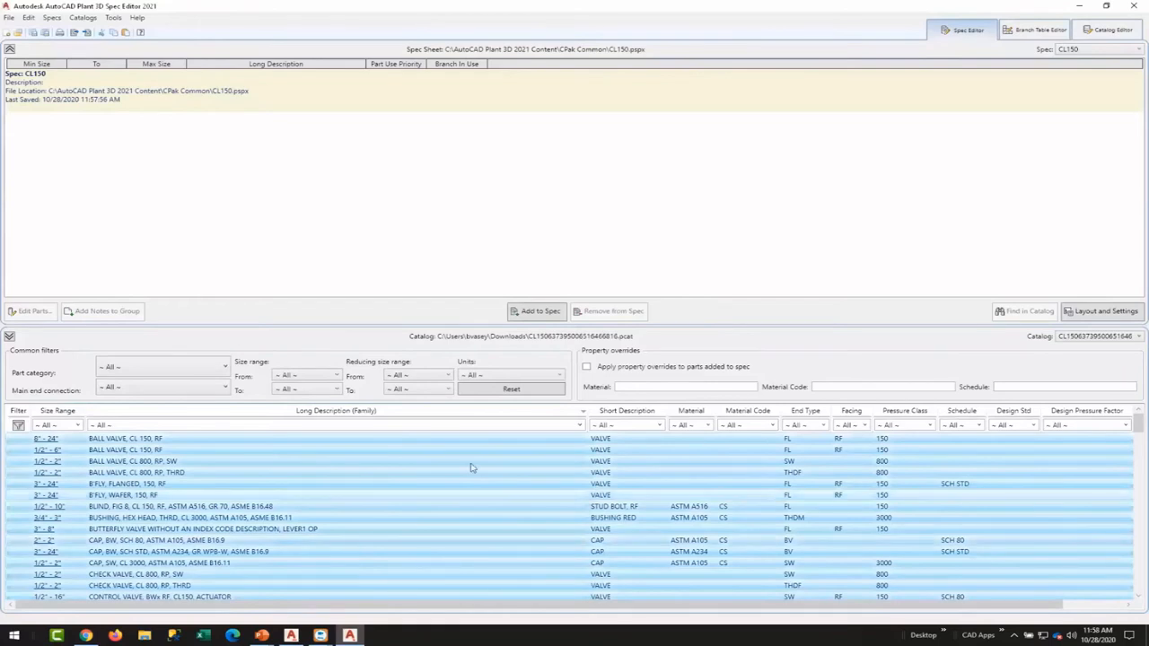
click(540, 310)
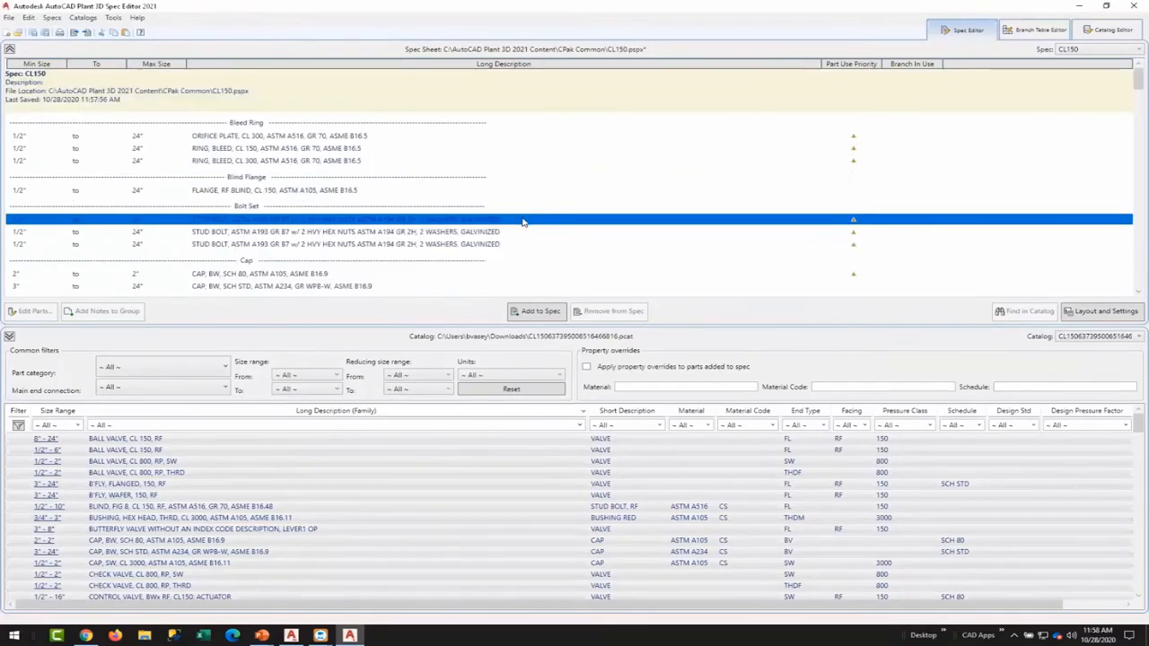
Scroll through the populated CL150 spec sheet and click within it.
scroll(down, 3)
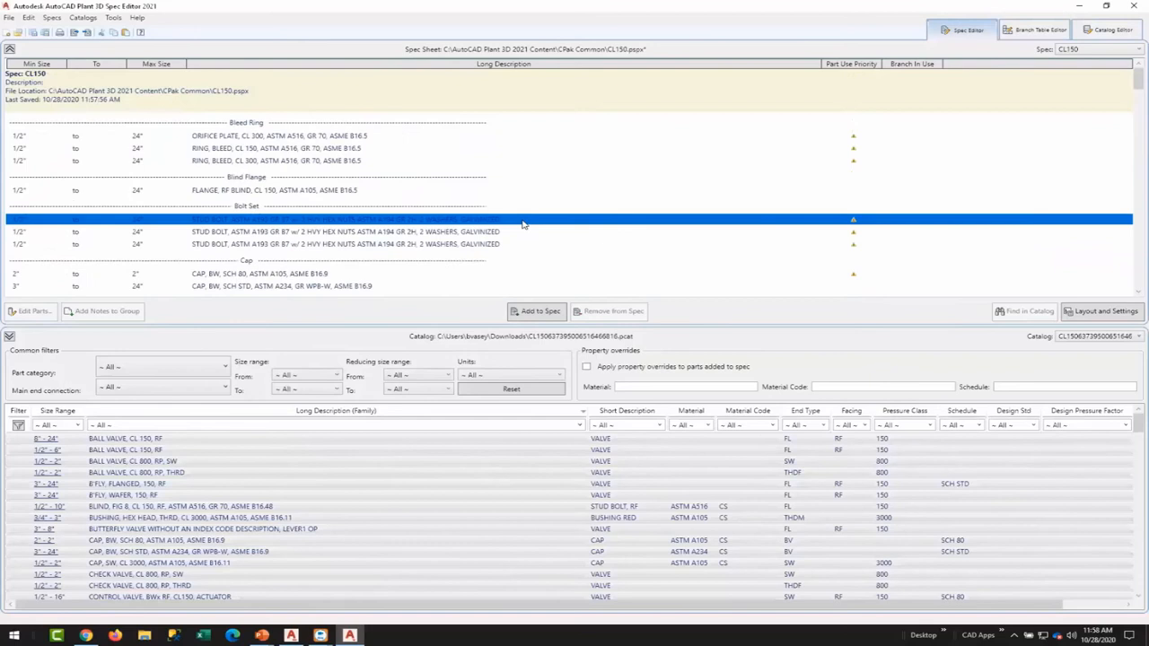
click(341, 232)
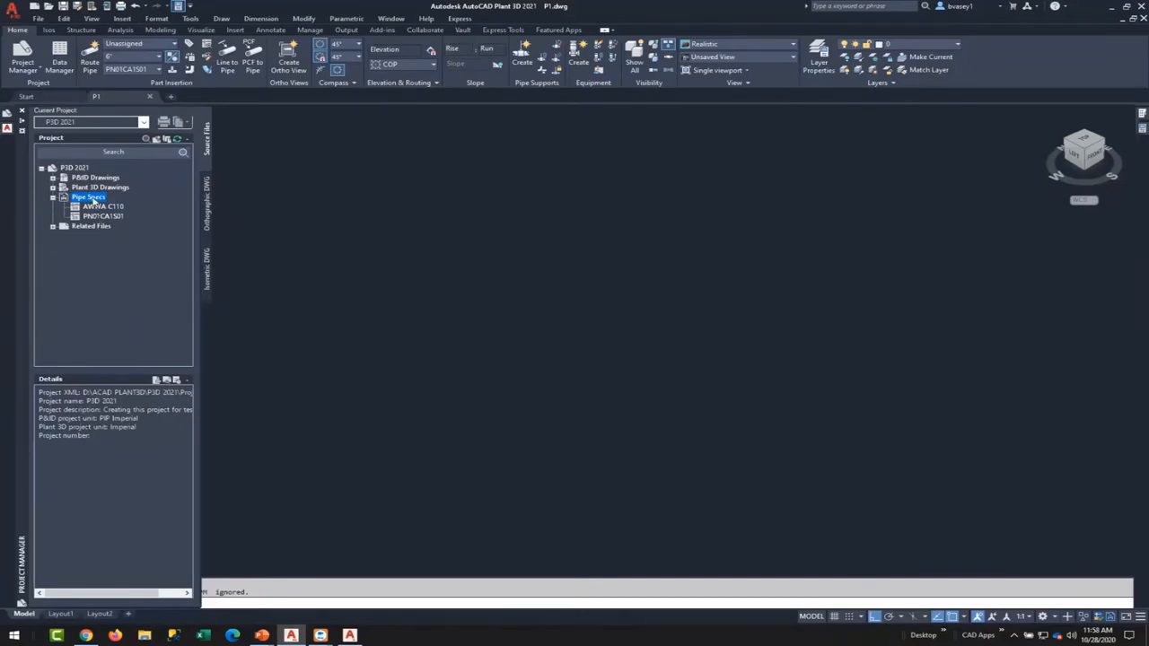
Open the Pipe Specs context menu in Project Manager.
right_click(89, 196)
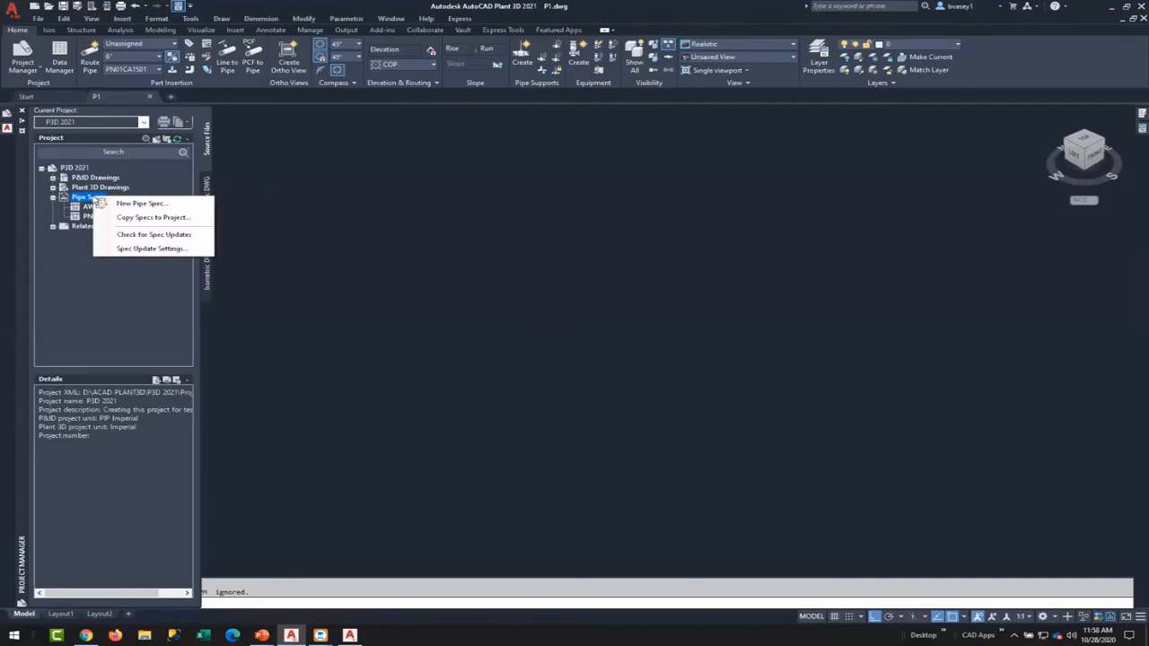
mouse_move(152, 218)
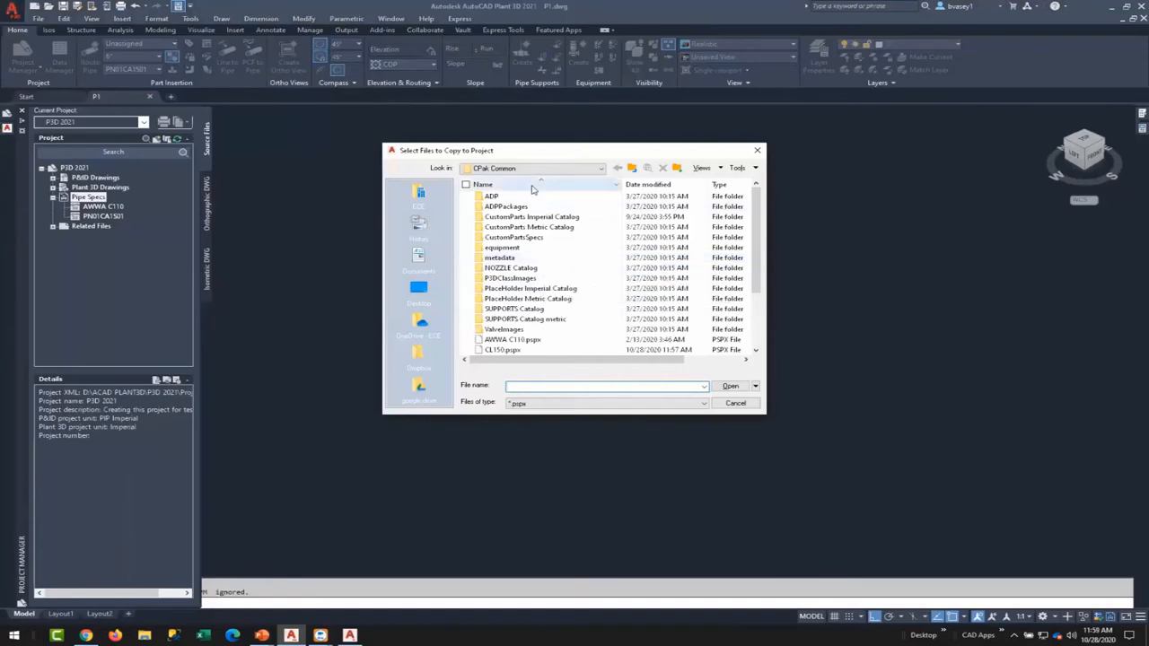
Copy the CL150 spec file into the project, verify it under Pipe Specs, and close Project Manager.
scroll(down, 3)
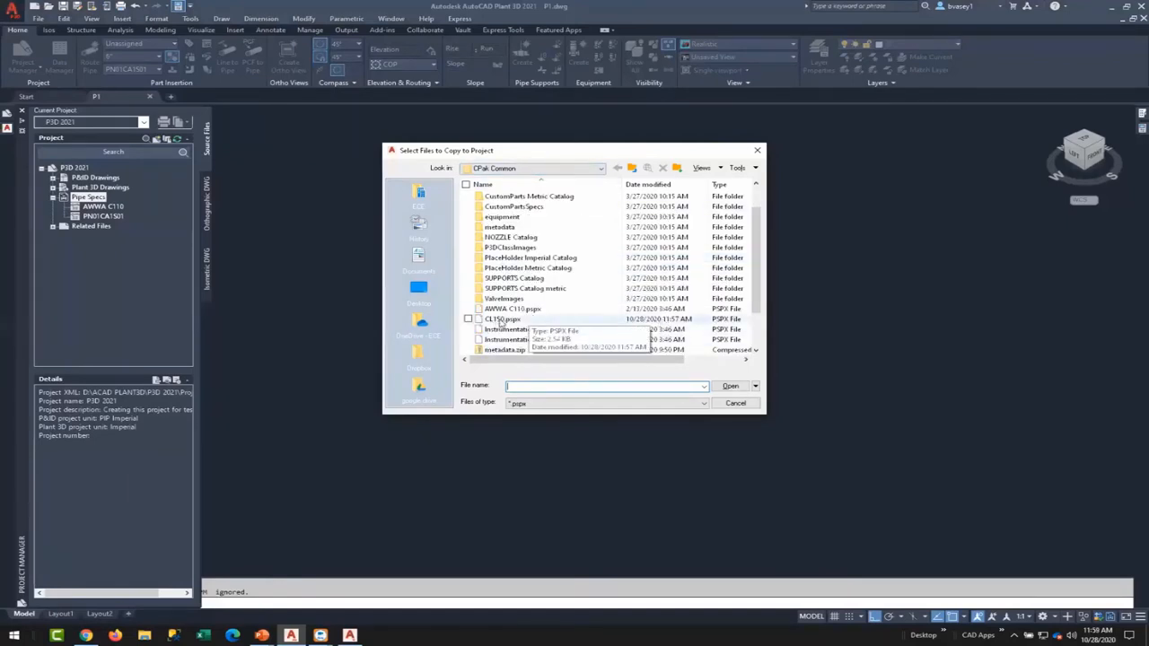
click(503, 319)
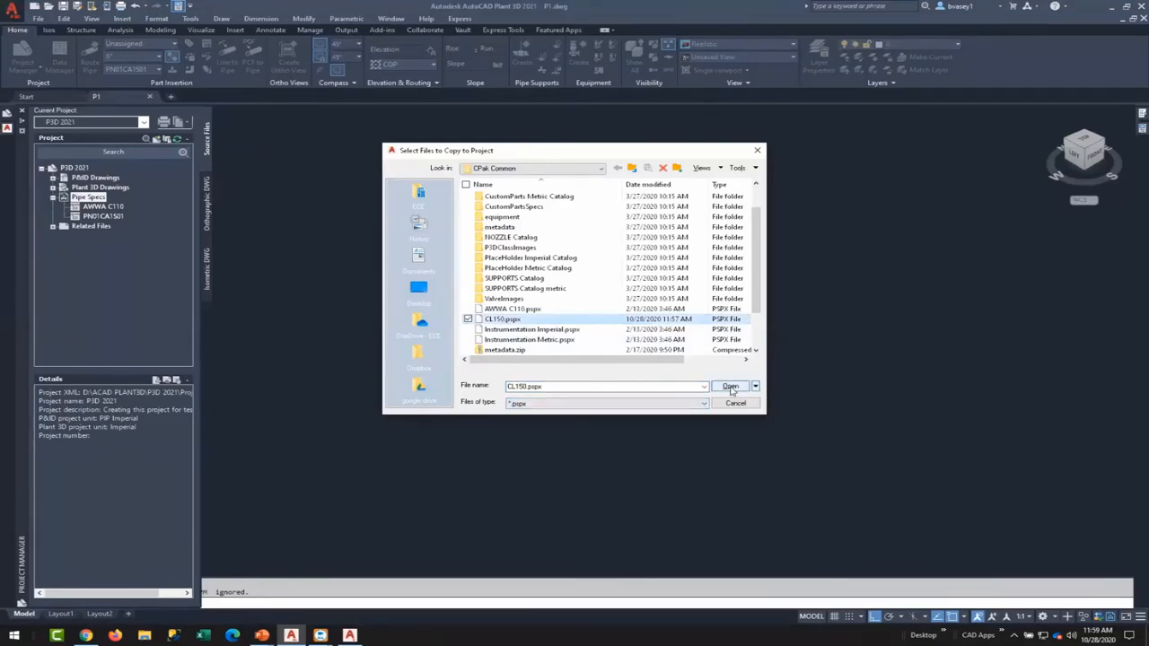
click(730, 386)
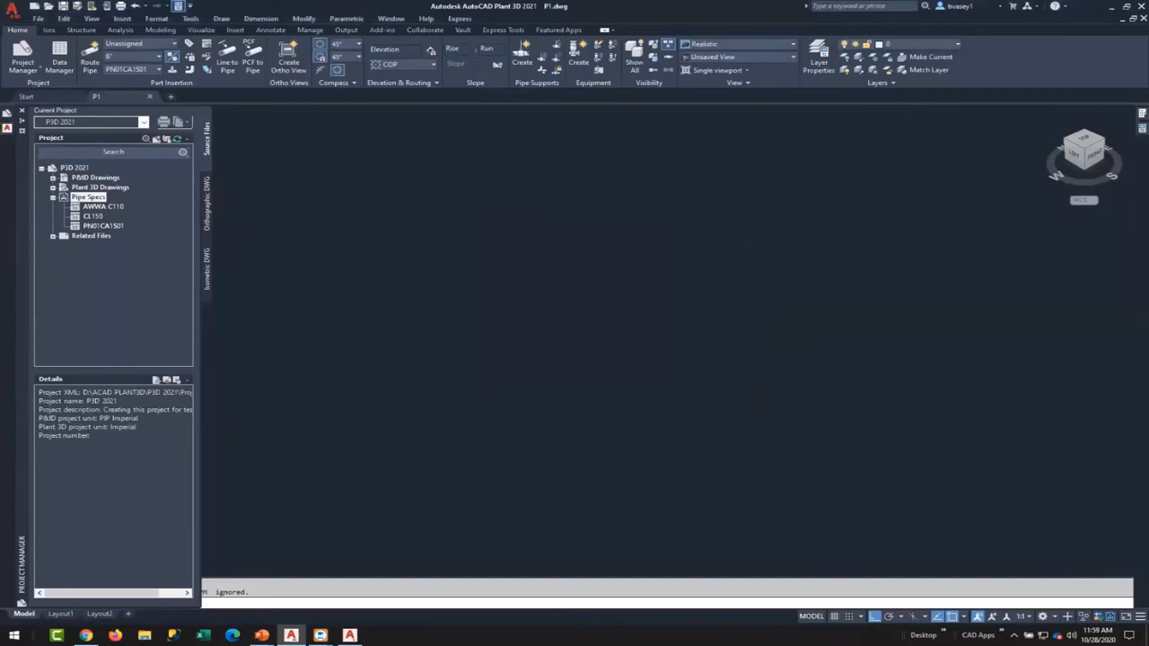
click(20, 110)
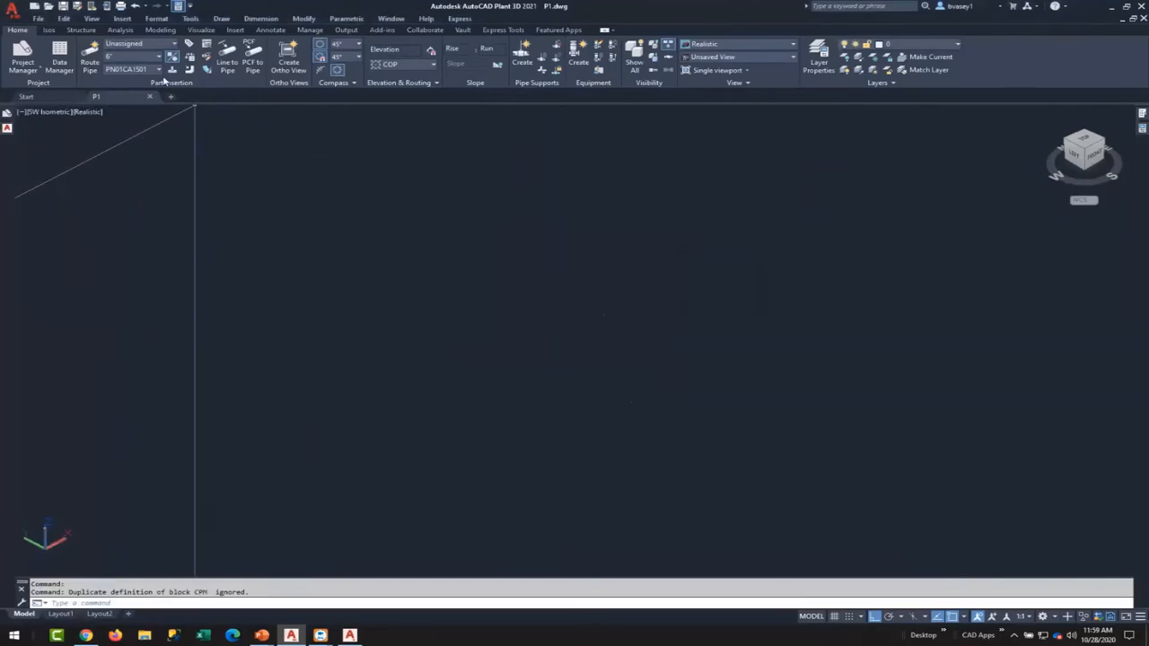
Switch the current pipe spec from PN01CA1501 to AWWA C110, then bring the Spec Editor forward.
click(159, 70)
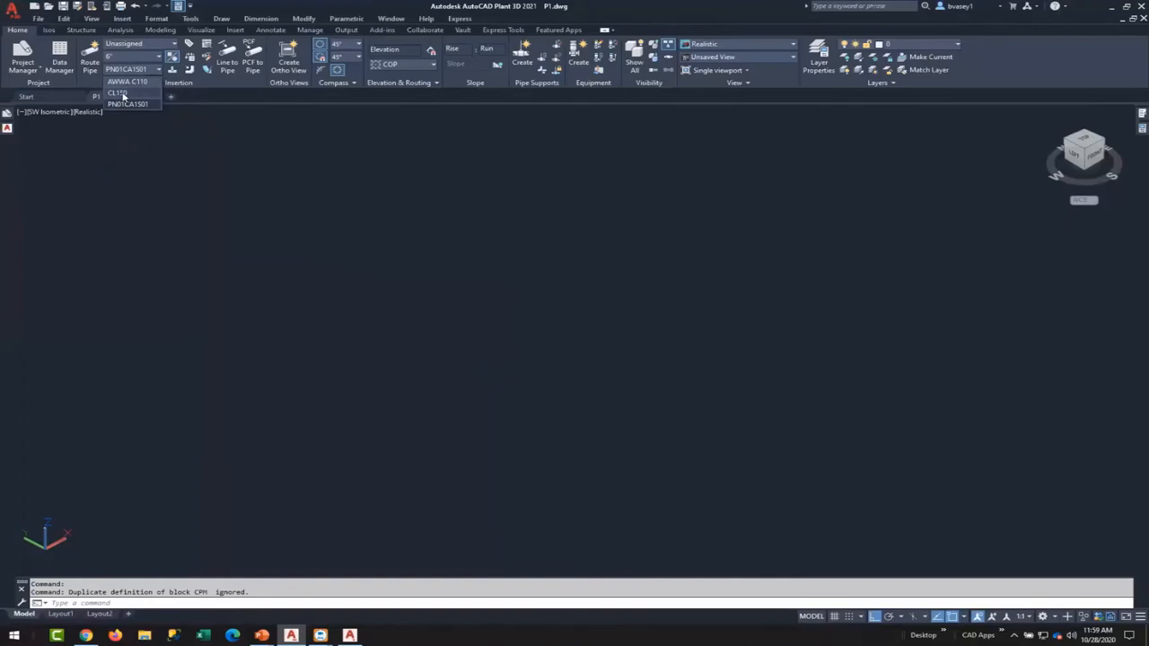
click(117, 93)
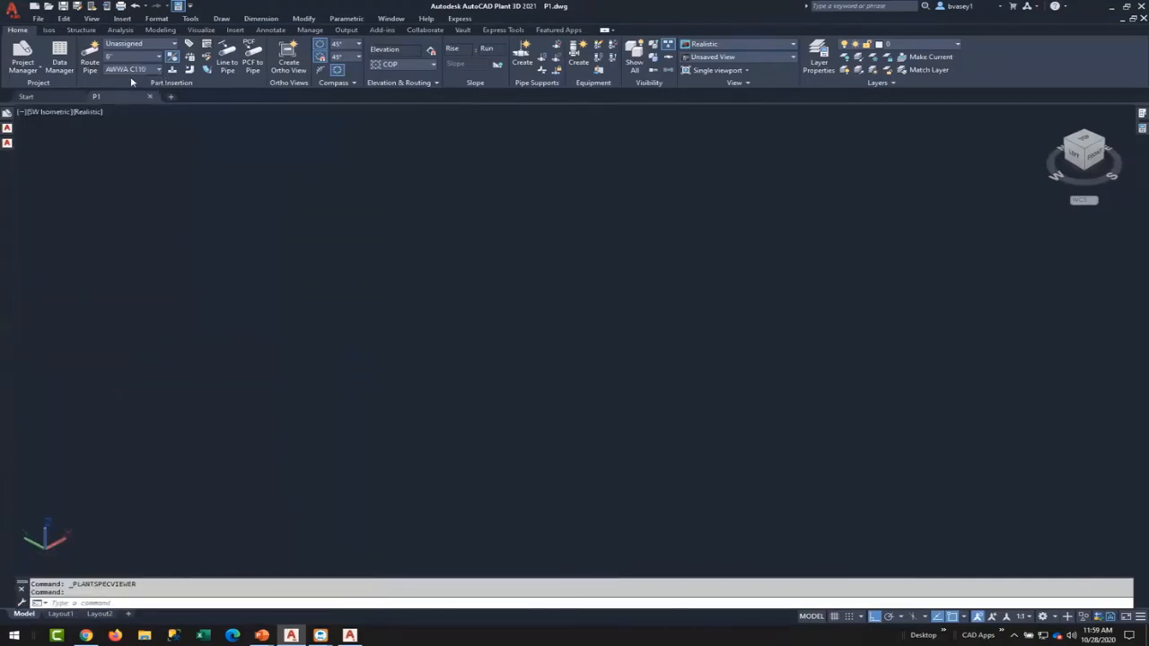
click(130, 69)
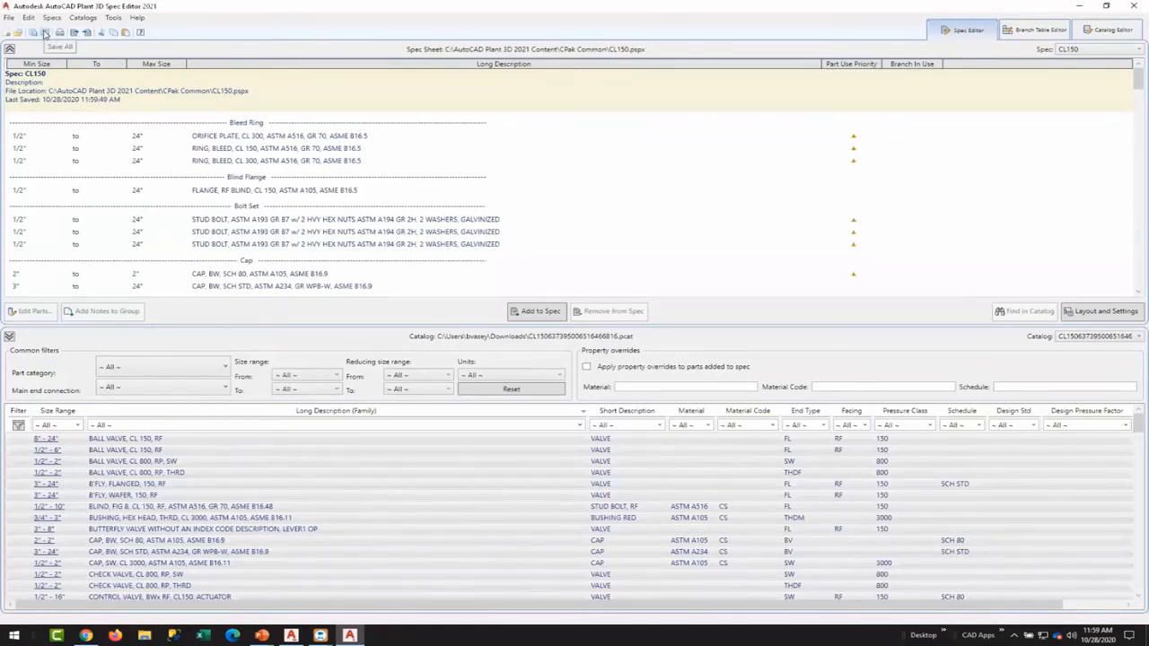
mouse_move(719, 36)
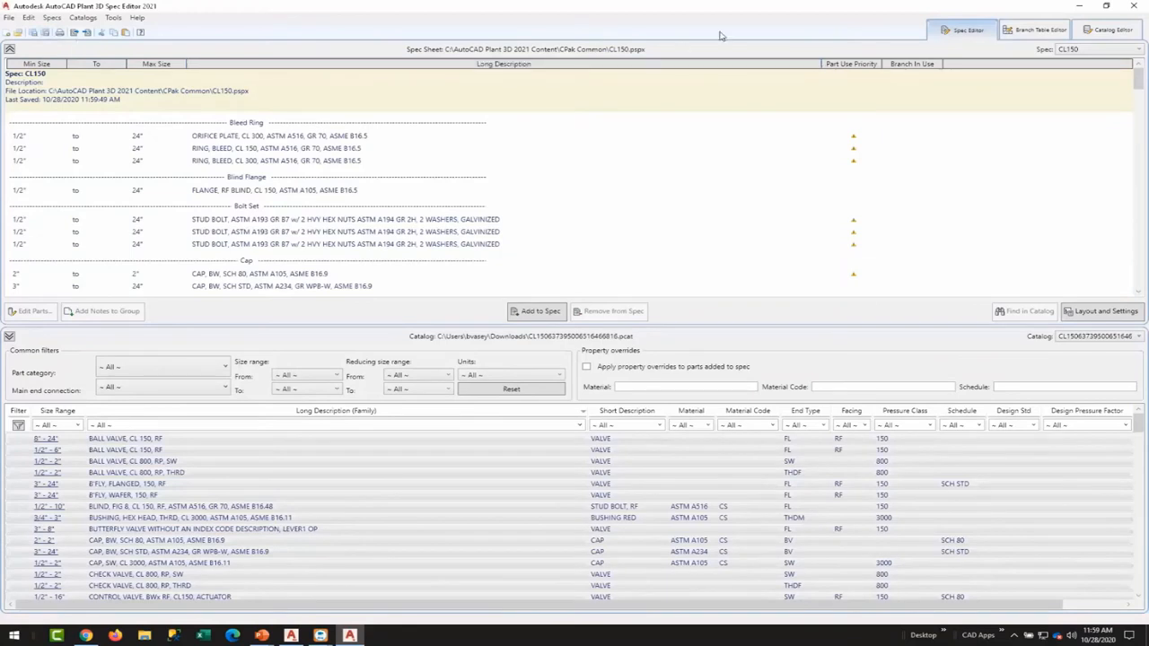
mouse_move(45, 32)
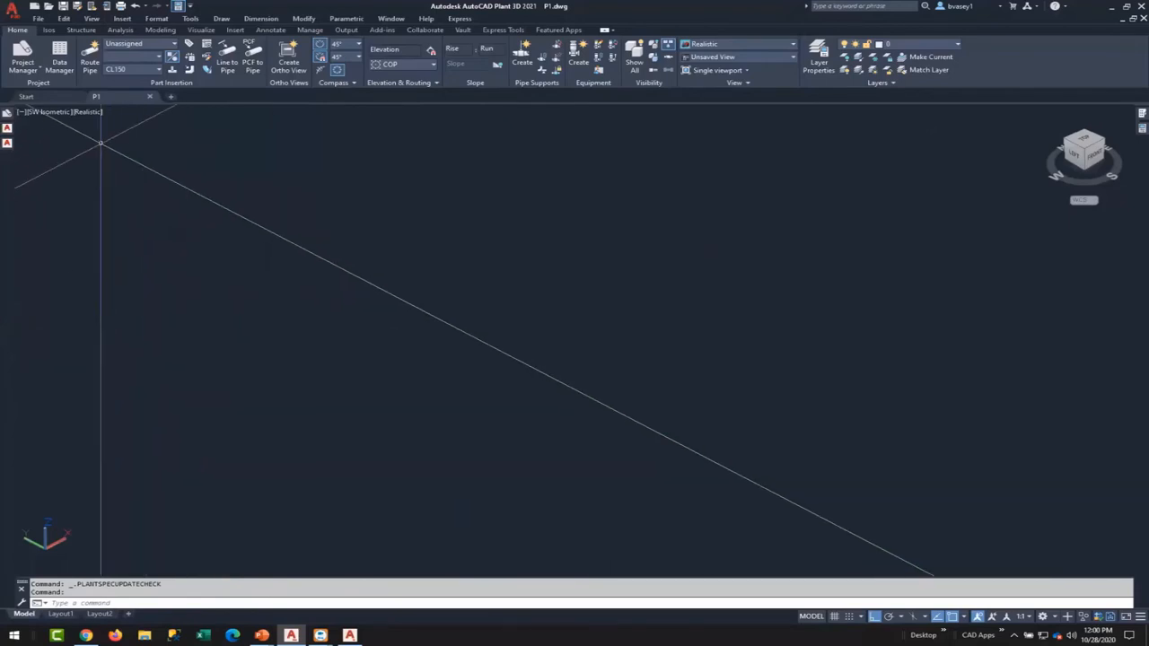
Preview the AWWA C110 spec's contents in Pipe Spec Viewer, then close the viewer.
click(159, 69)
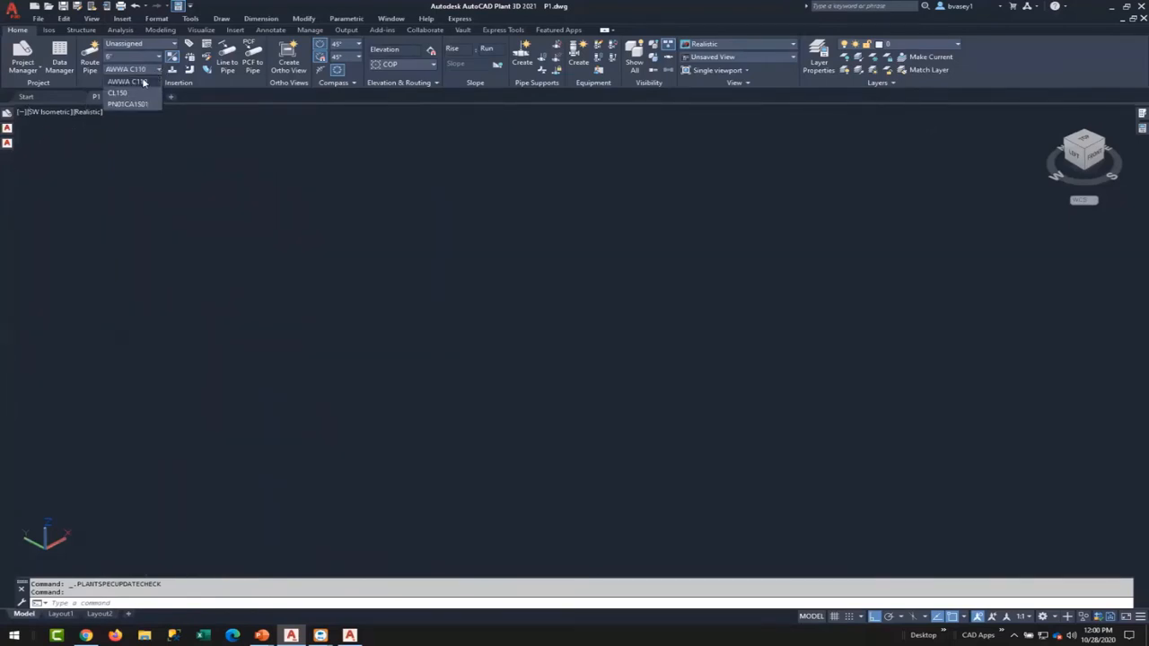
click(118, 92)
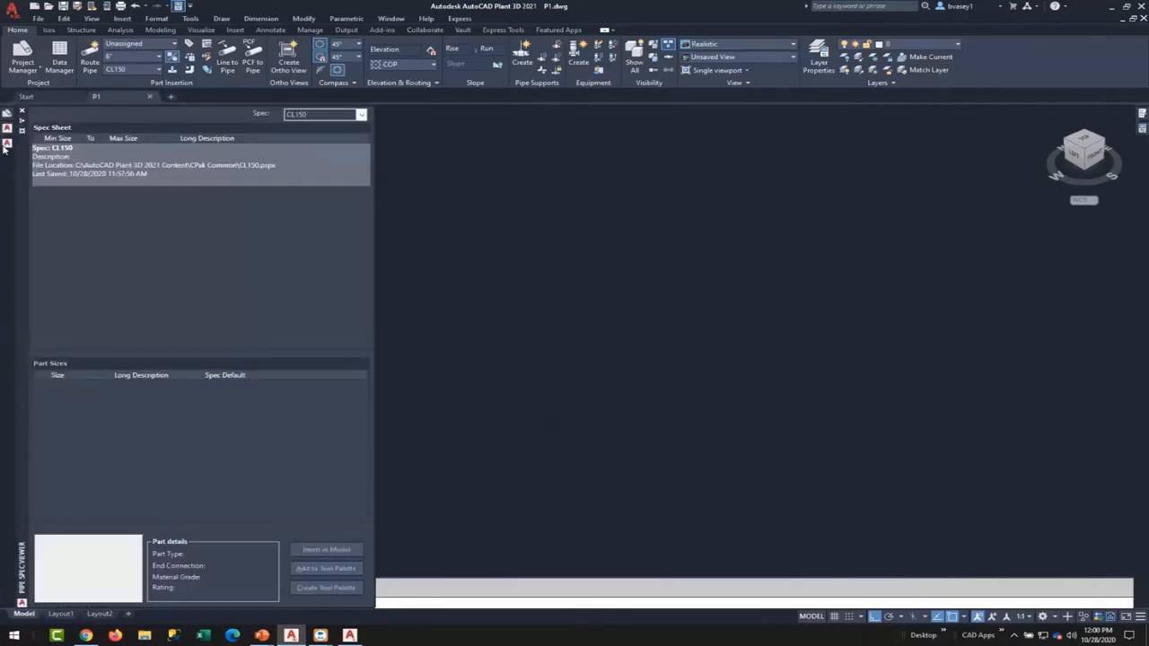
click(361, 114)
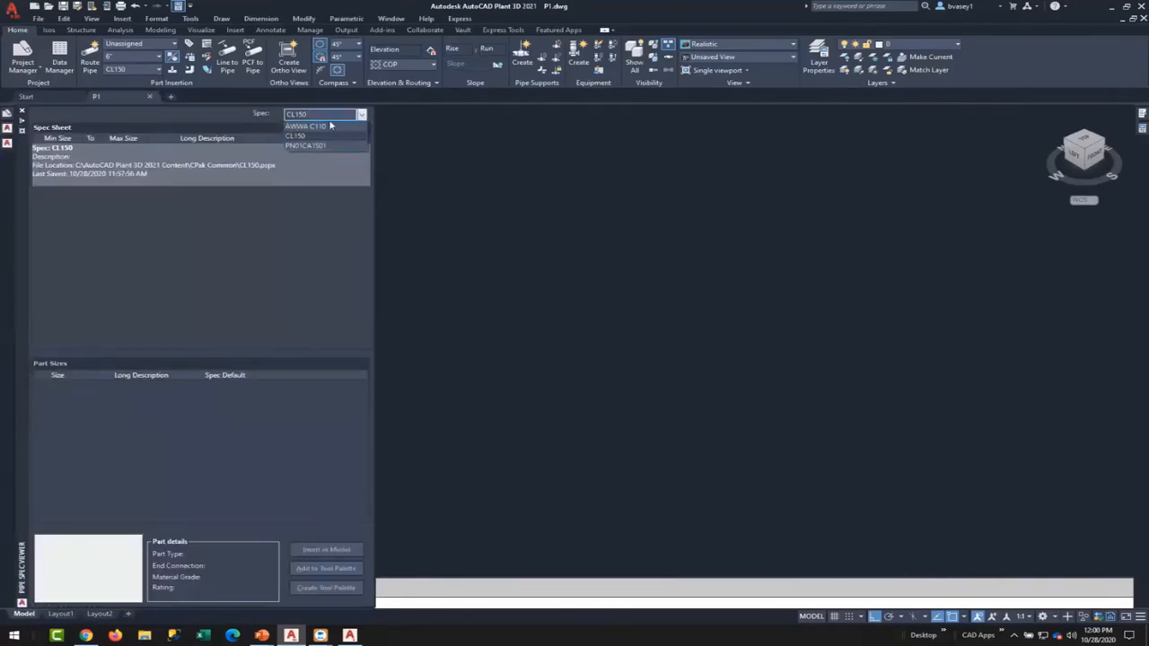
click(306, 126)
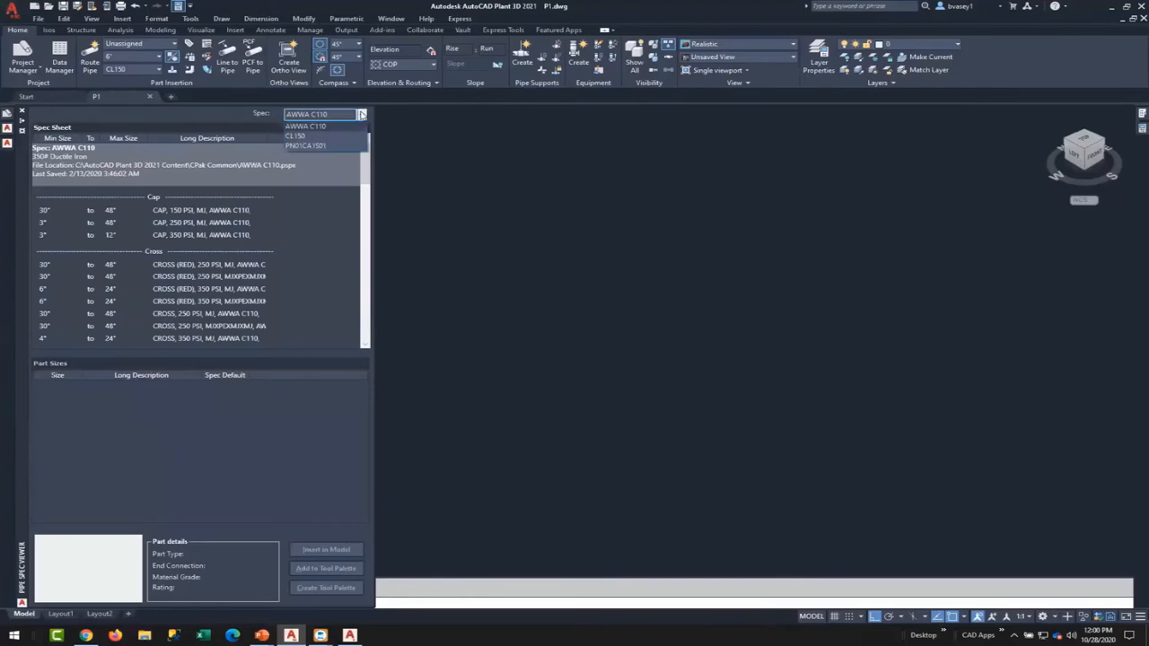
click(305, 136)
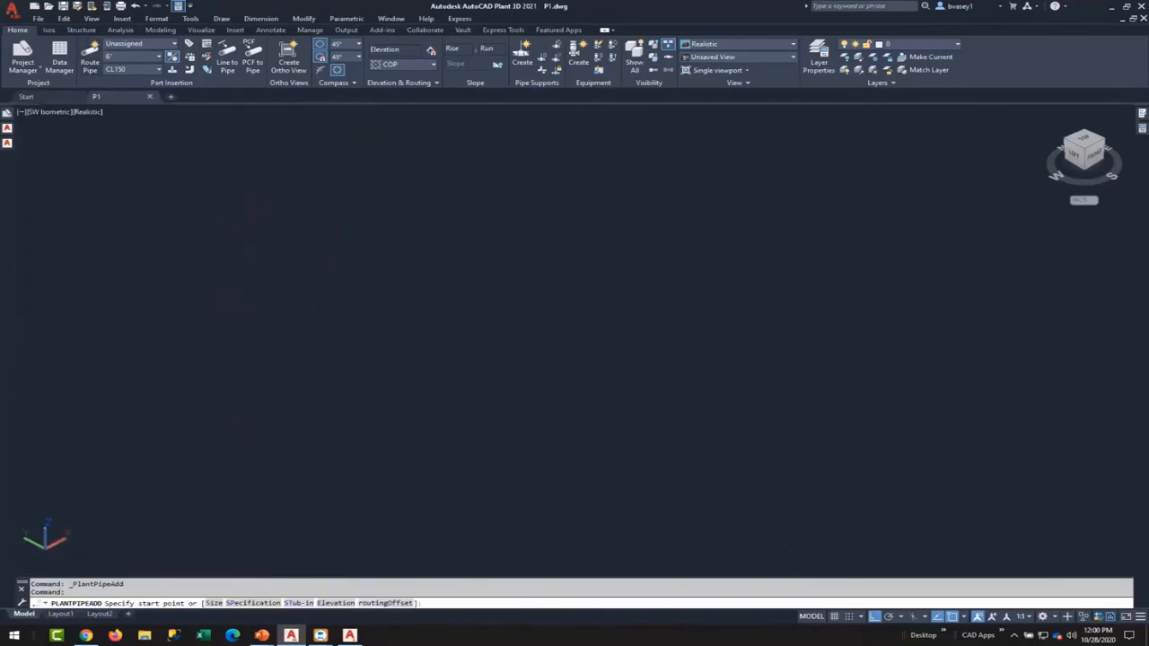
Route a bent CL150 pipe run and pick the CL 150 RFWN weld-neck flange.
click(391, 375)
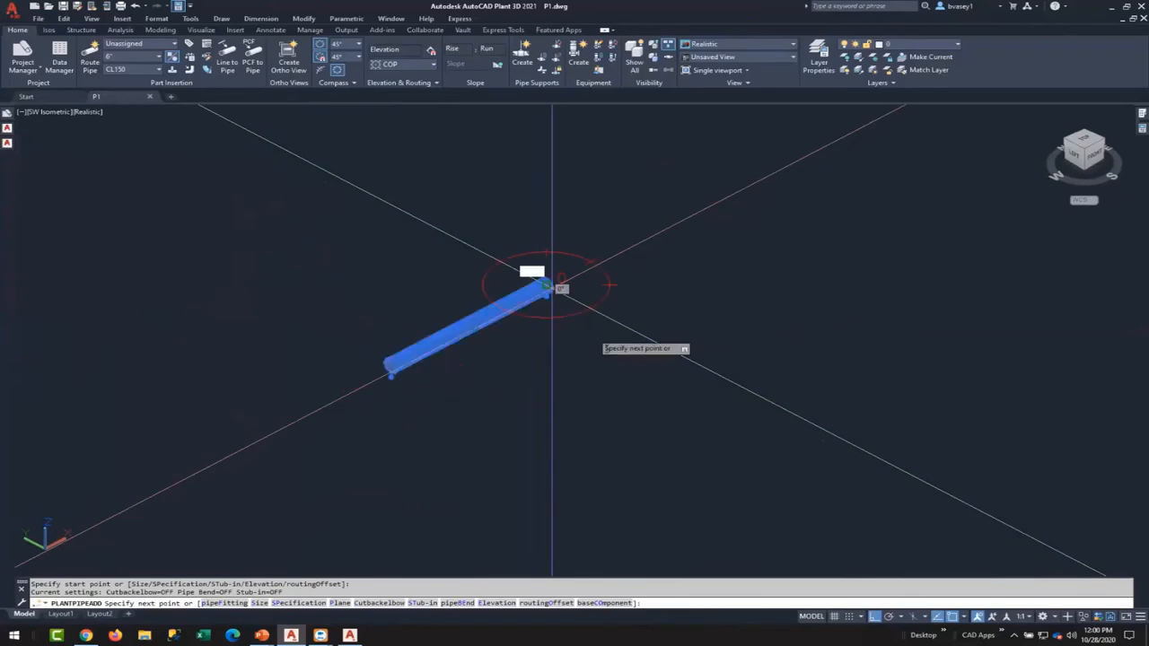
click(752, 394)
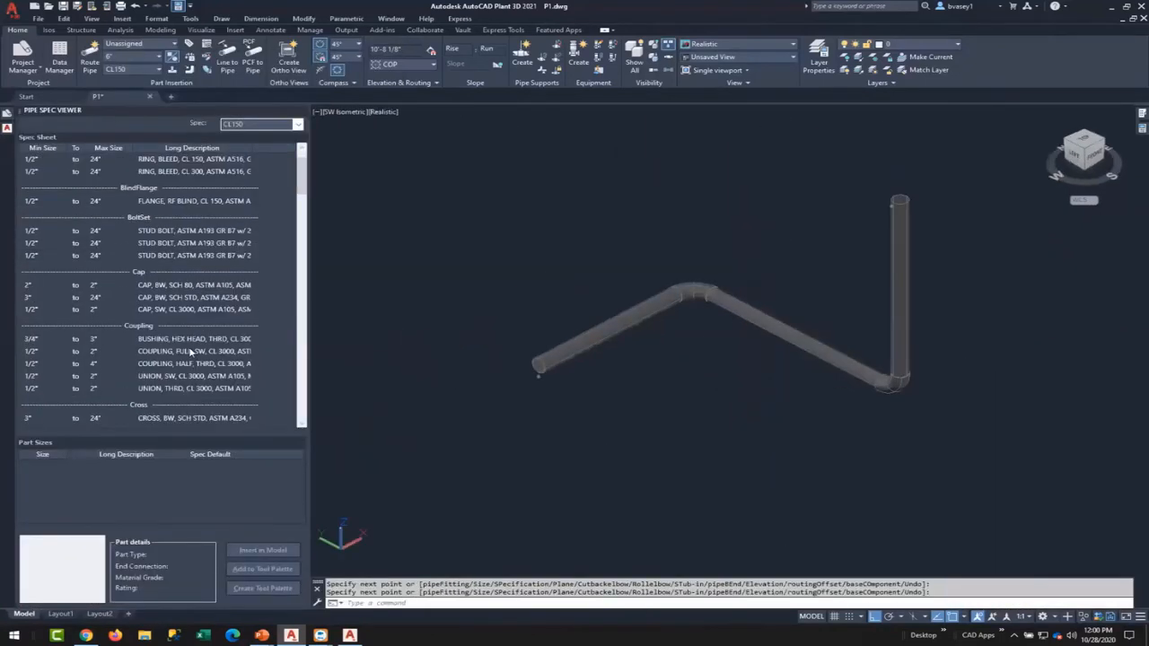
scroll(down, 3)
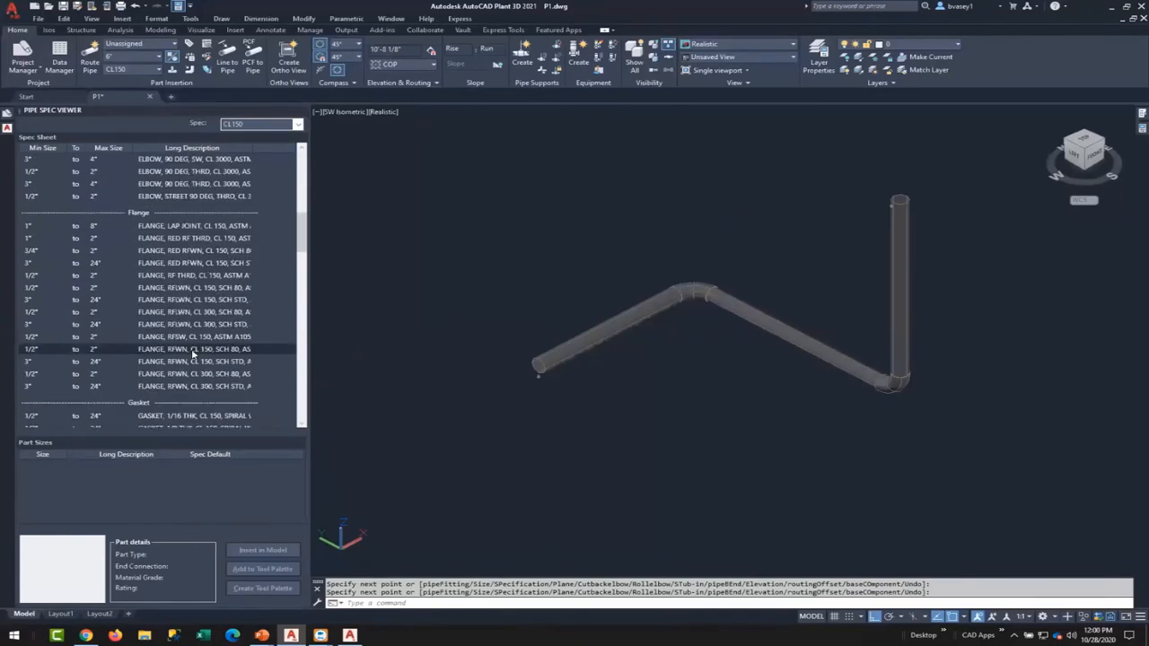
click(193, 361)
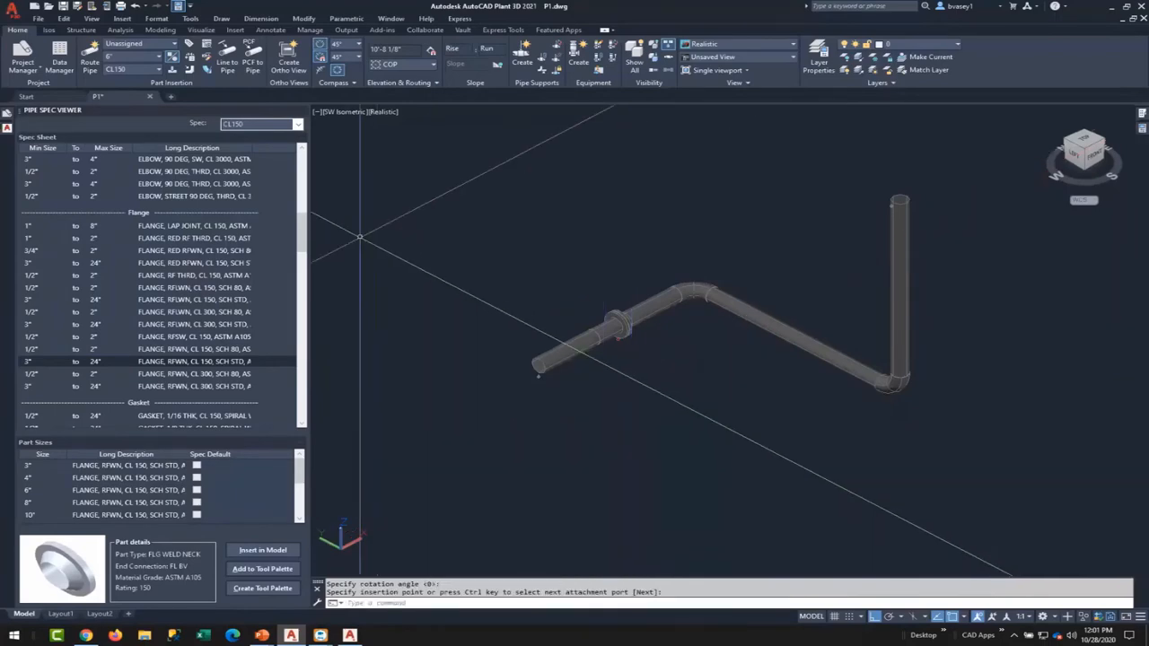
Insert CL 150 turbine meters on the middle leg and riser, dismissing both connection errors.
scroll(down, 3)
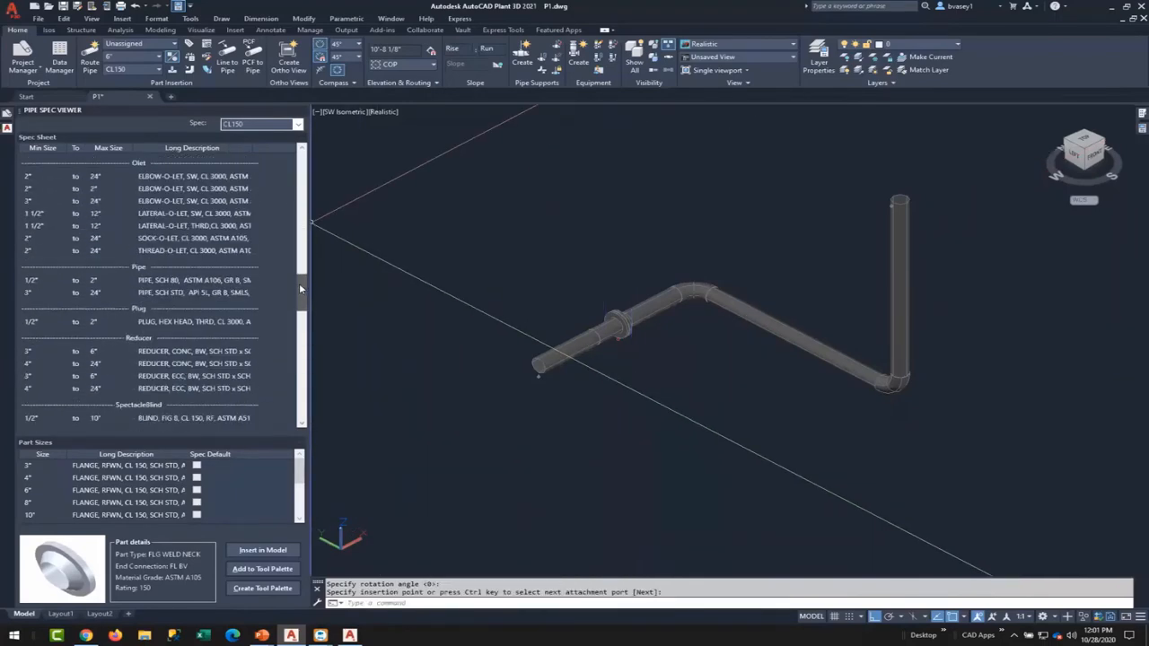
scroll(down, 3)
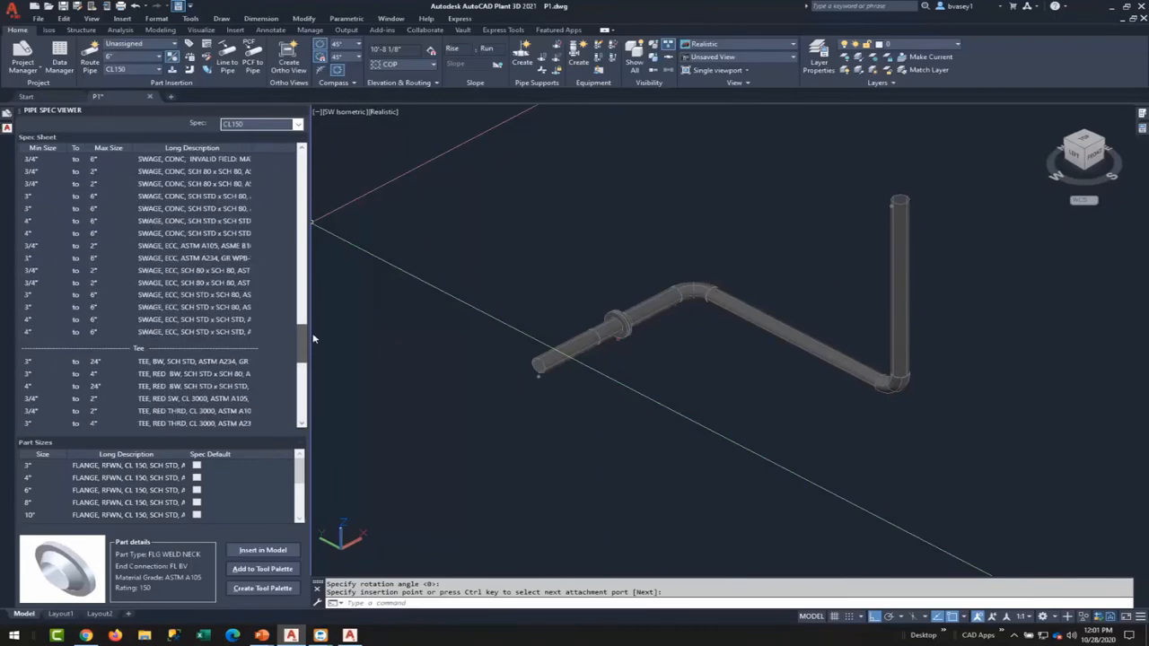
scroll(down, 3)
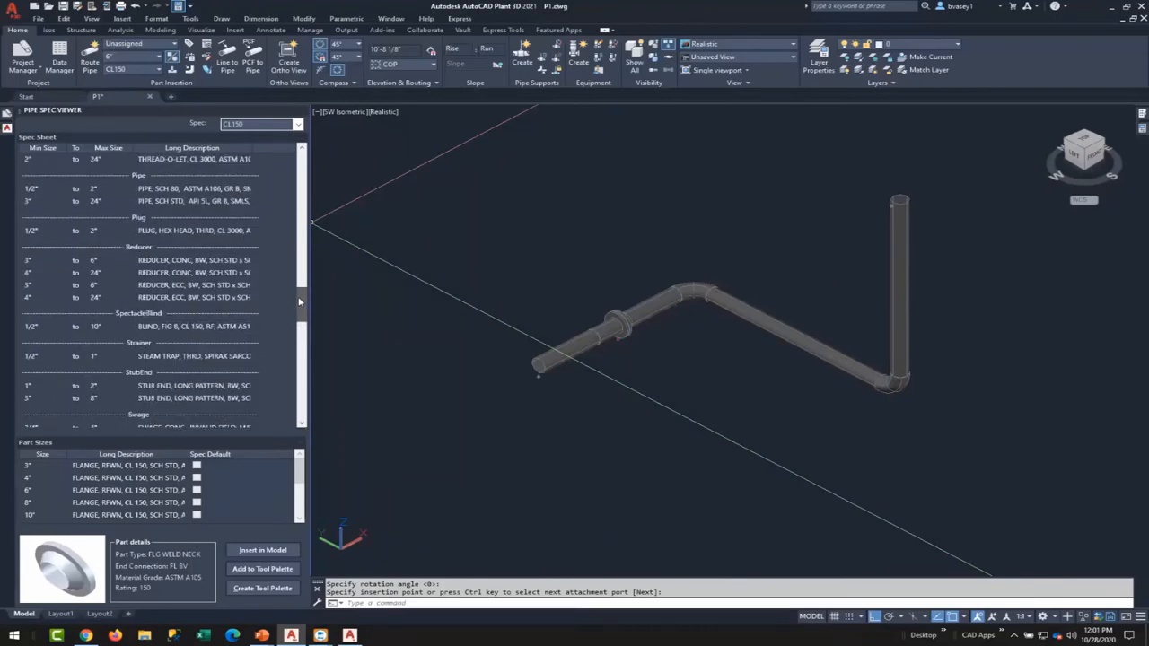
scroll(down, 3)
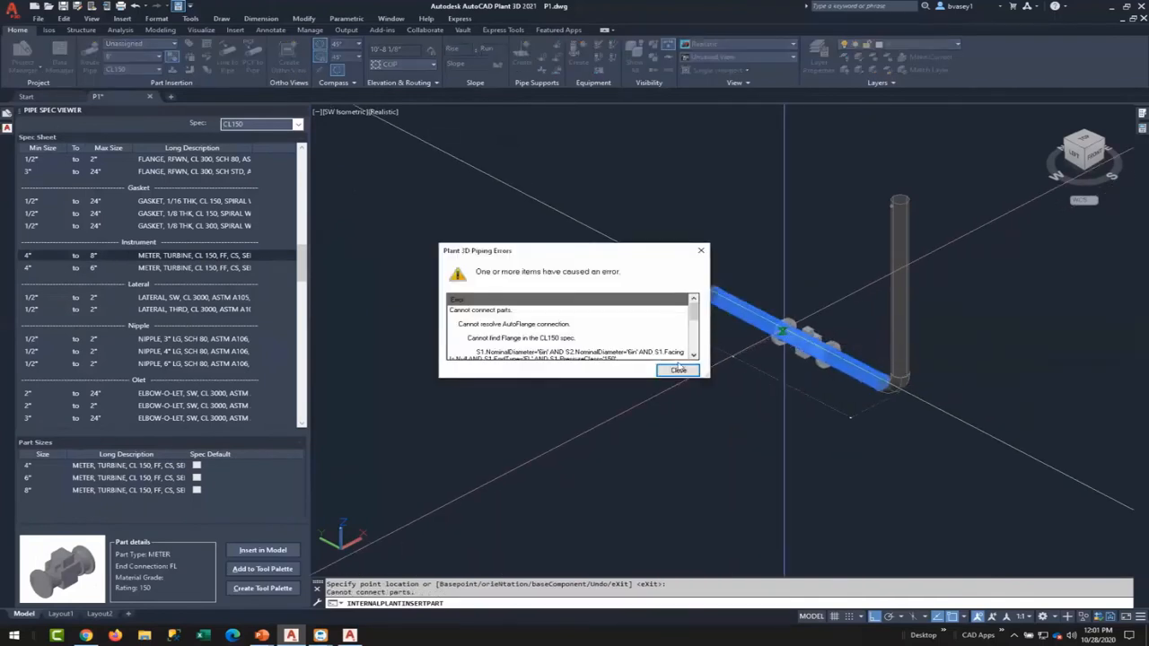
click(677, 370)
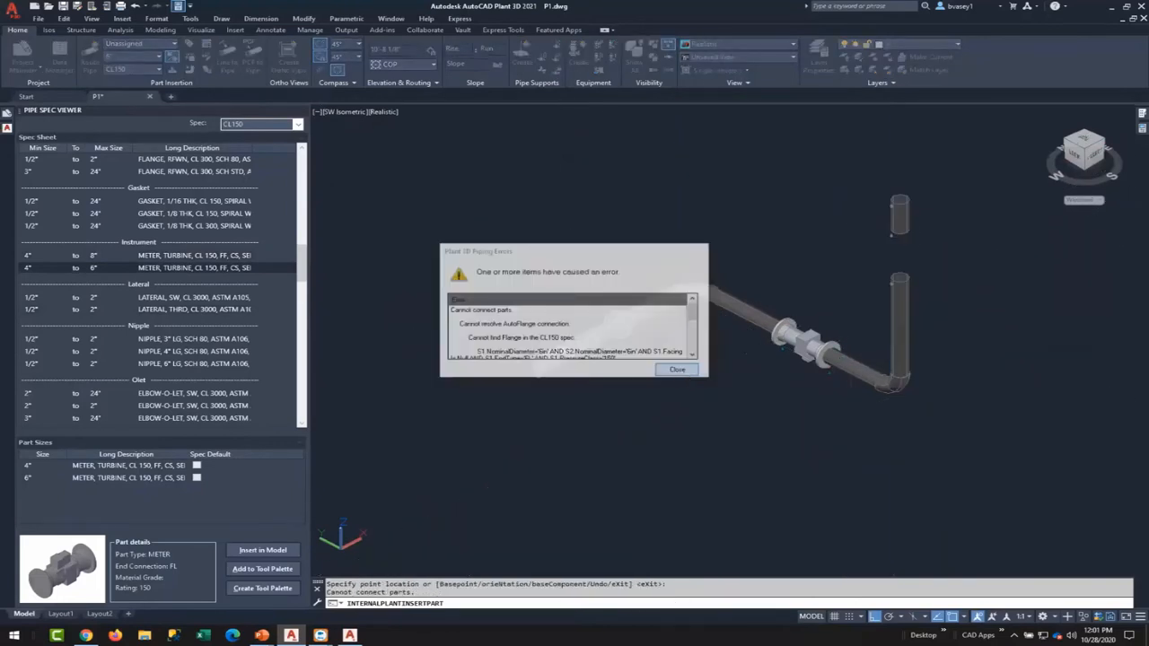
click(677, 370)
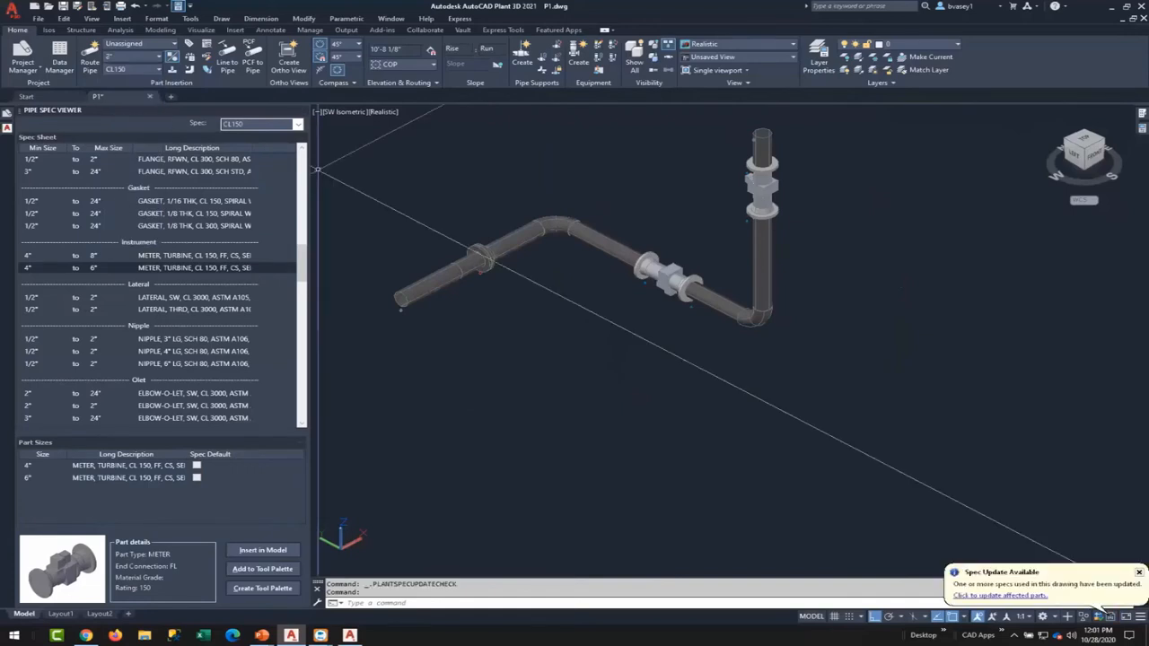
Route a second pipe run and insert smaller-size CL 150 RF gate valves on it.
click(88, 62)
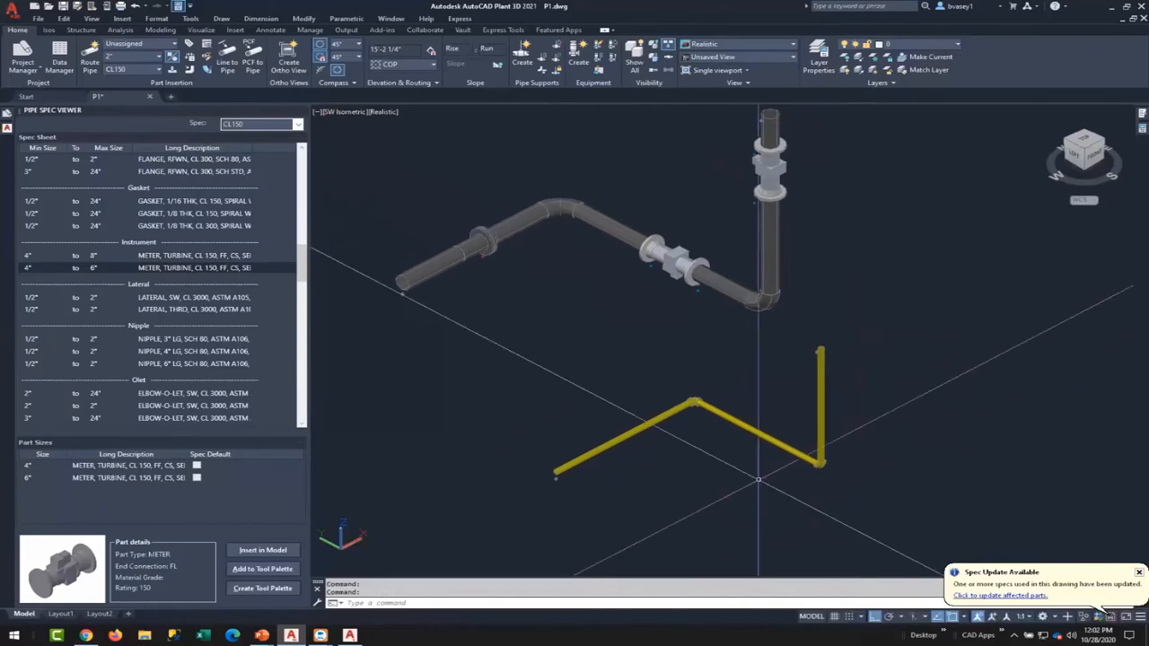
scroll(down, 3)
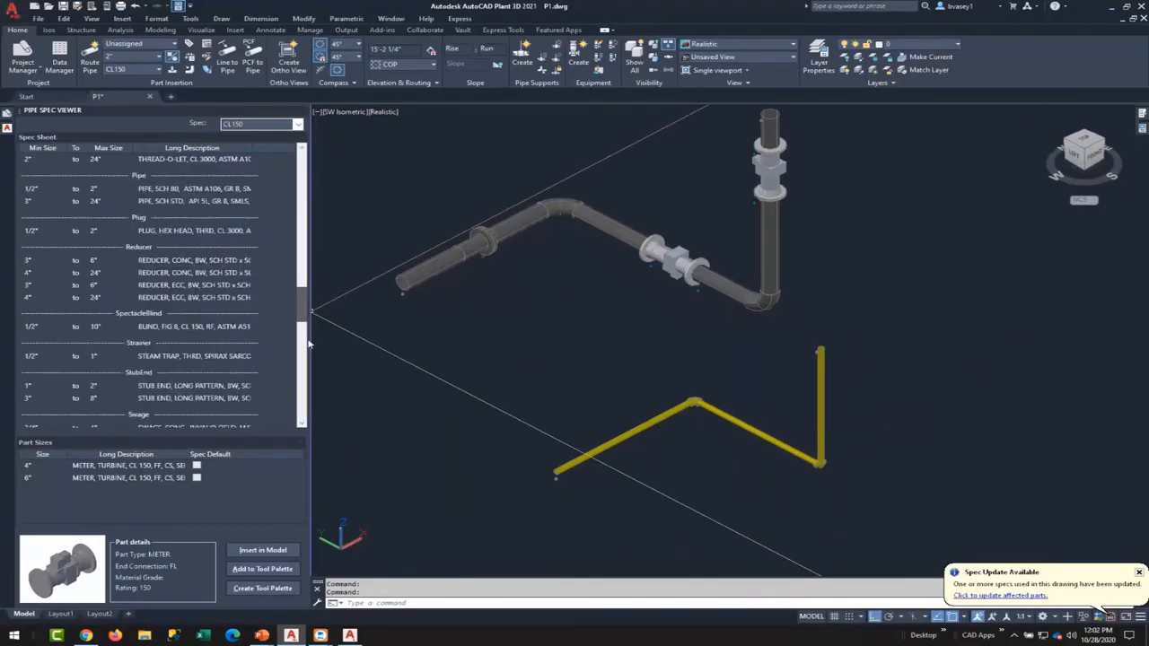
scroll(down, 3)
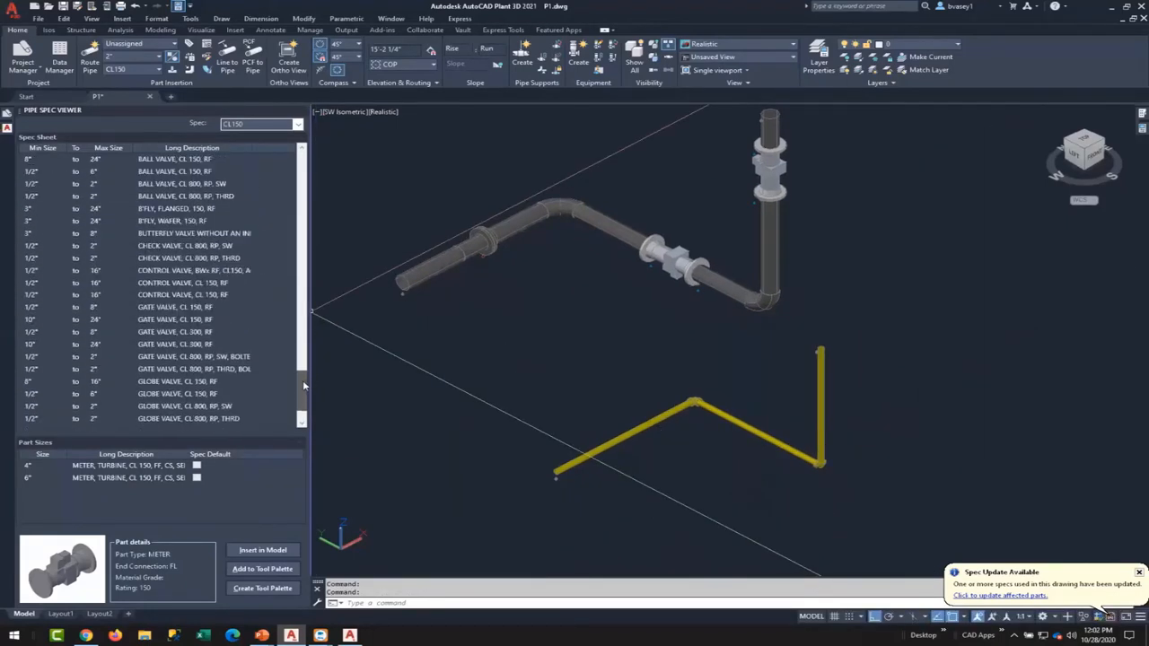
click(175, 320)
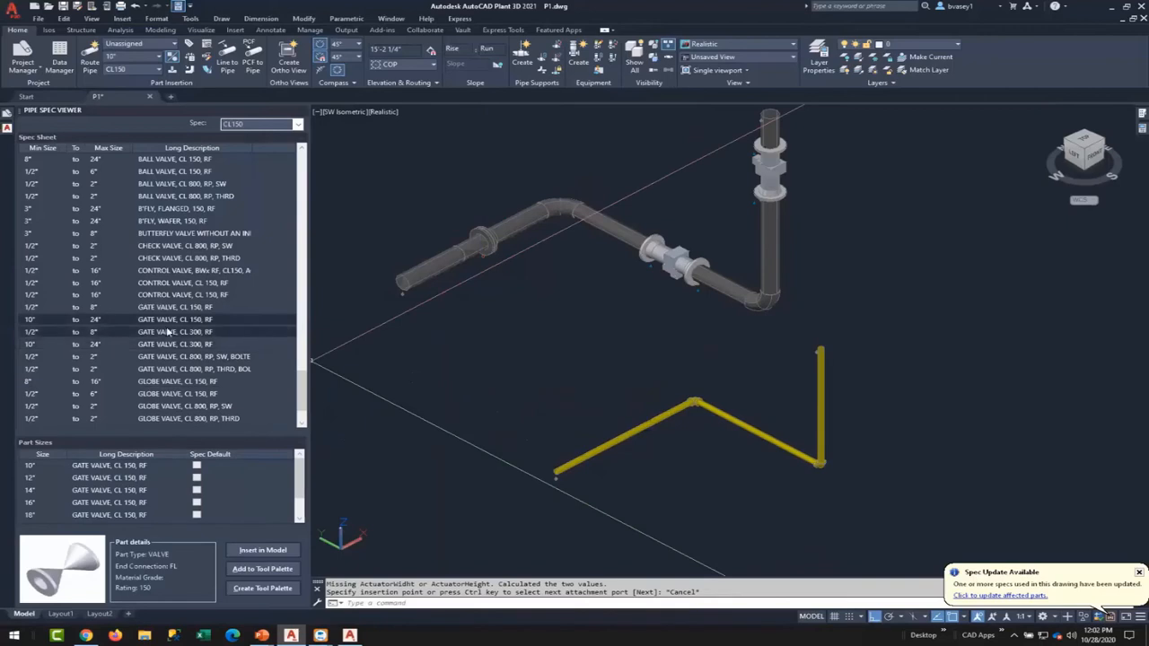
click(175, 307)
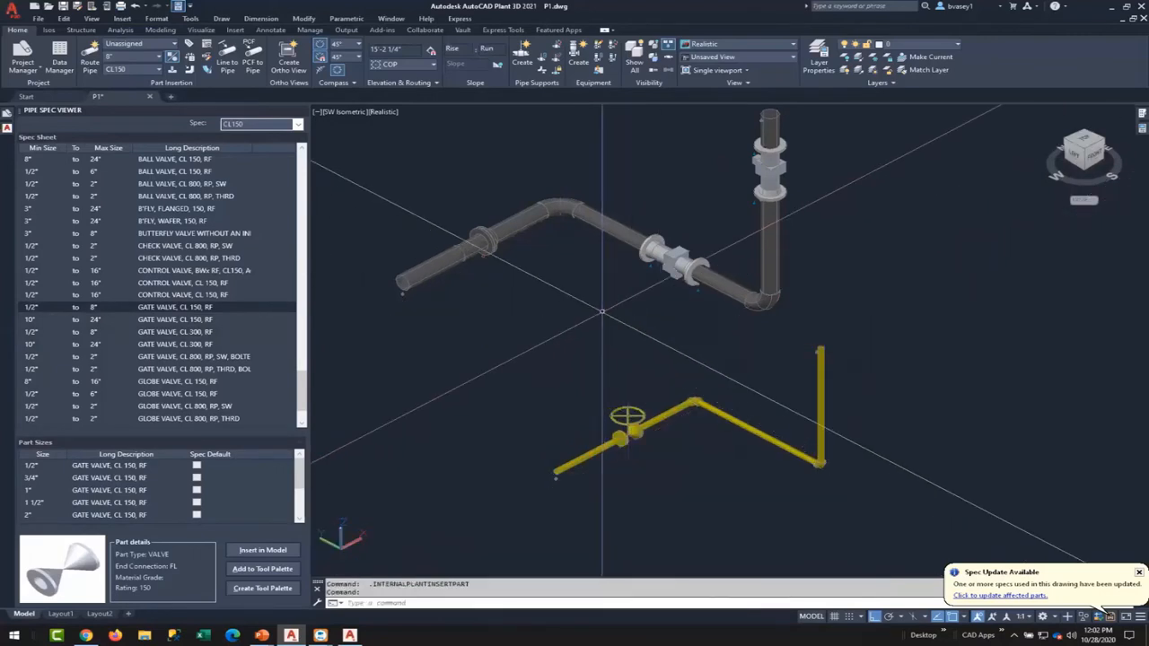
click(263, 549)
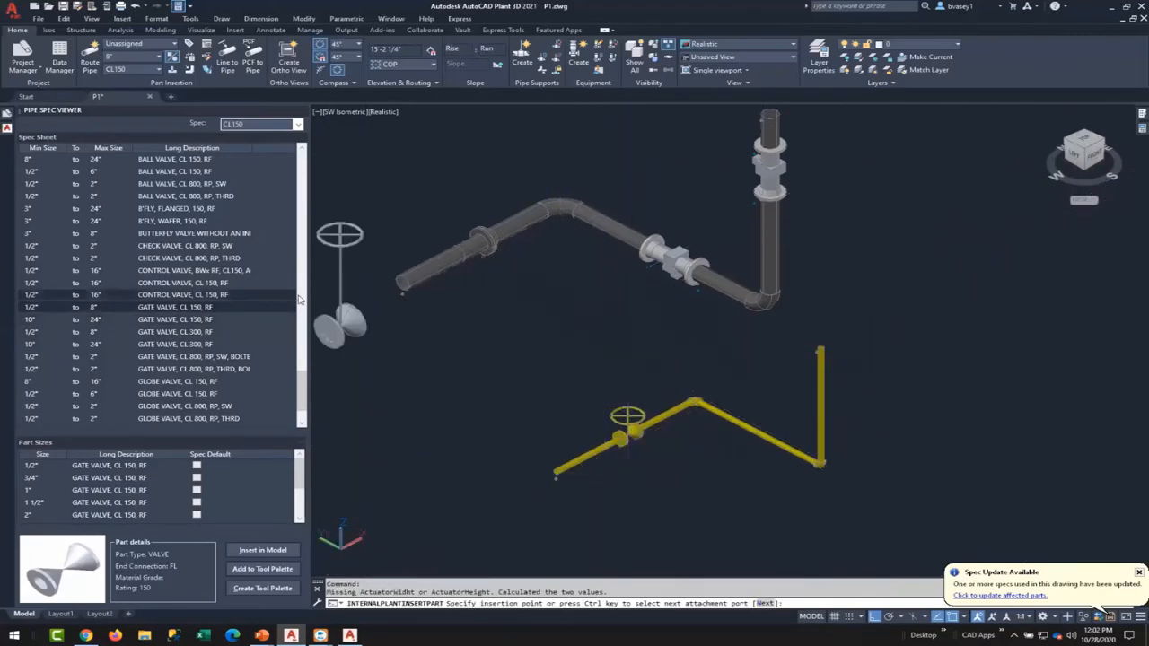